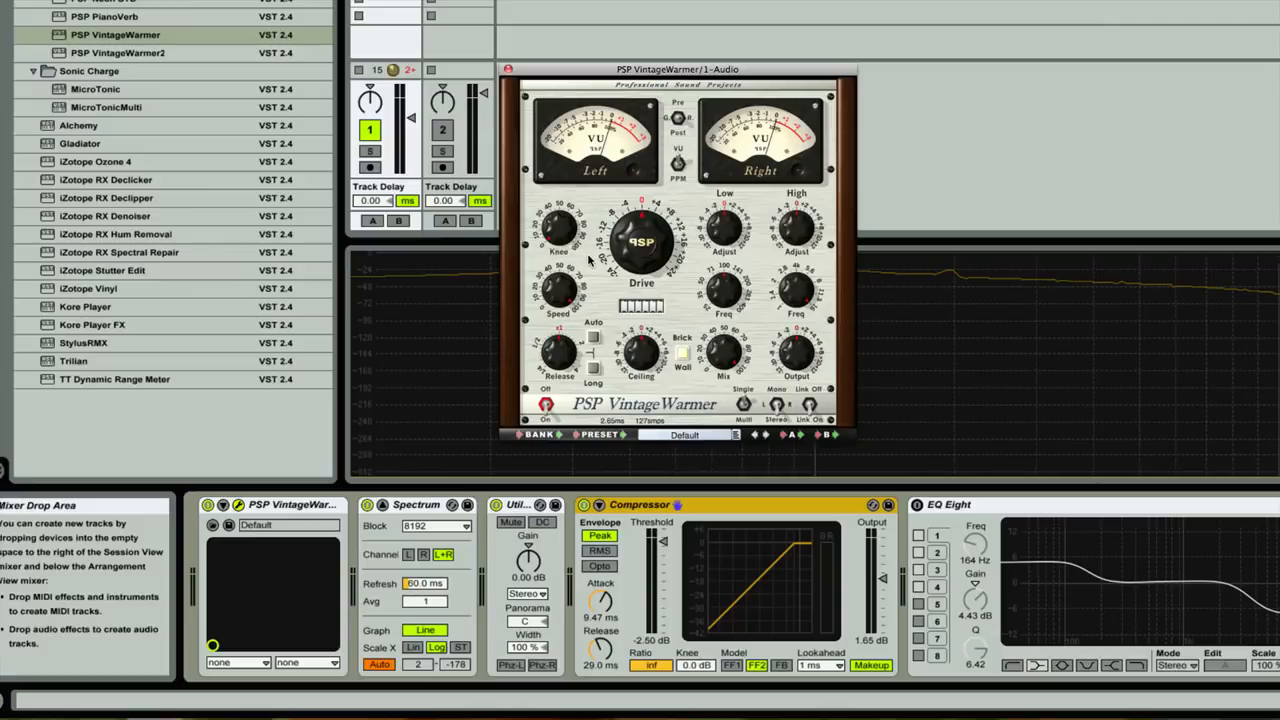
mouse_move(589, 263)
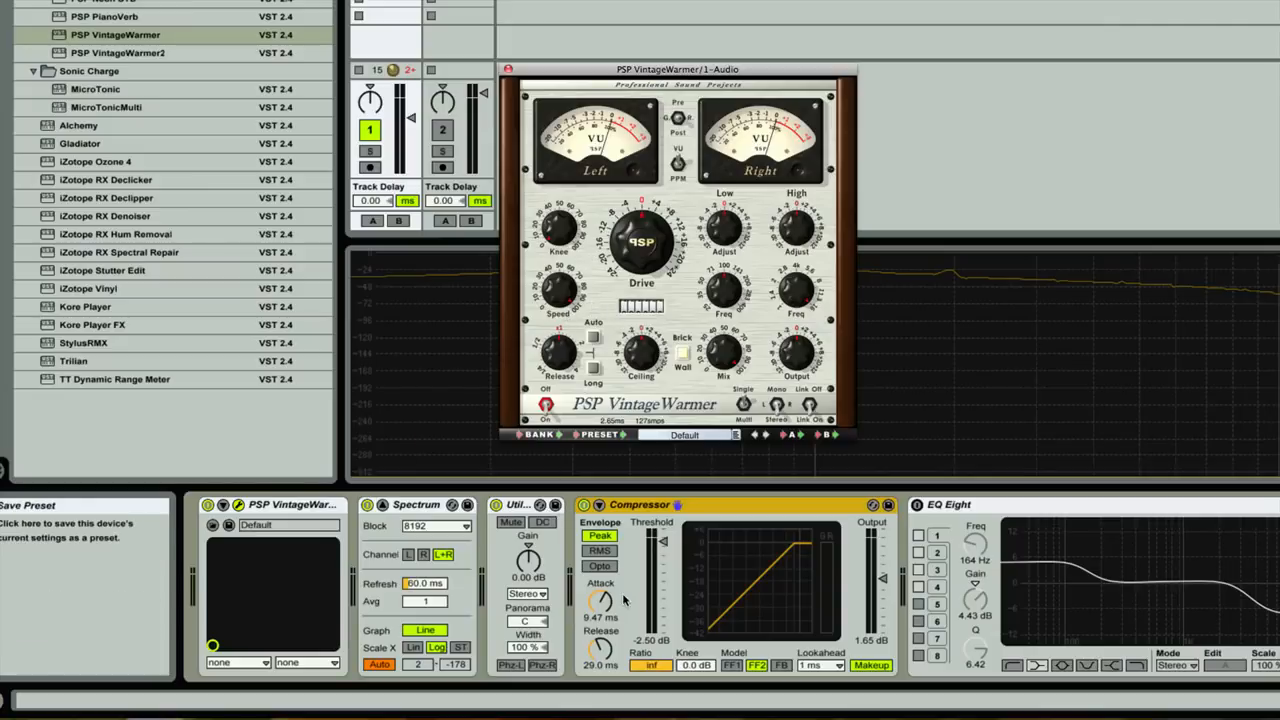
mouse_move(700, 530)
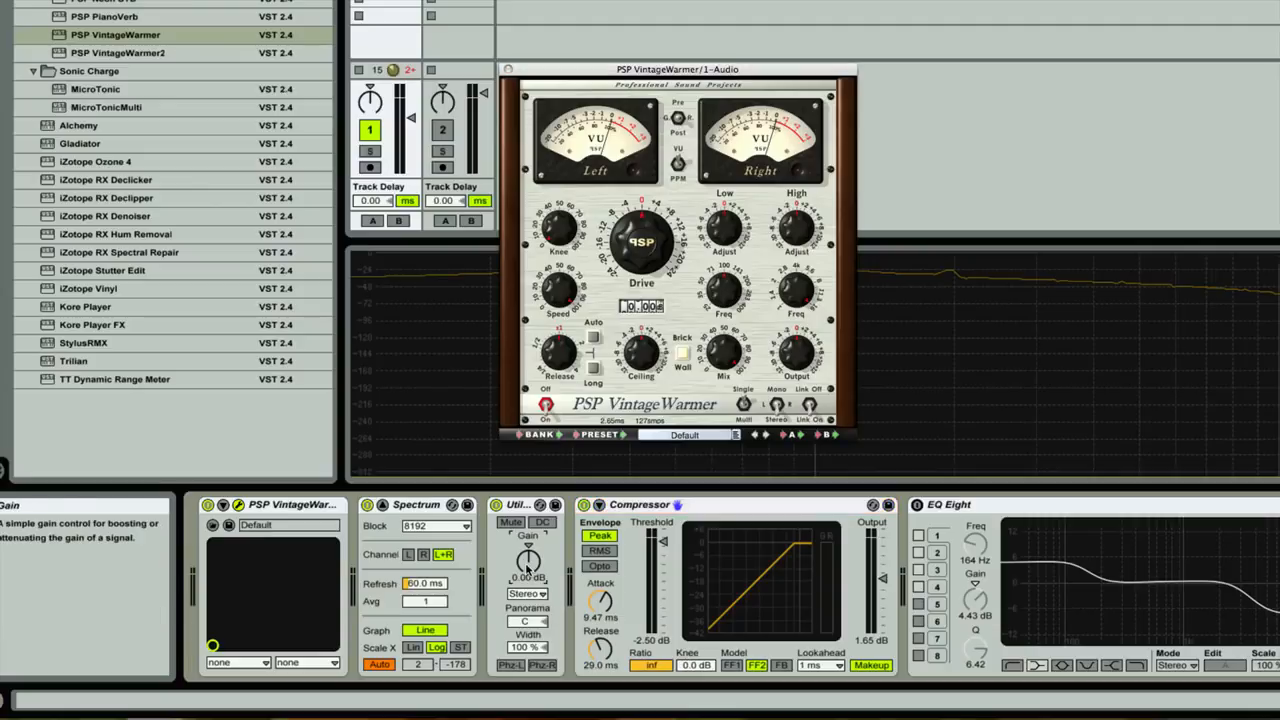
Step: Push the Utility Gain up to 15.6 dB so the Compressor's GR meter lights up
left_click(512, 504)
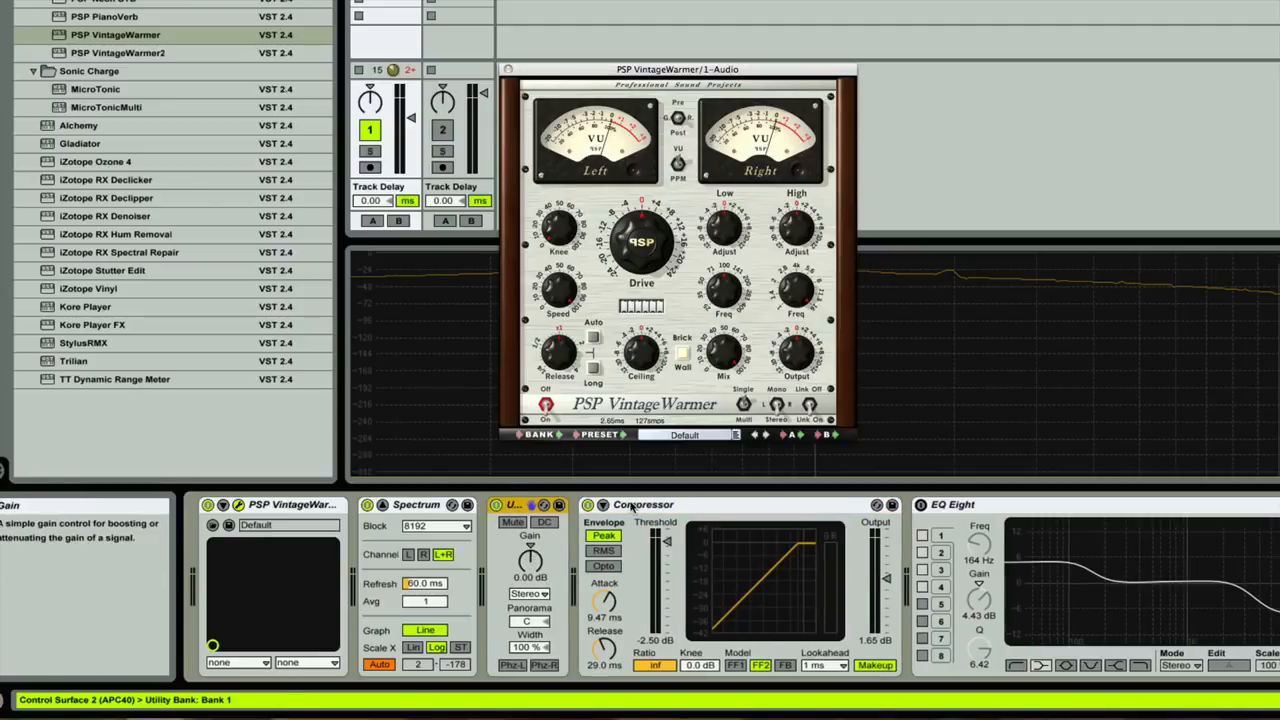
left_click(640, 504)
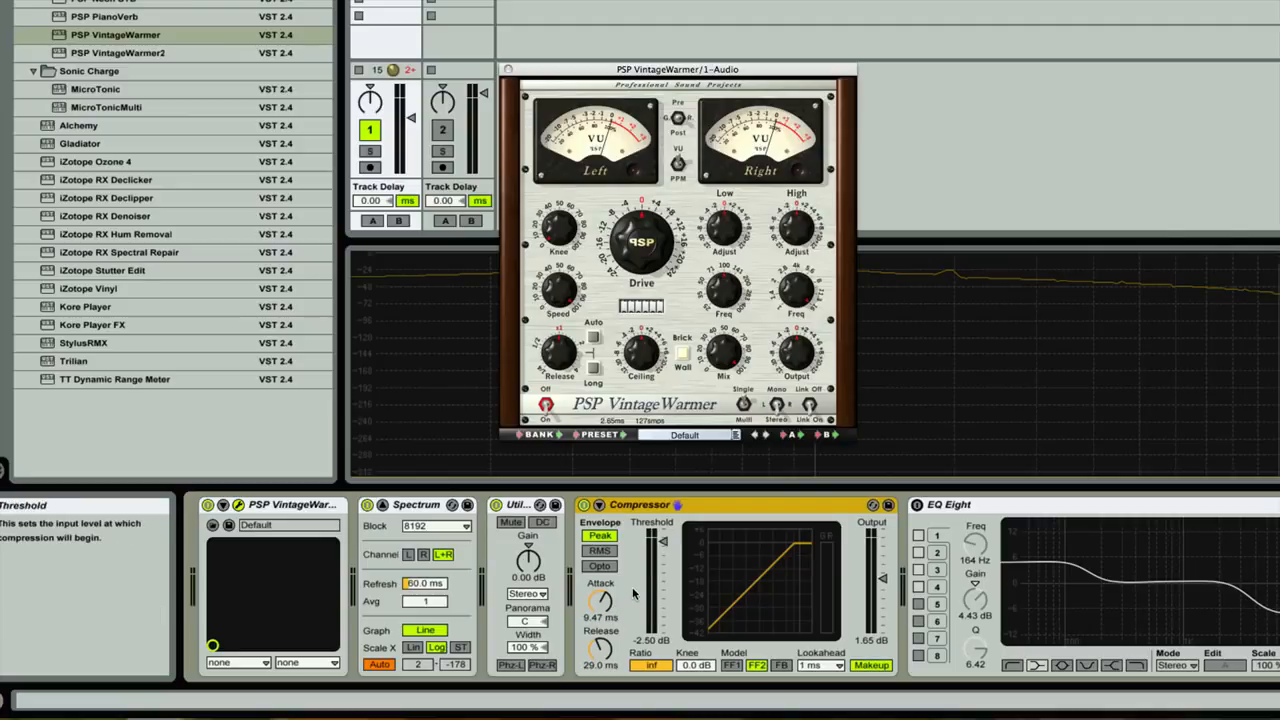
mouse_move(528, 561)
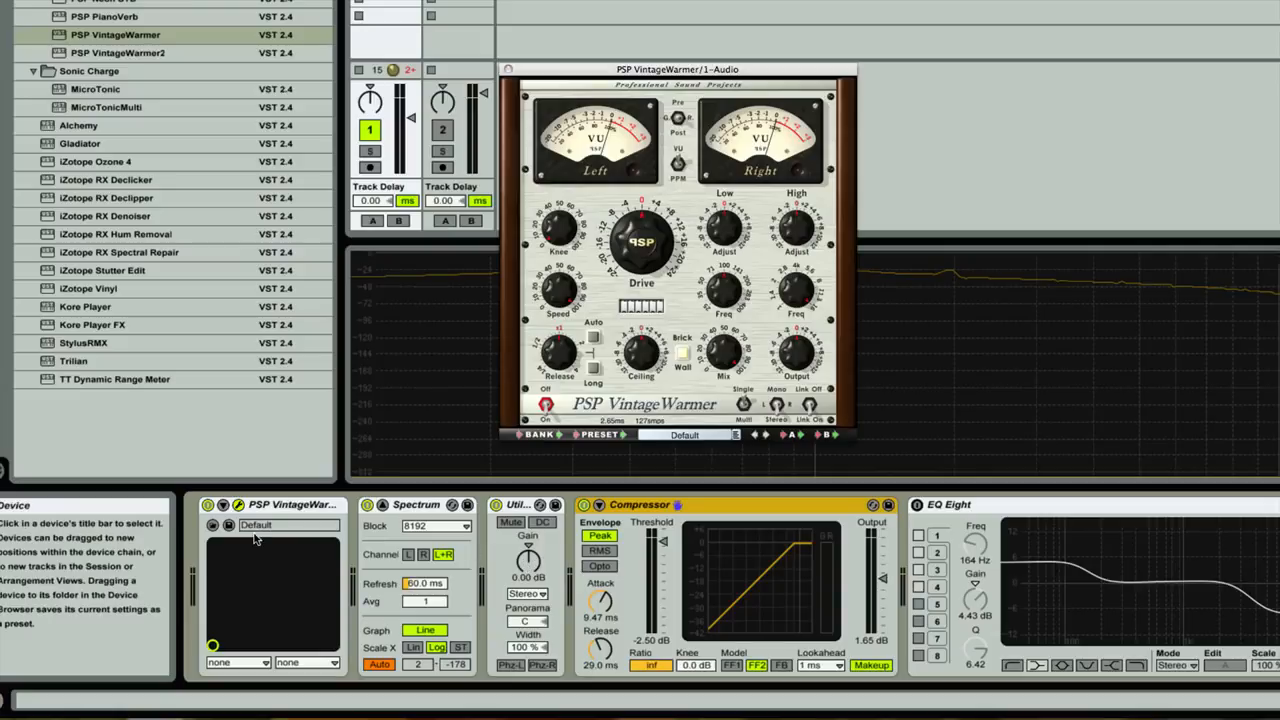
mouse_move(620, 573)
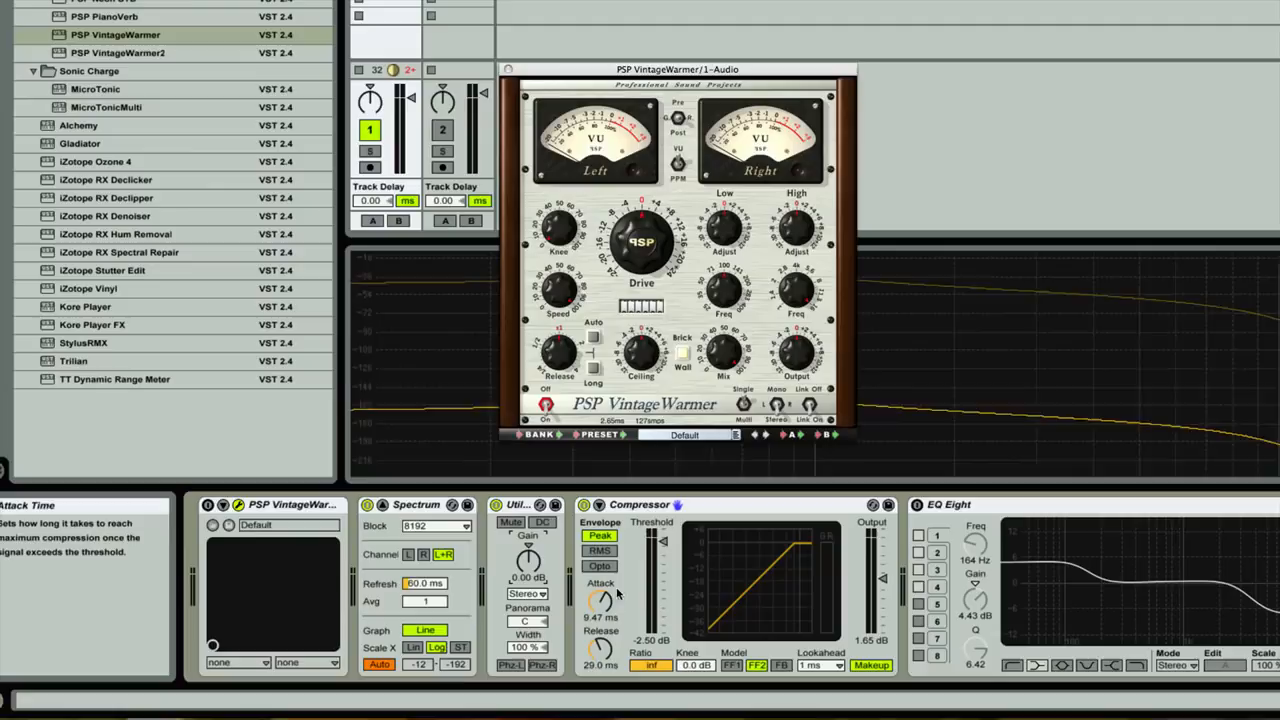
mouse_move(655, 511)
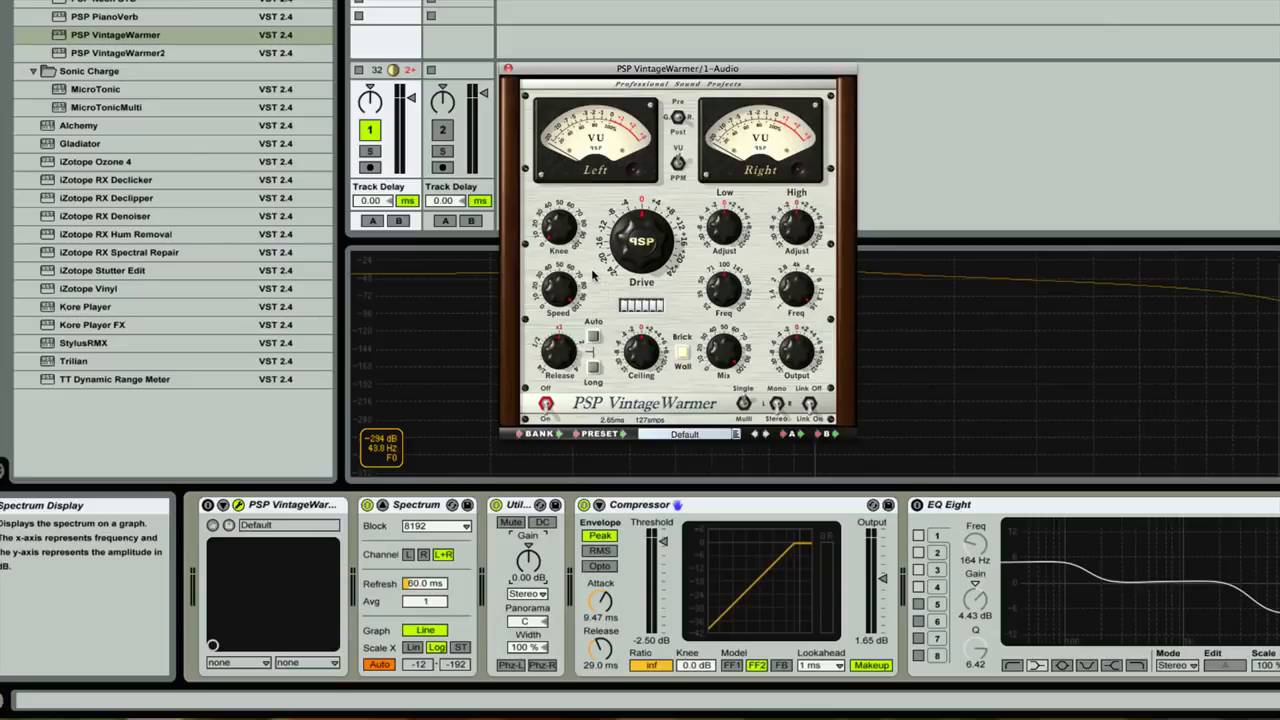
mouse_move(588, 270)
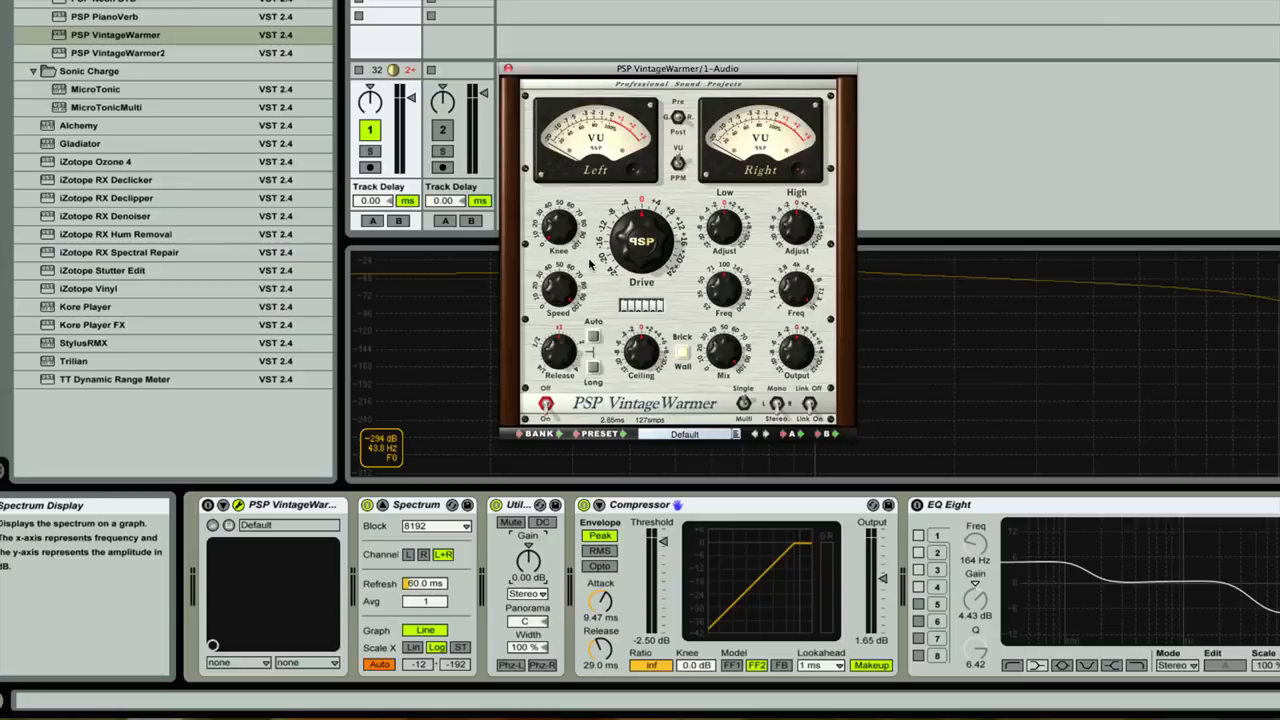
mouse_move(588, 262)
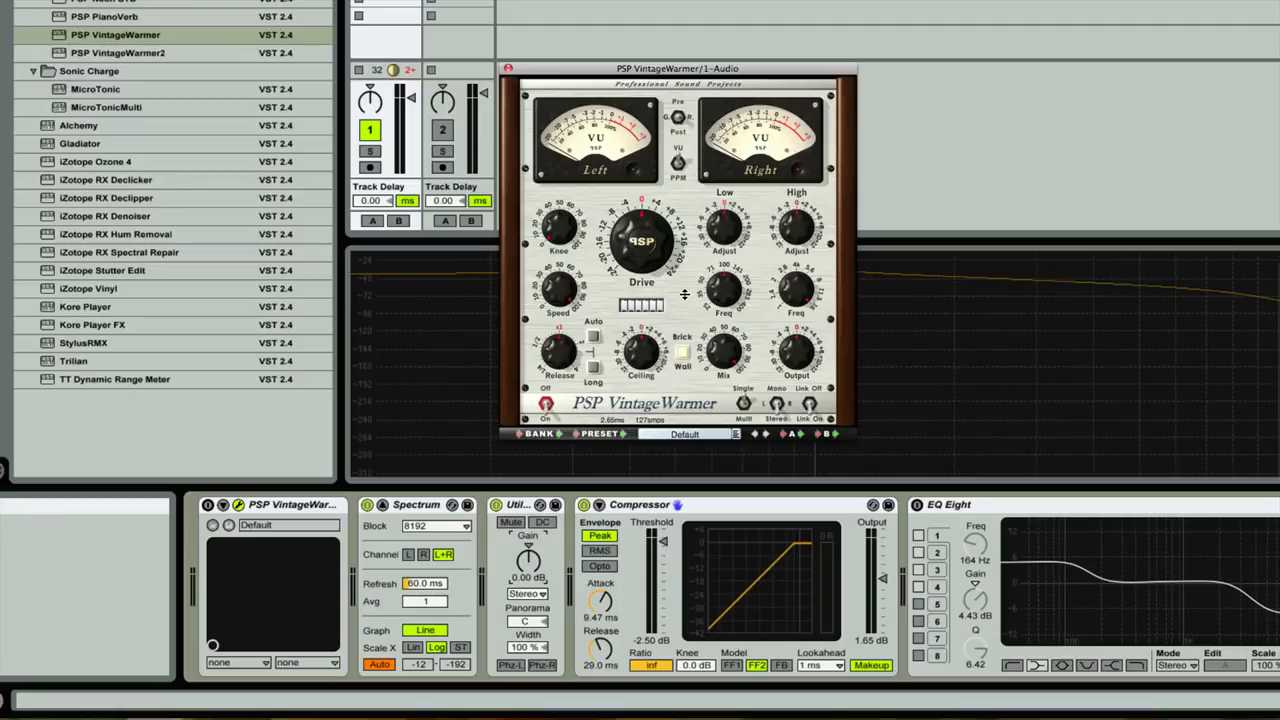
mouse_move(690, 384)
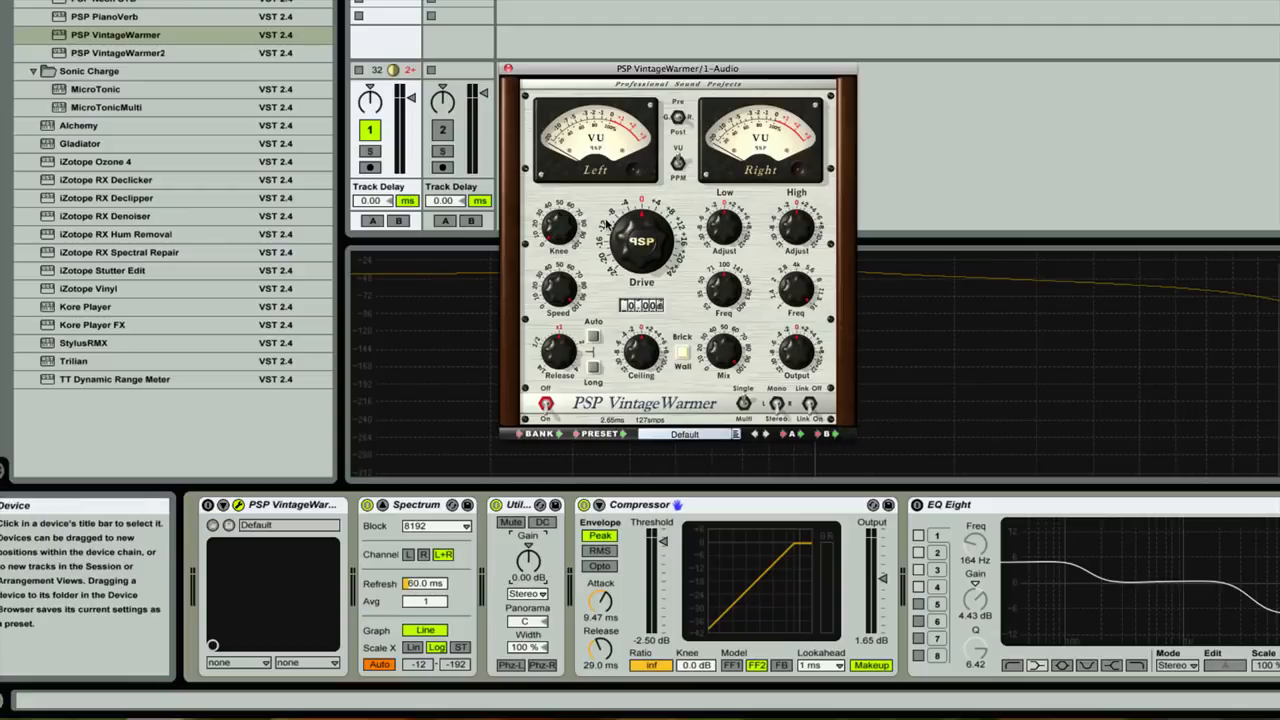
mouse_move(593, 270)
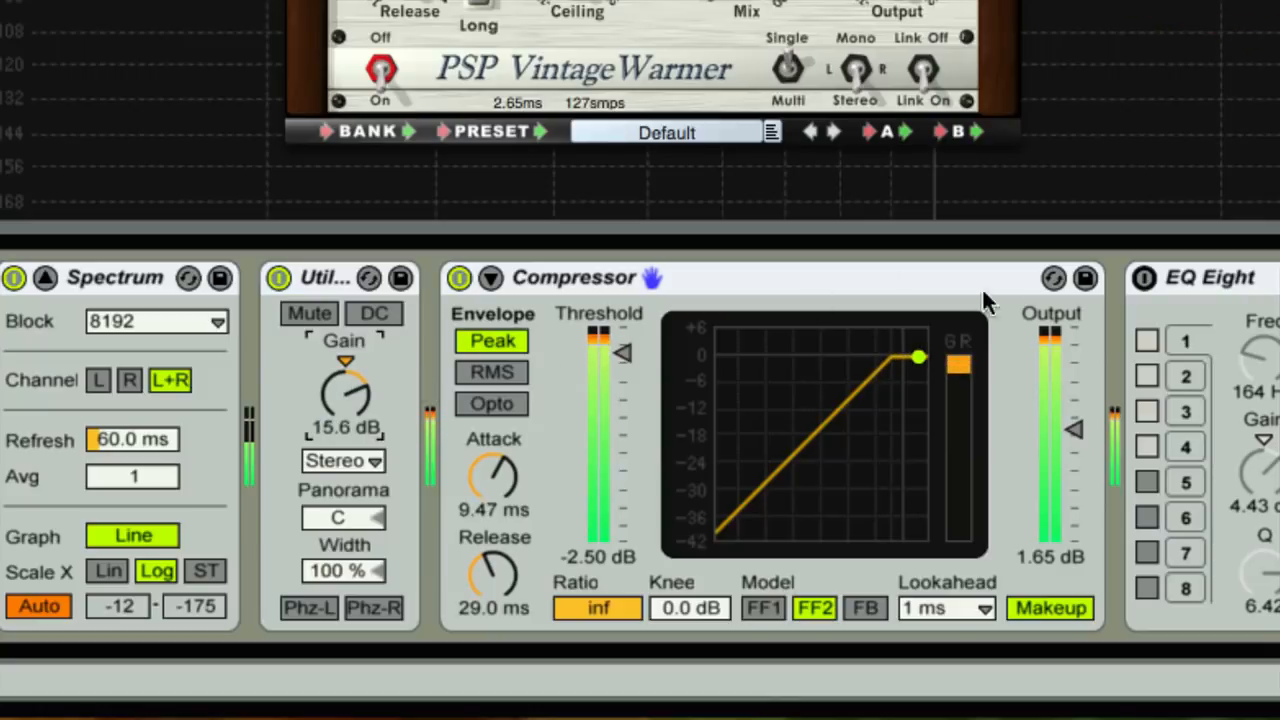
mouse_move(960, 385)
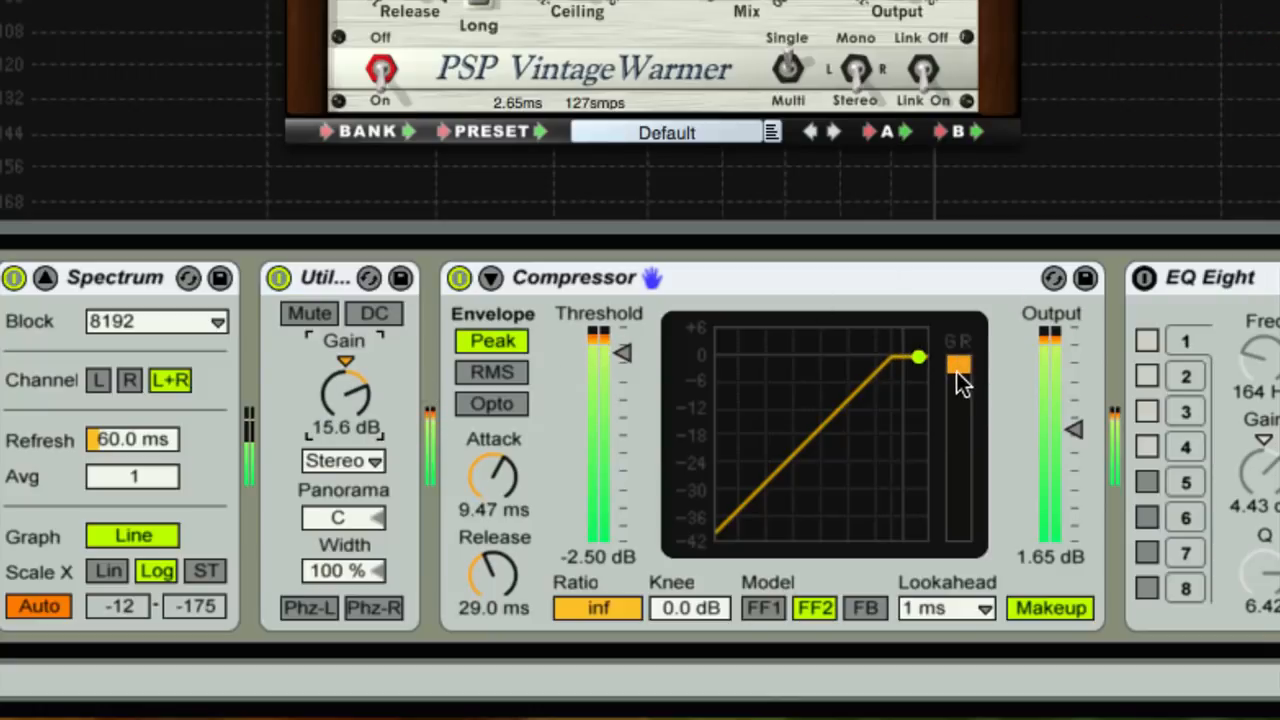
mouse_move(795, 380)
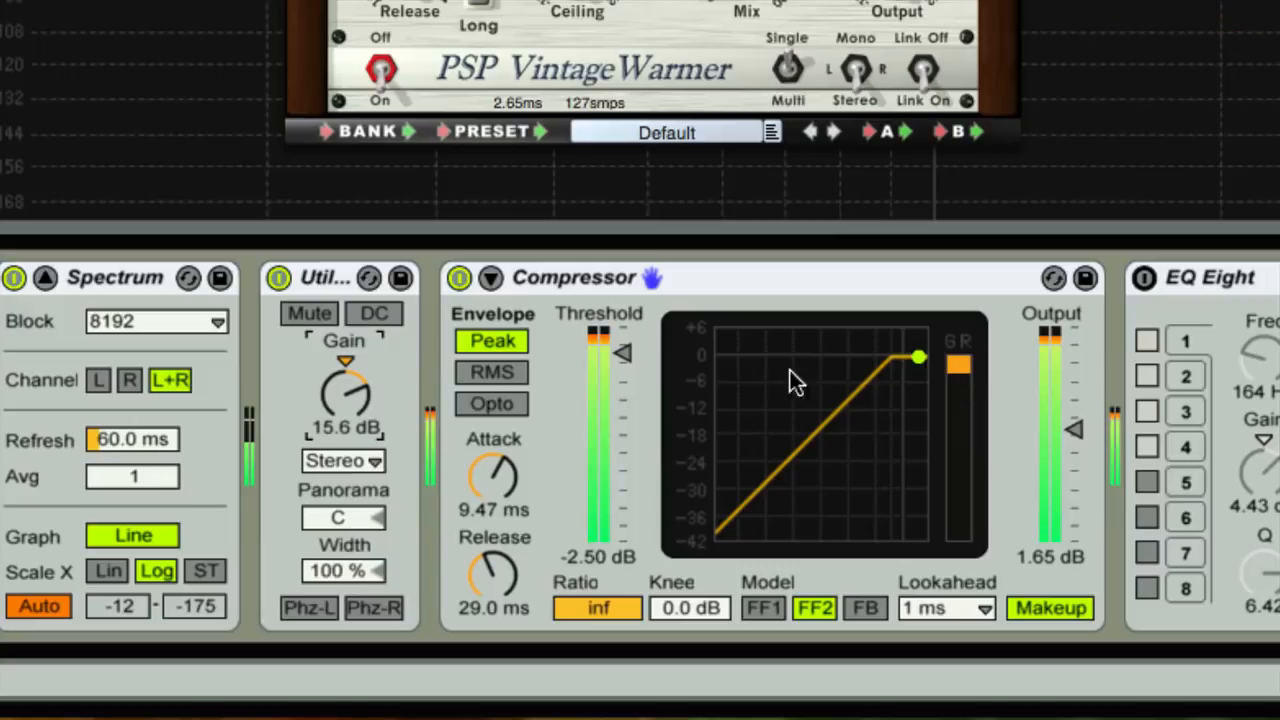
mouse_move(737, 393)
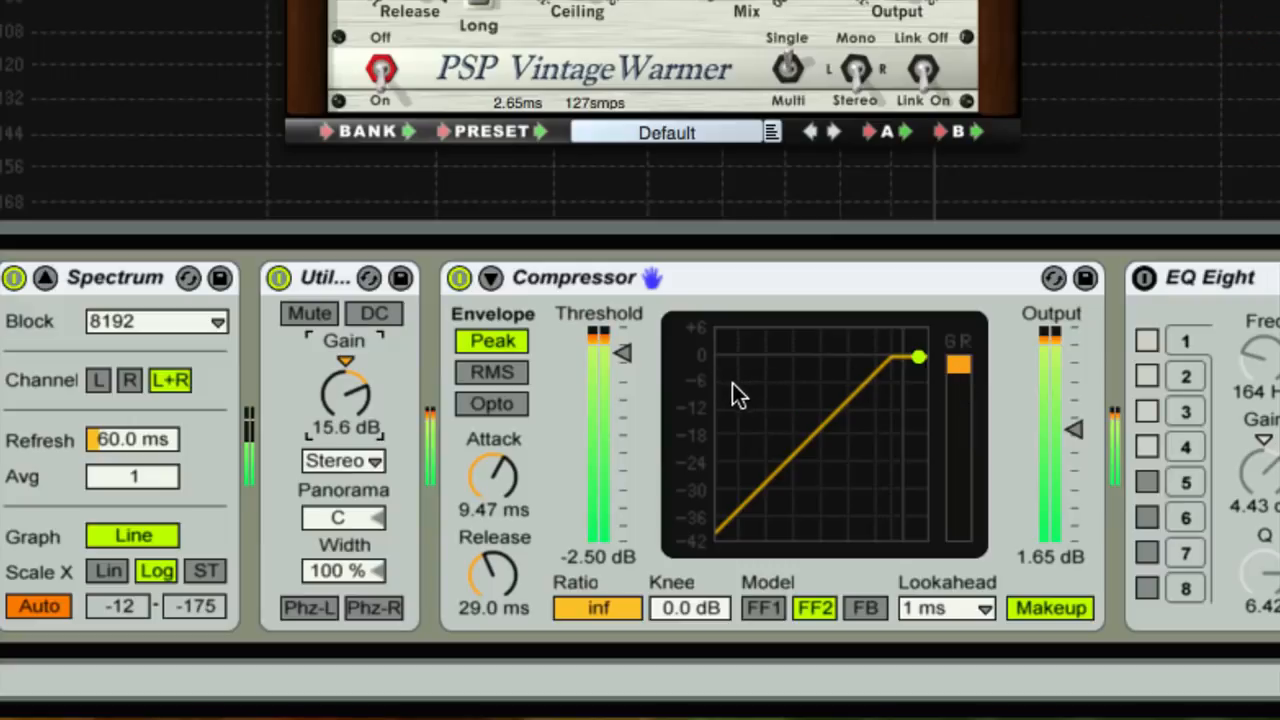
mouse_move(620, 398)
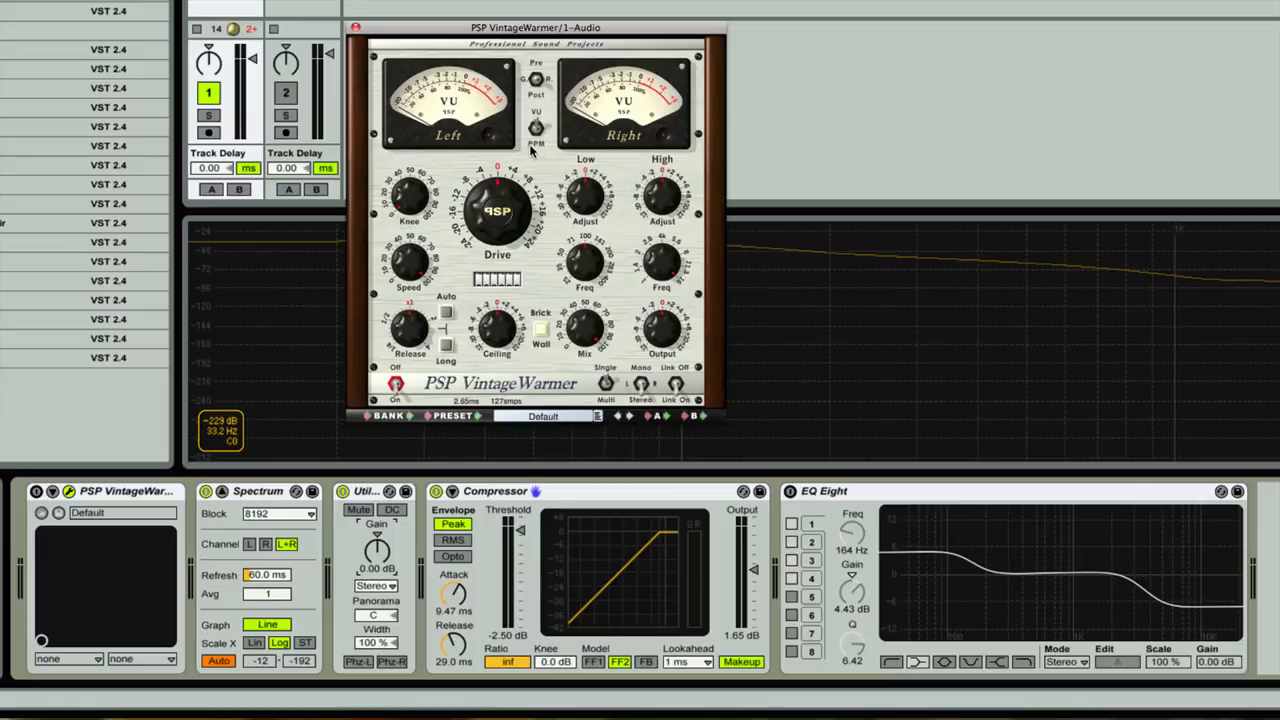
mouse_move(535, 150)
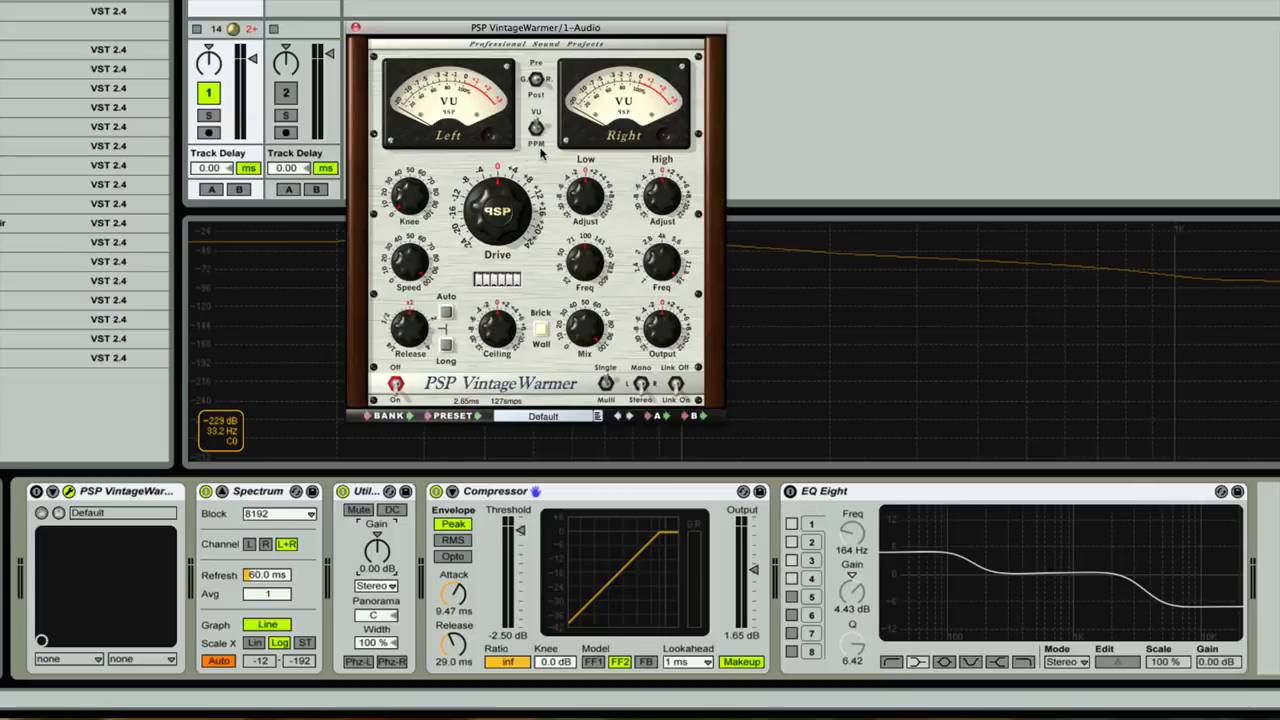
mouse_move(448, 115)
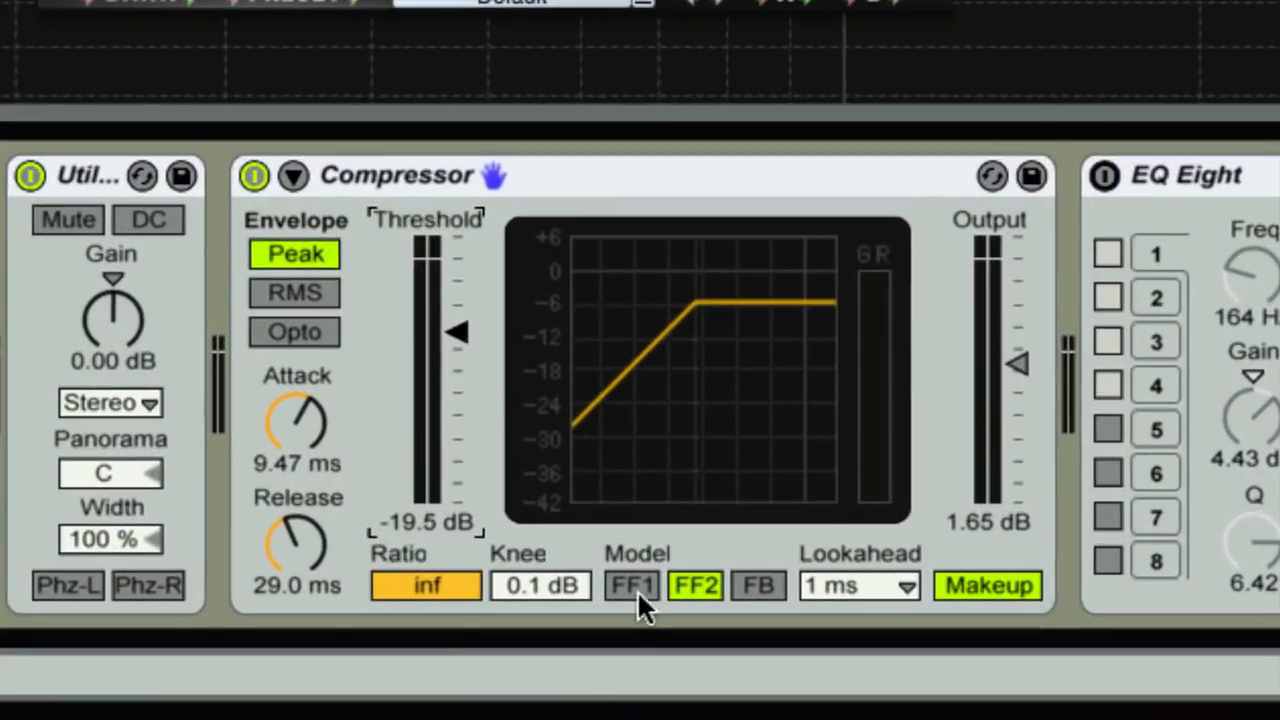
Step: Sweep the Compressor knee between 0.0 and 9.4 dB, settling at 9.7 dB
left_click(540, 585)
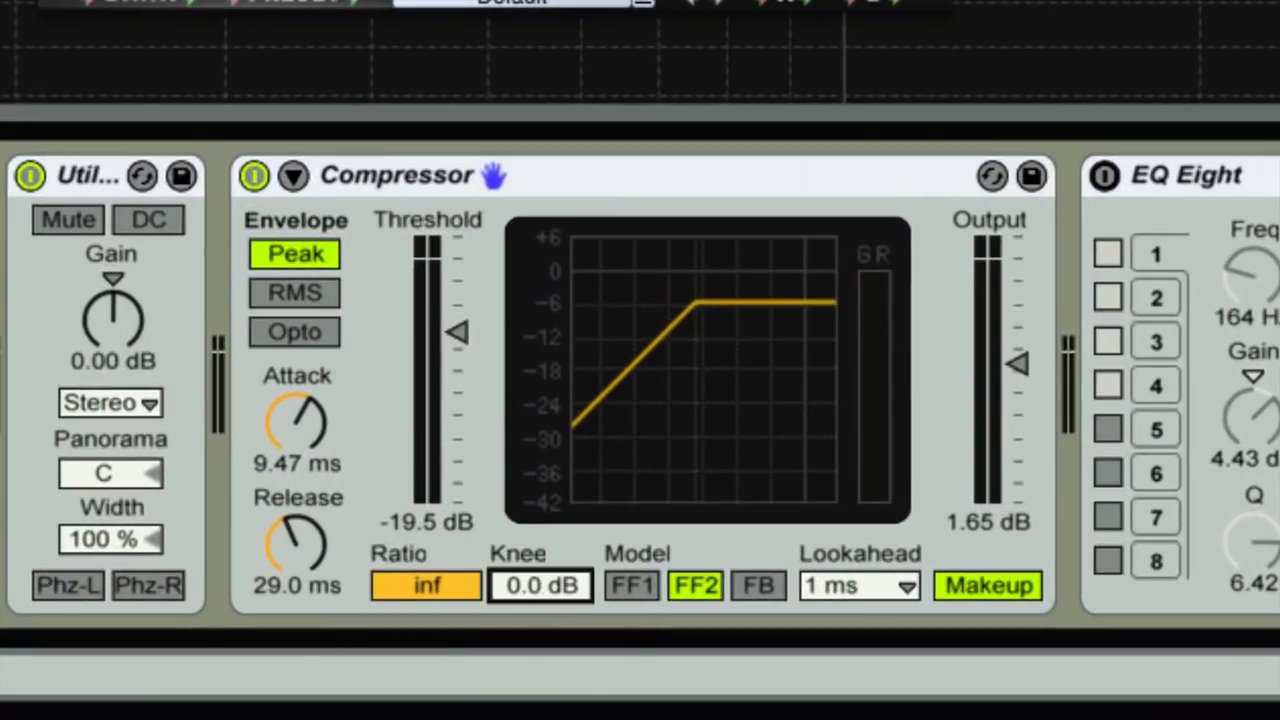
left_click_drag(540, 585, 540, 555)
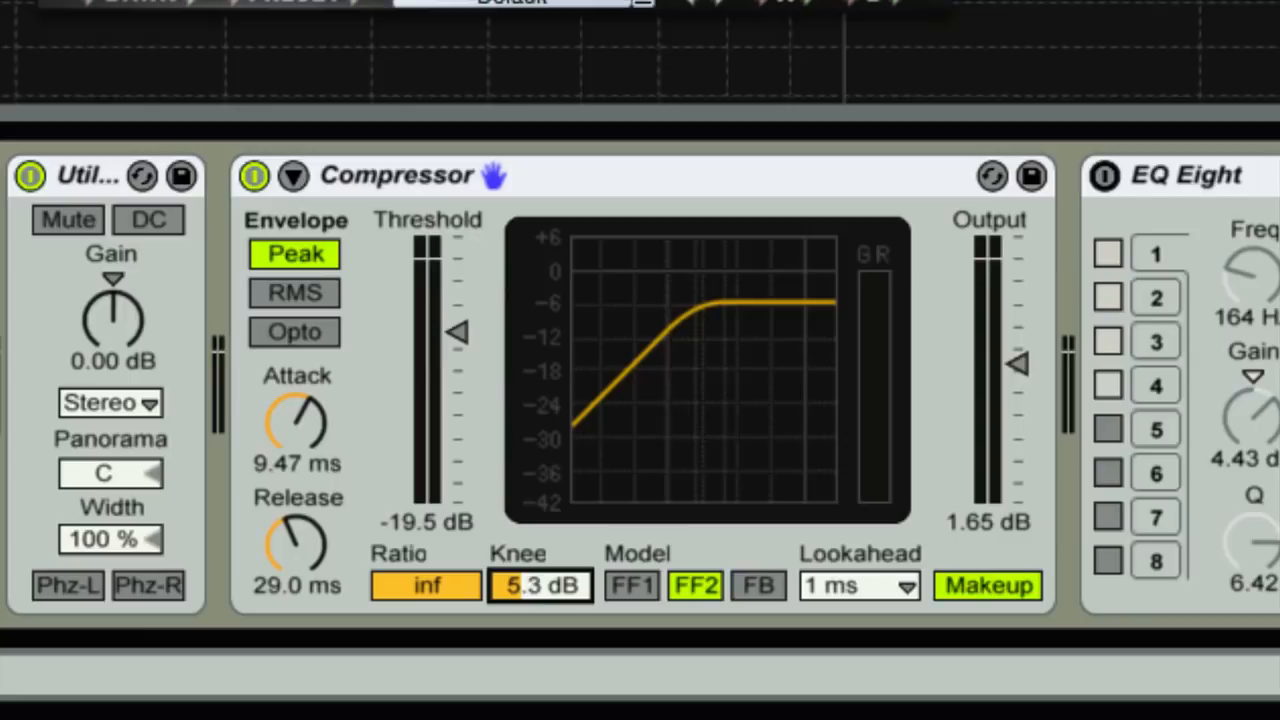
left_click_drag(540, 585, 540, 555)
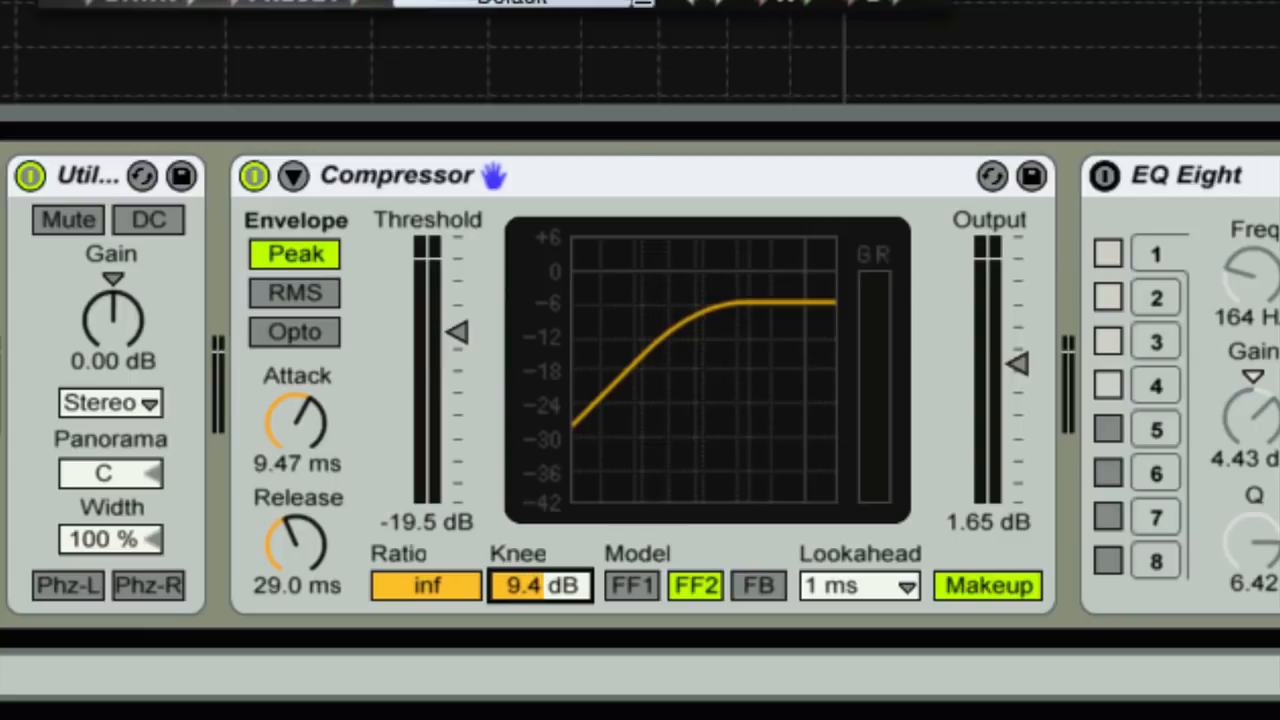
left_click_drag(540, 585, 540, 595)
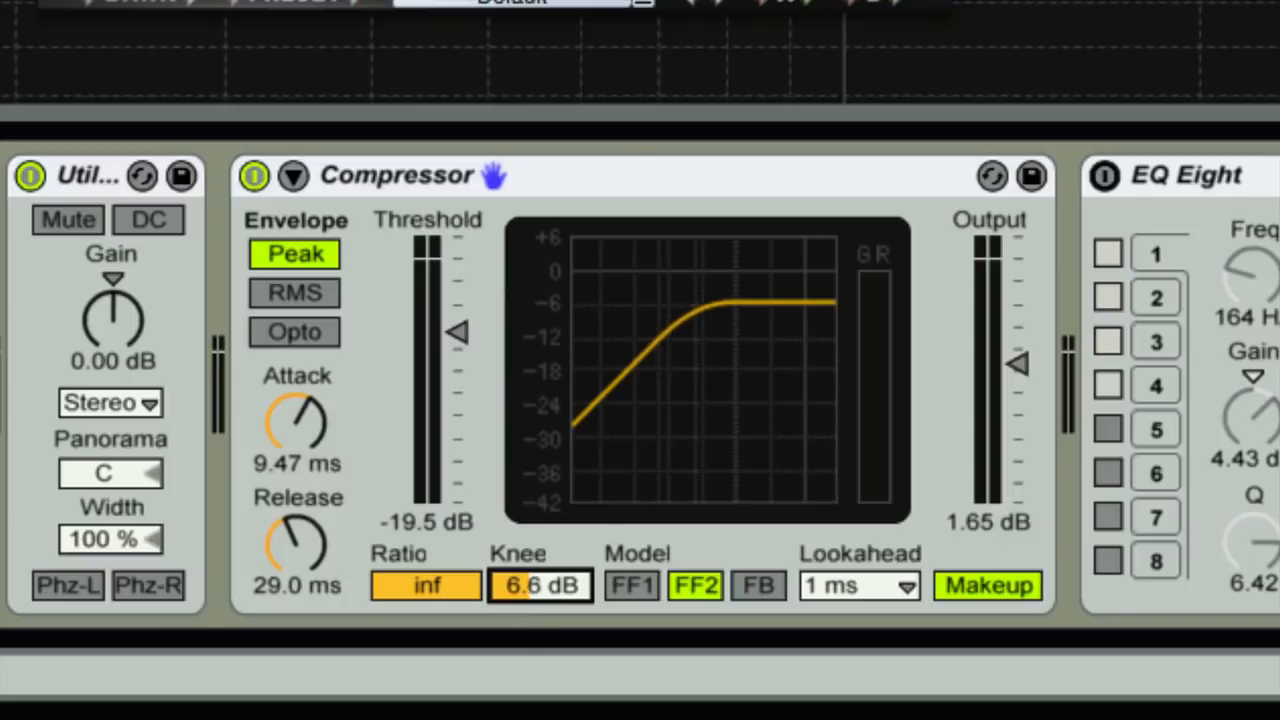
left_click_drag(541, 585, 541, 600)
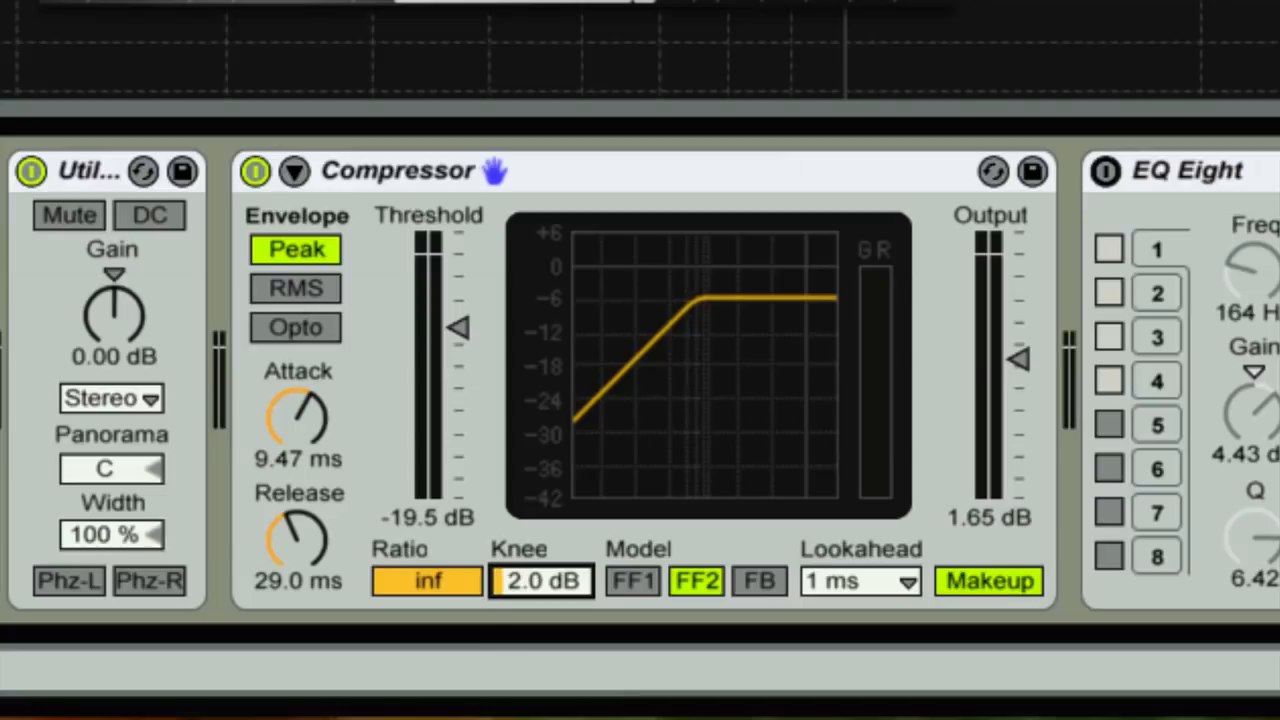
left_click_drag(542, 581, 542, 560)
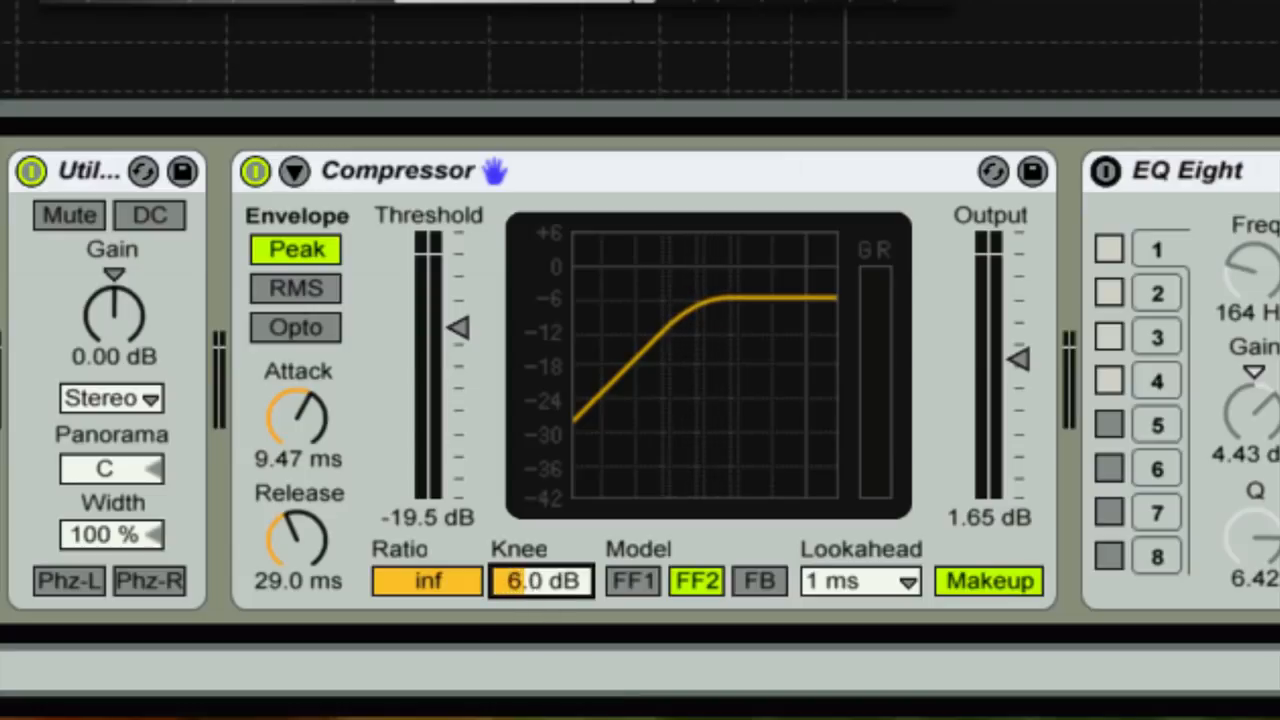
left_click_drag(541, 581, 541, 560)
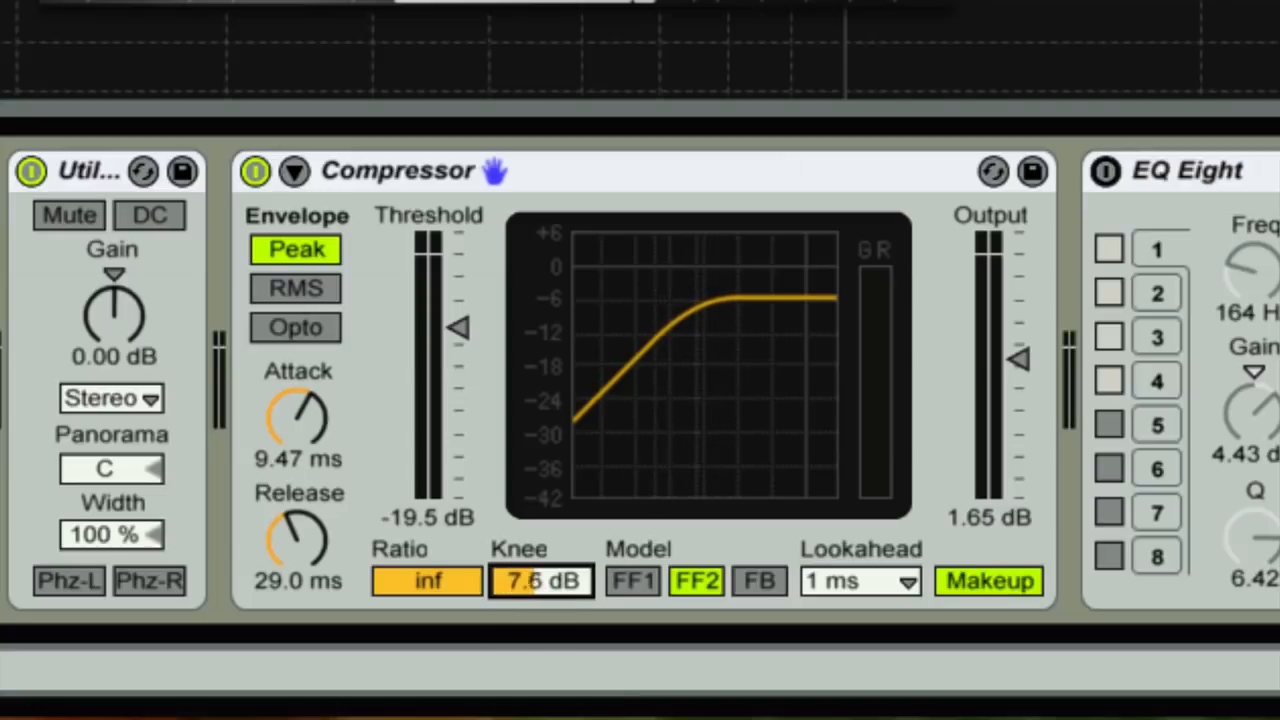
left_click_drag(650, 400, 650, 380)
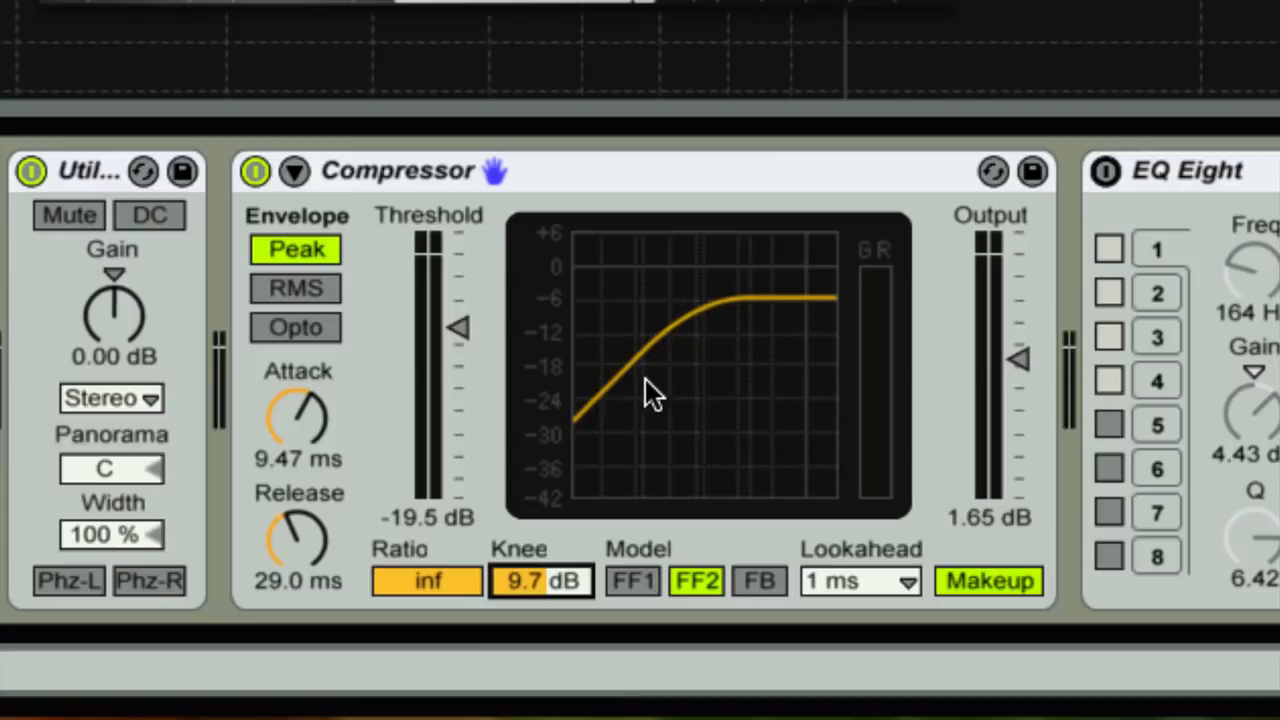
mouse_move(668, 340)
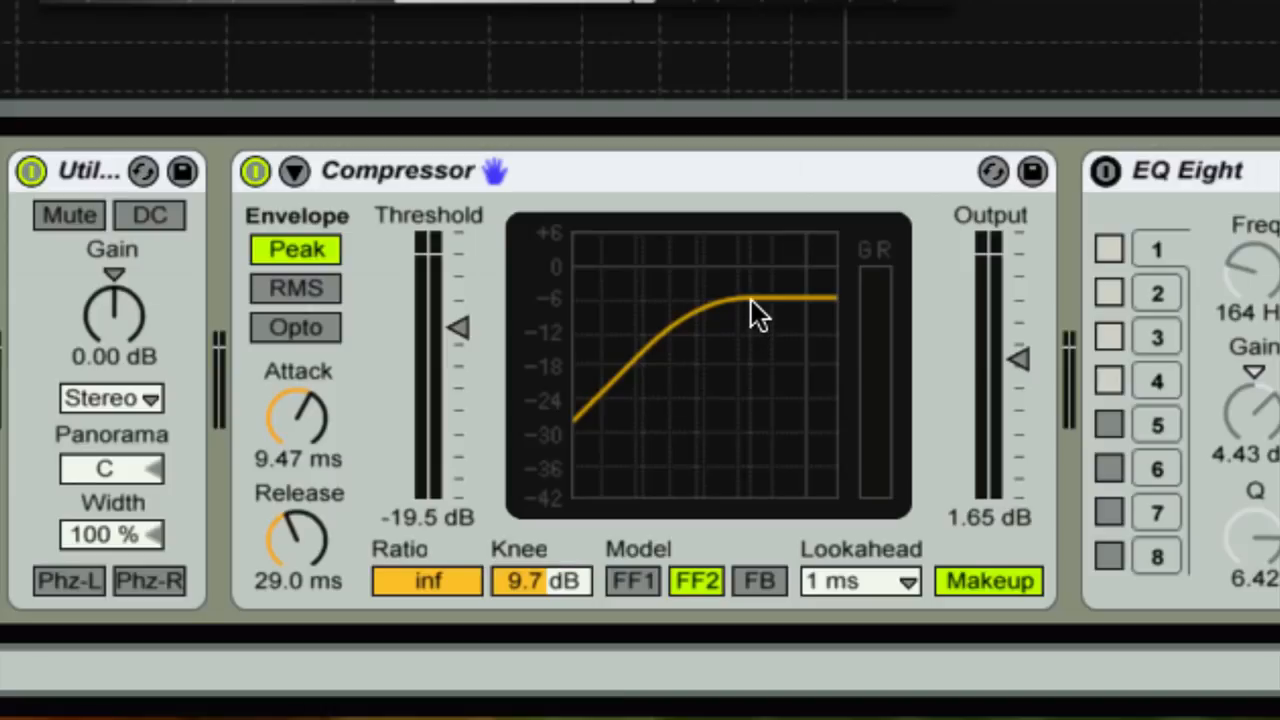
mouse_move(718, 390)
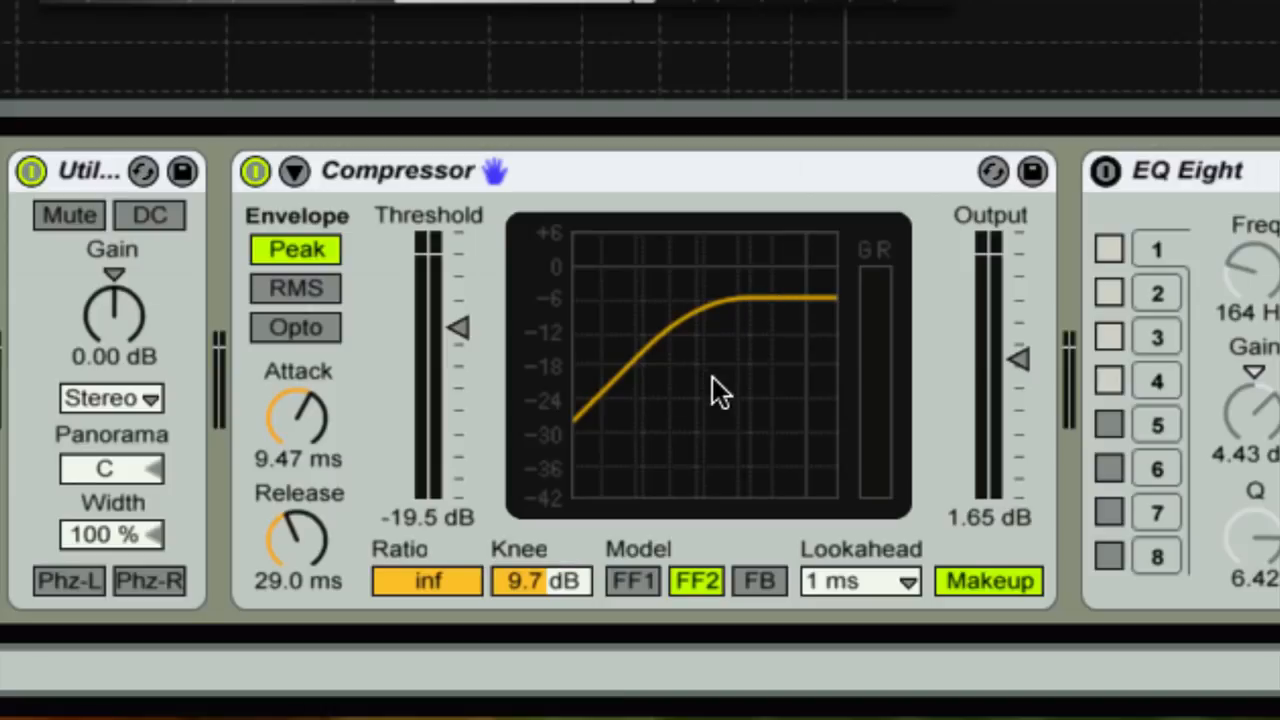
mouse_move(610, 430)
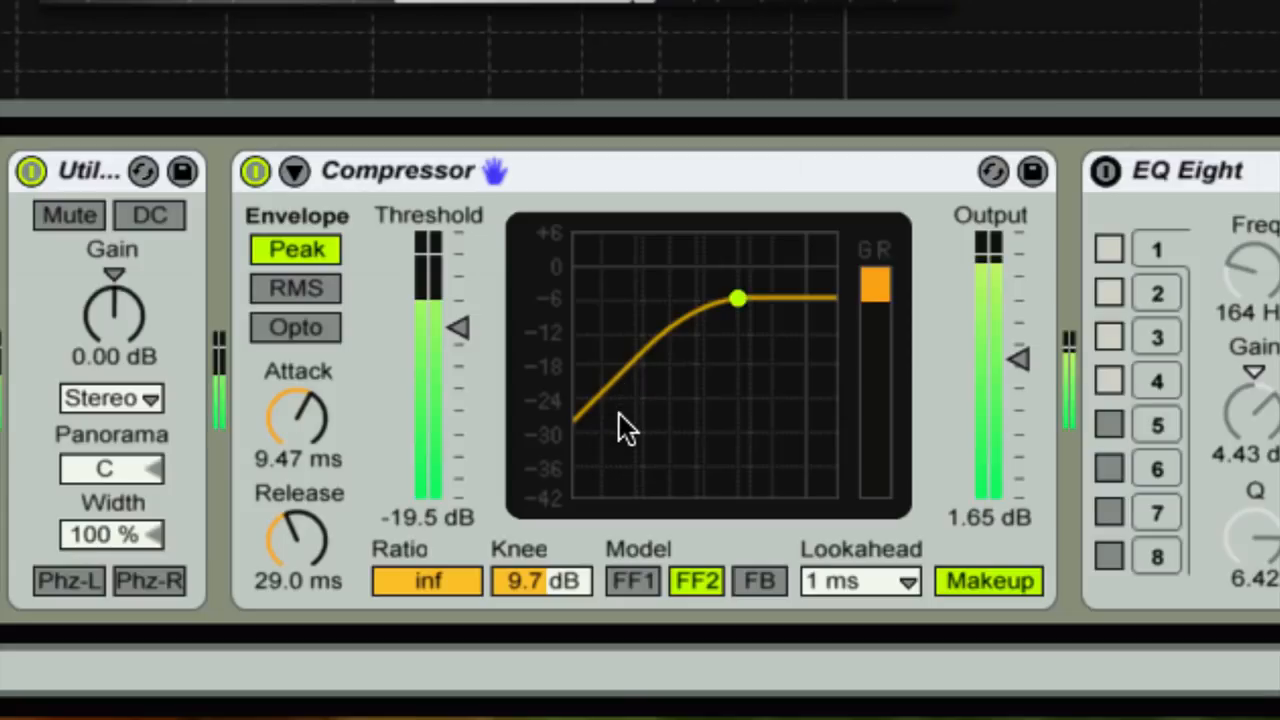
mouse_move(605, 440)
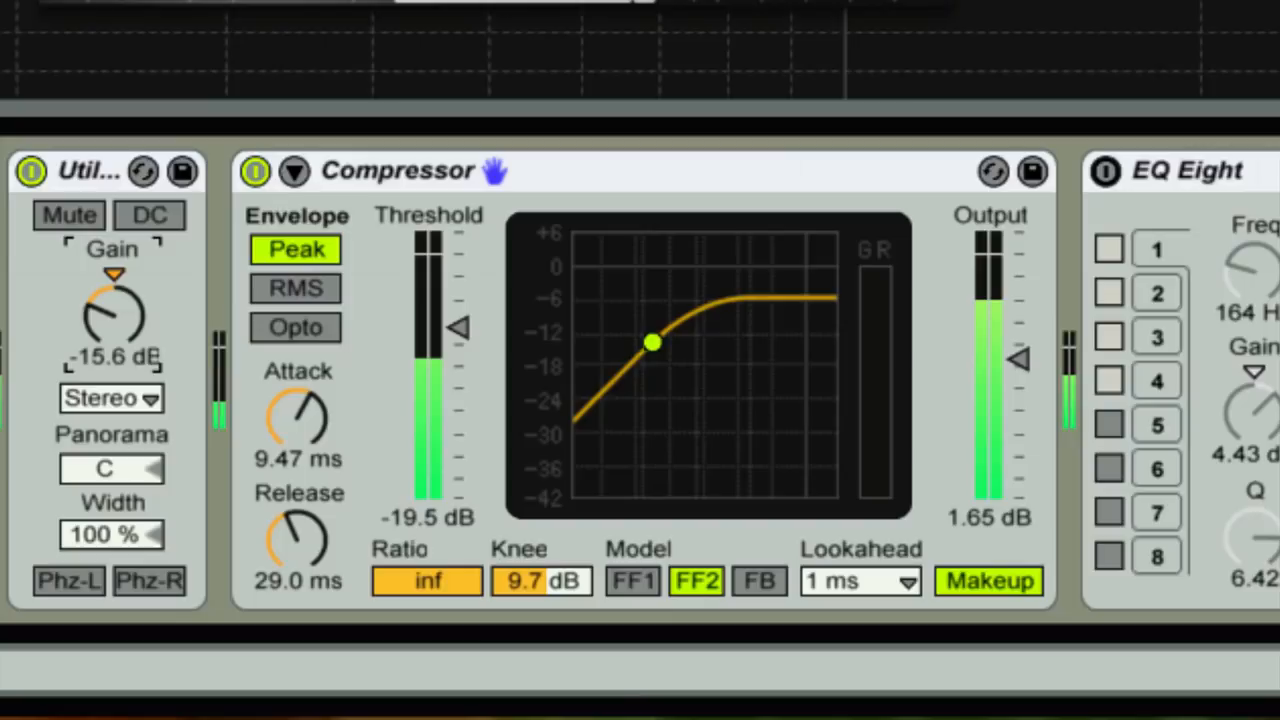
Step: Drive the Utility gain past the knee, settling at 10.6 dB
left_click_drag(651, 343, 678, 320)
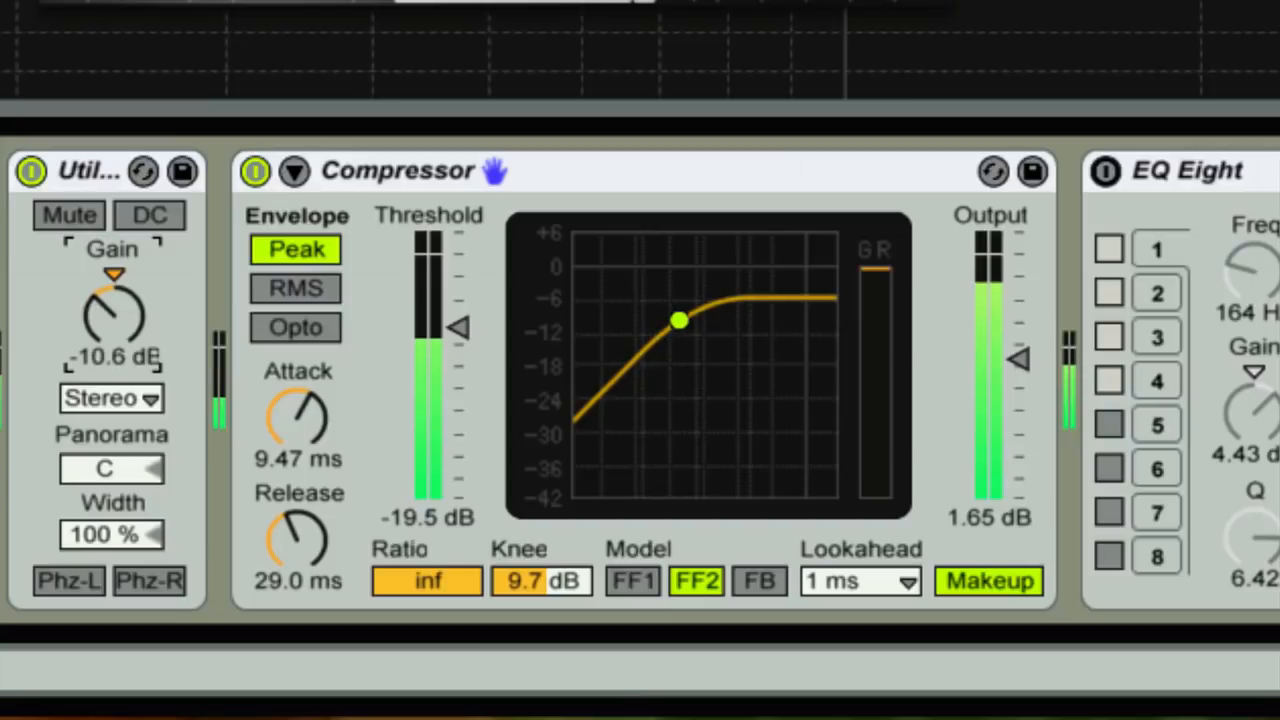
left_click_drag(112, 315, 112, 290)
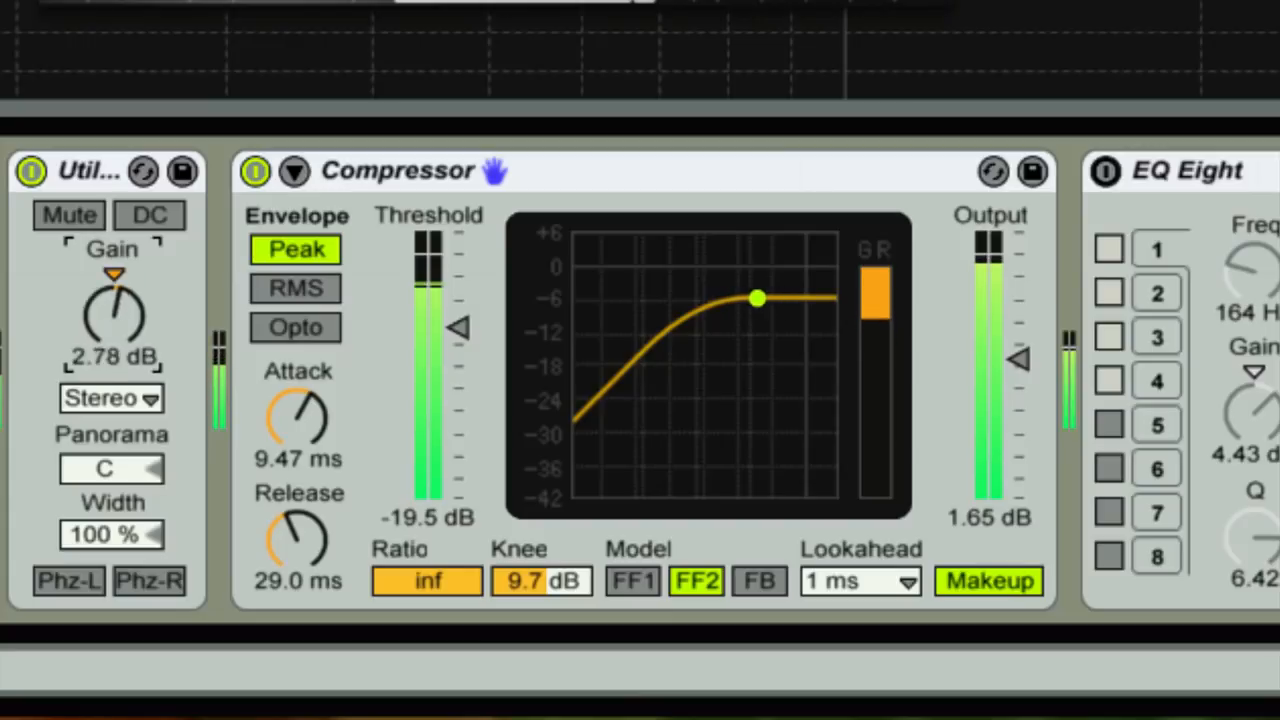
left_click_drag(758, 298, 668, 330)
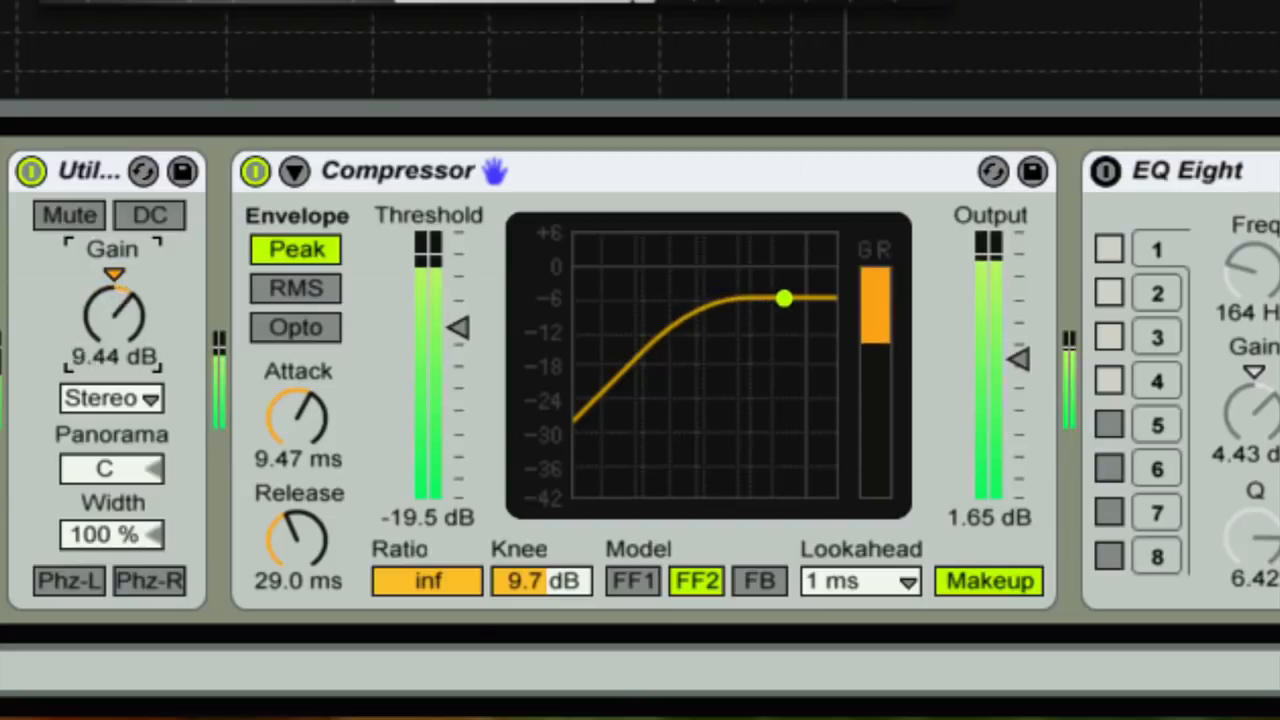
left_click_drag(112, 310, 130, 320)
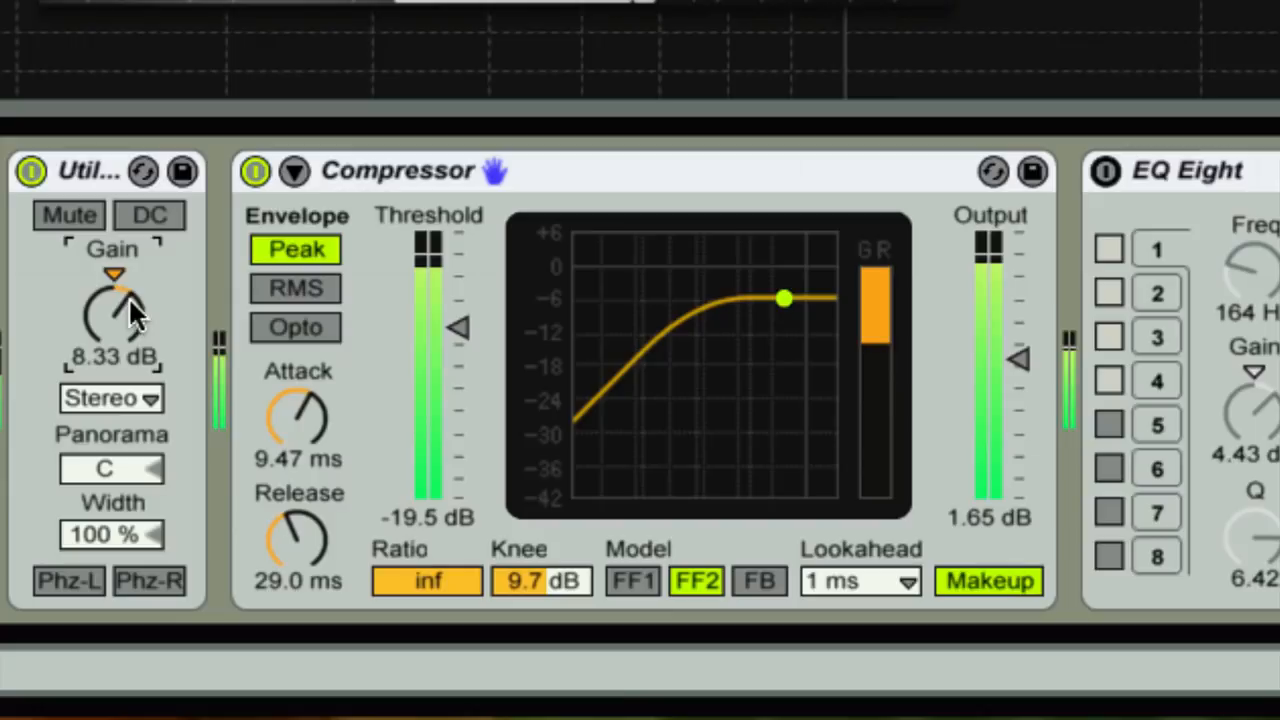
left_click_drag(125, 315, 130, 290)
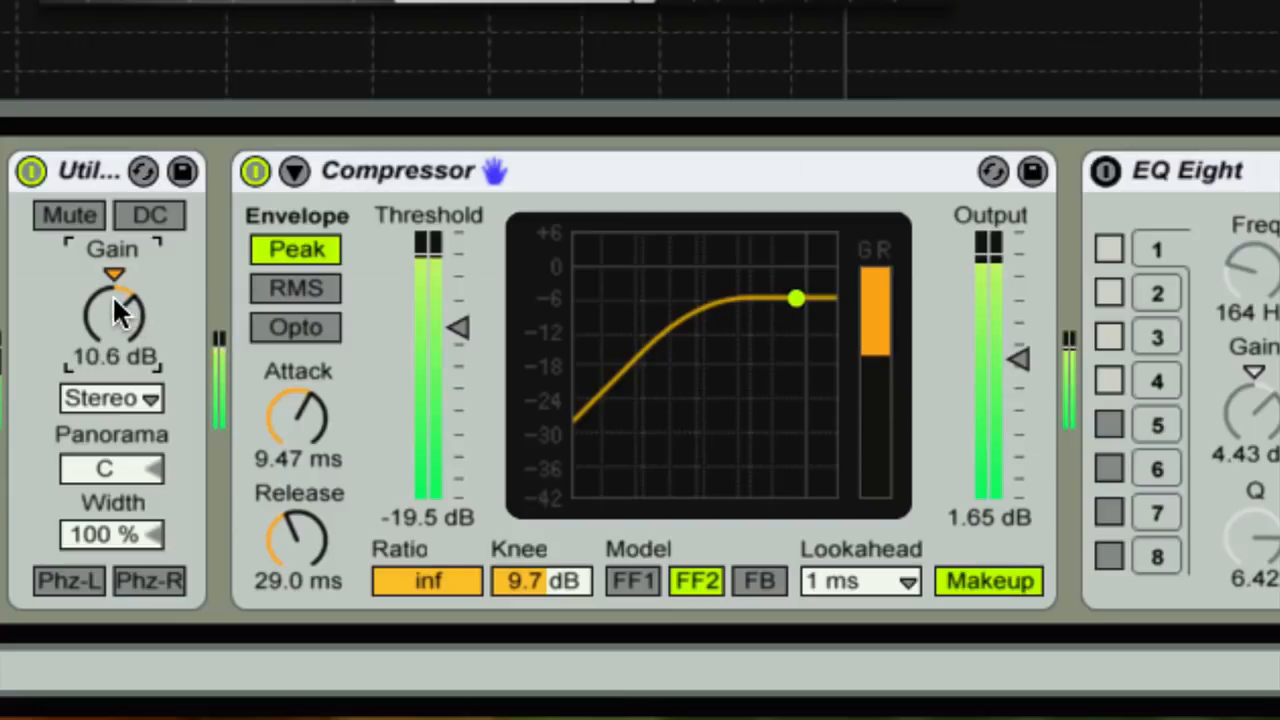
mouse_move(285, 385)
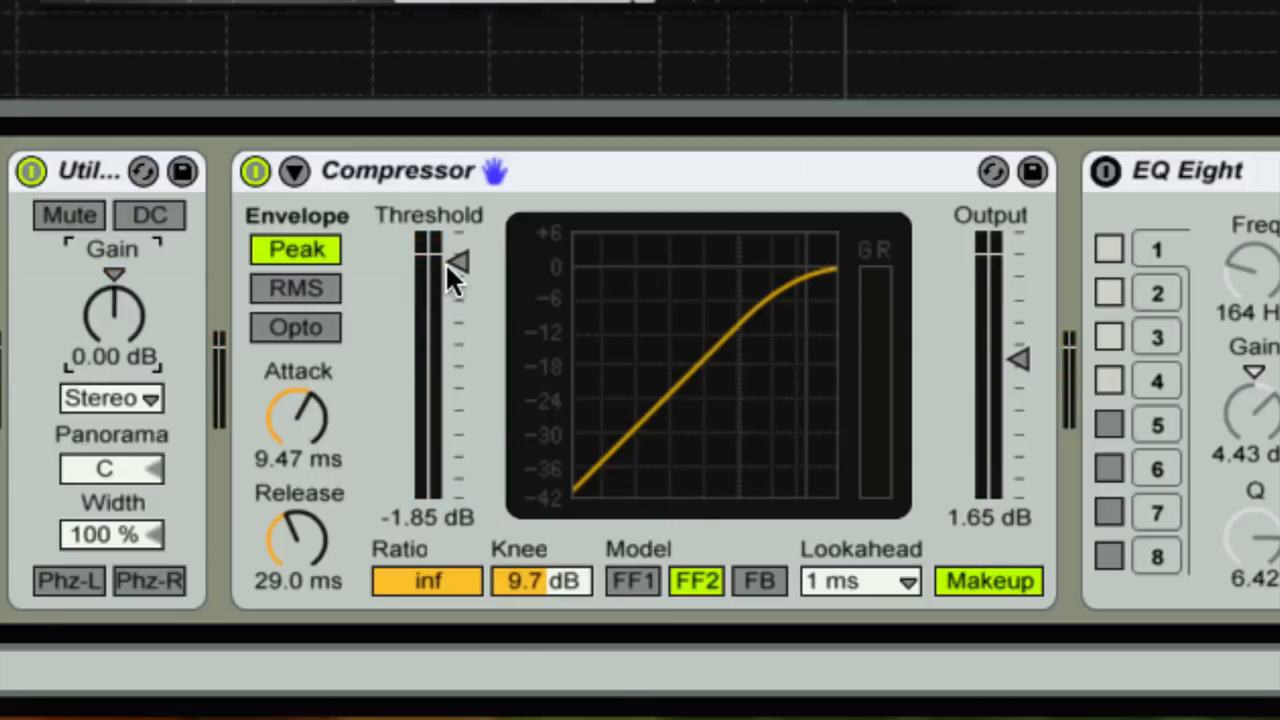
Step: Drag the Compressor Threshold slider to -18.8 dB, leaving no gain reduction
left_click_drag(457, 262, 457, 325)
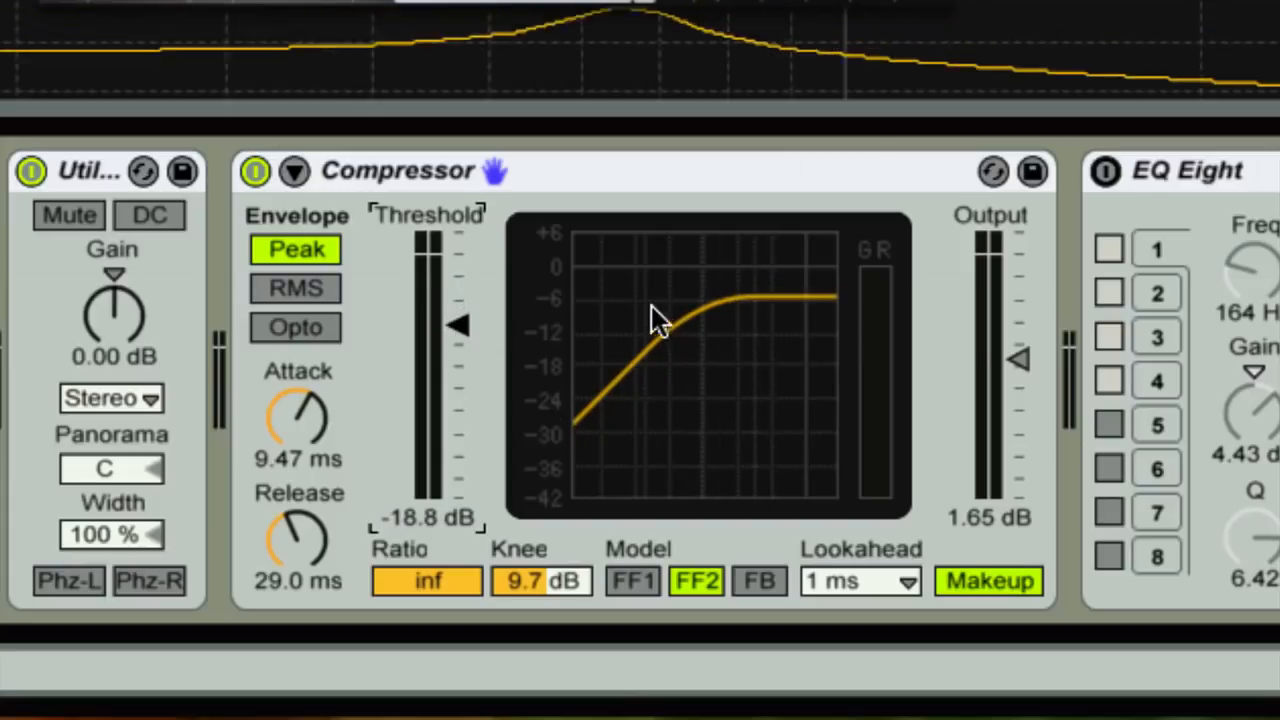
mouse_move(648, 370)
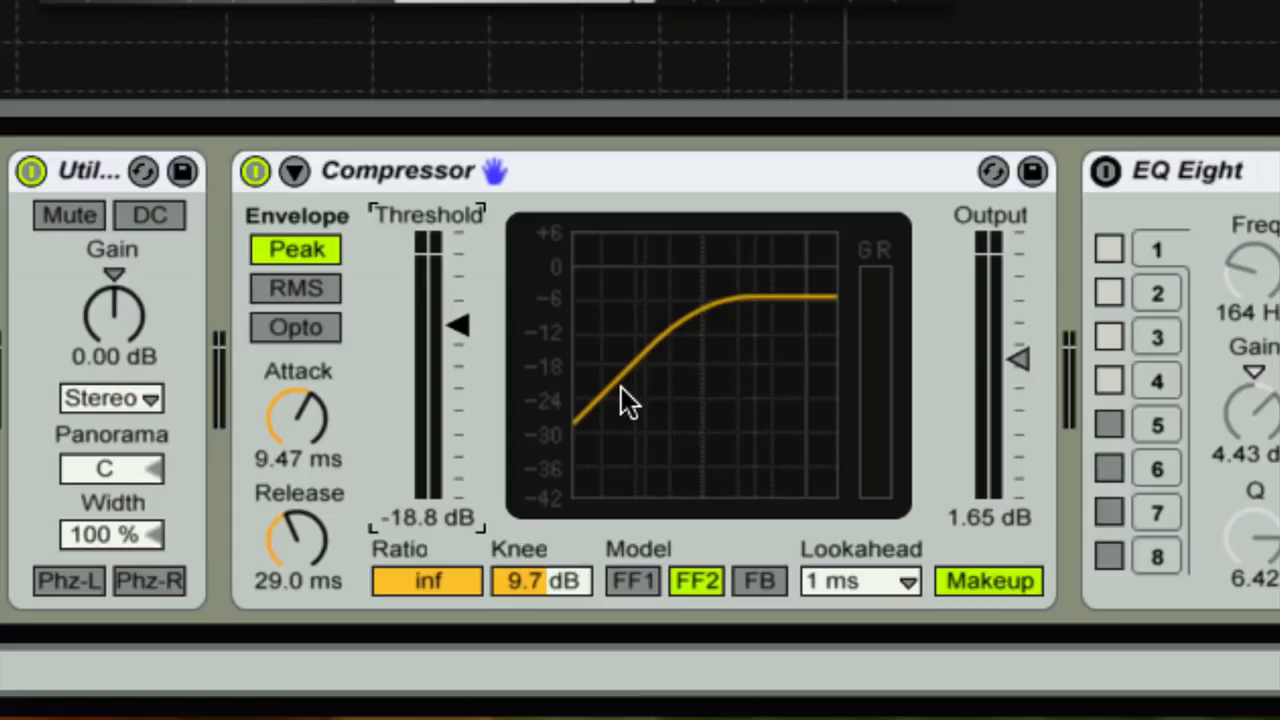
mouse_move(790, 310)
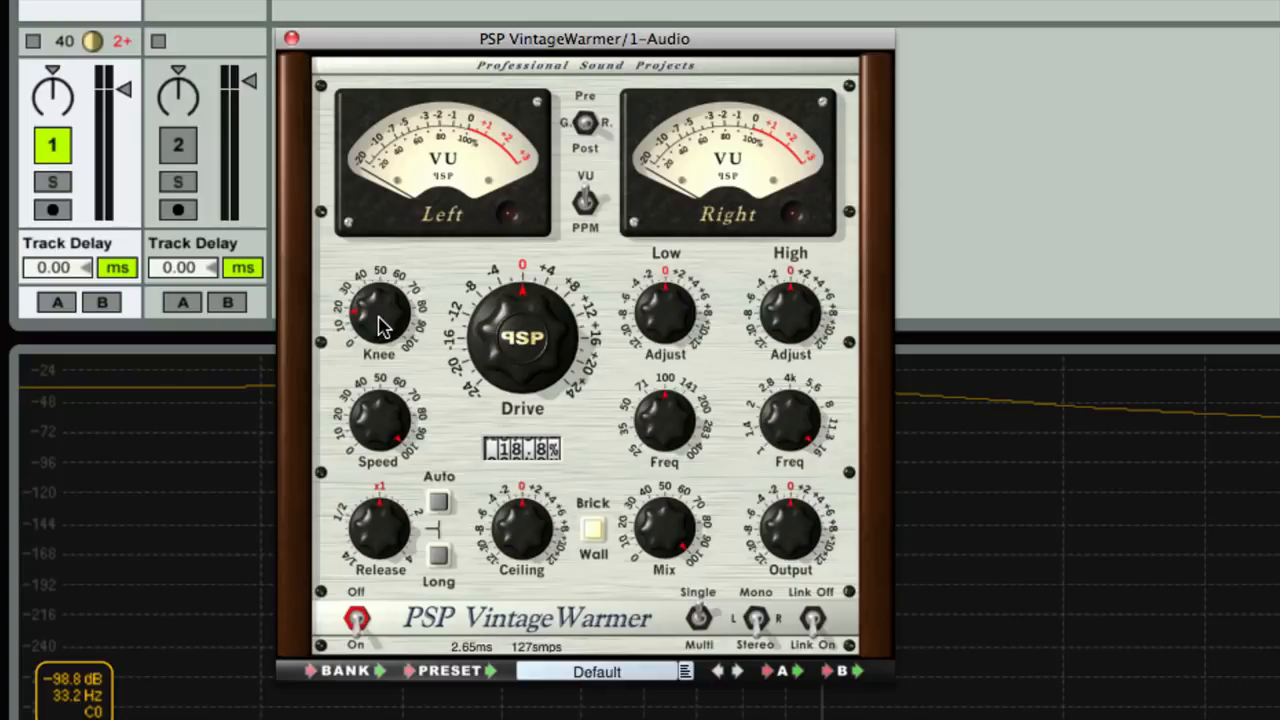
Step: Lower the VintageWarmer Knee, widen it to about 25%, ease it back, then scroll to the Compressor
left_click_drag(378, 310, 378, 330)
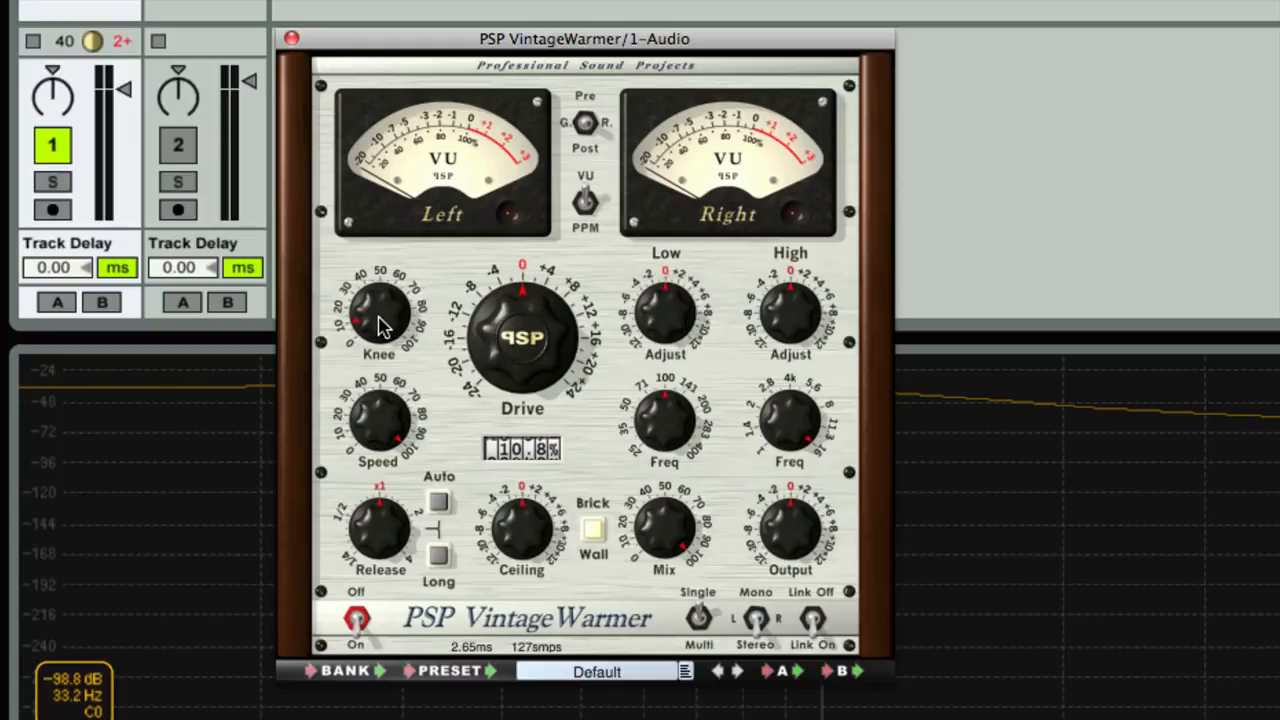
left_click_drag(378, 315, 378, 325)
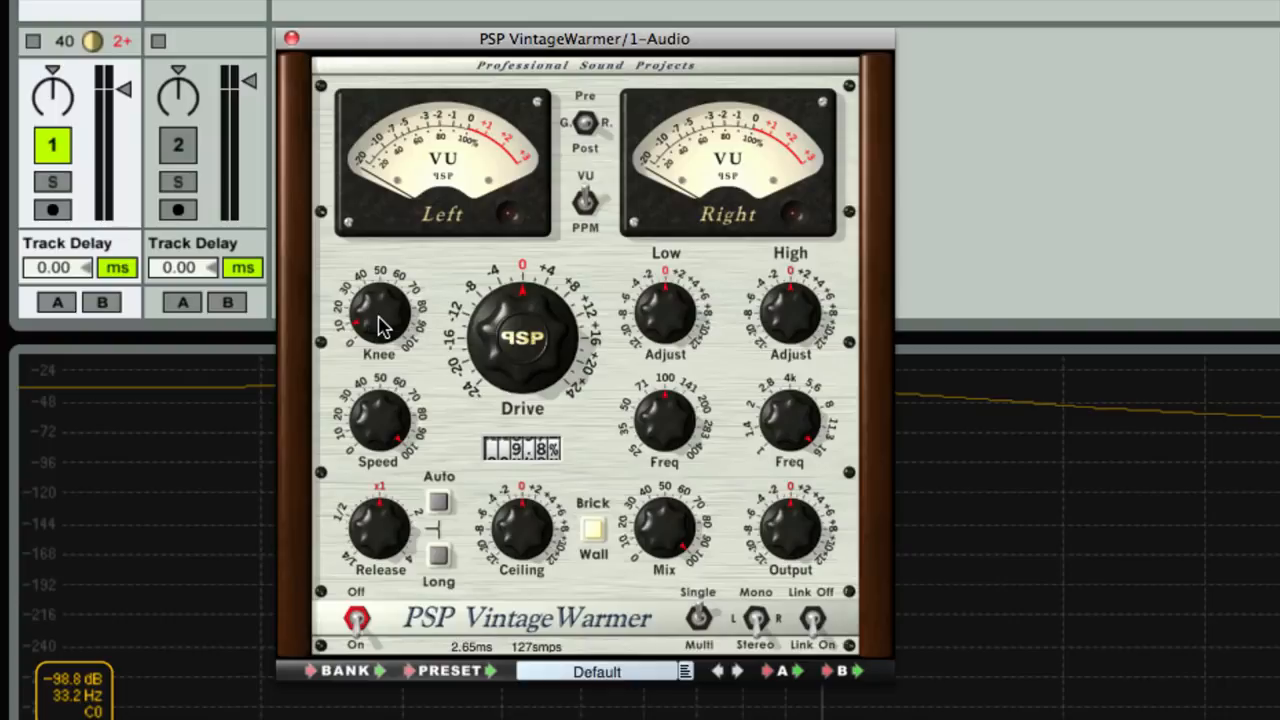
left_click_drag(378, 320, 390, 300)
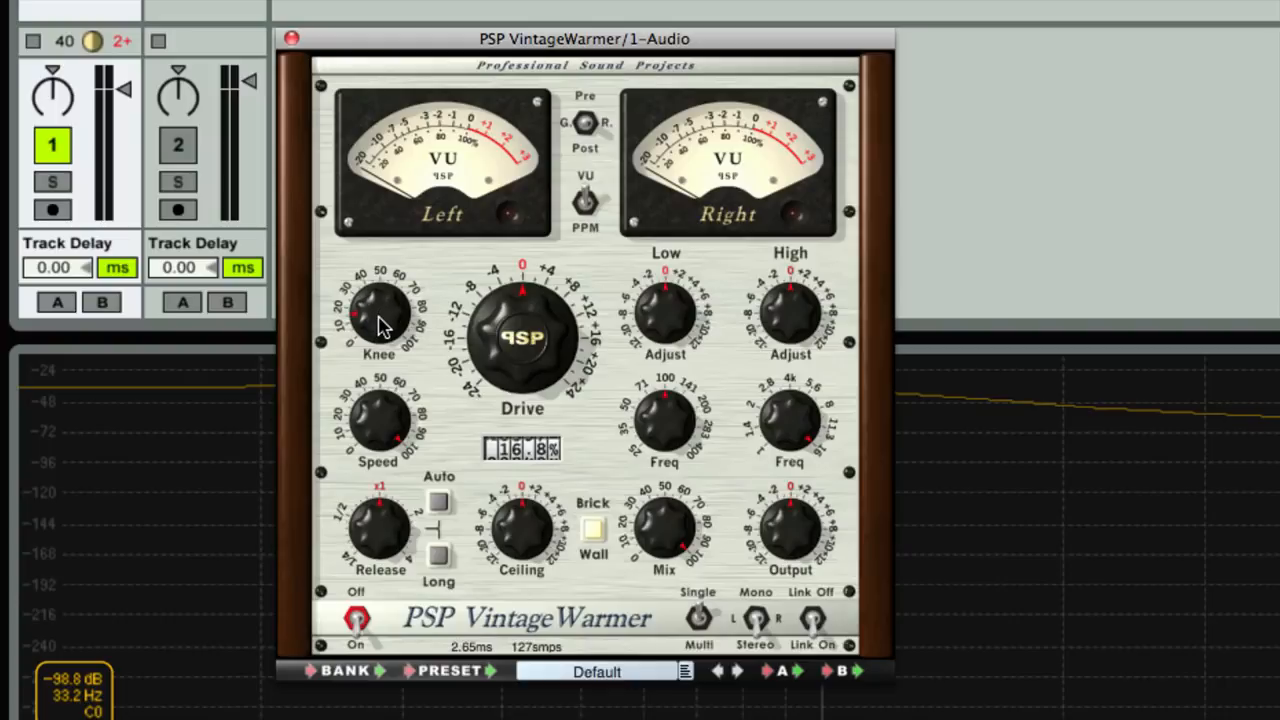
left_click_drag(378, 310, 385, 300)
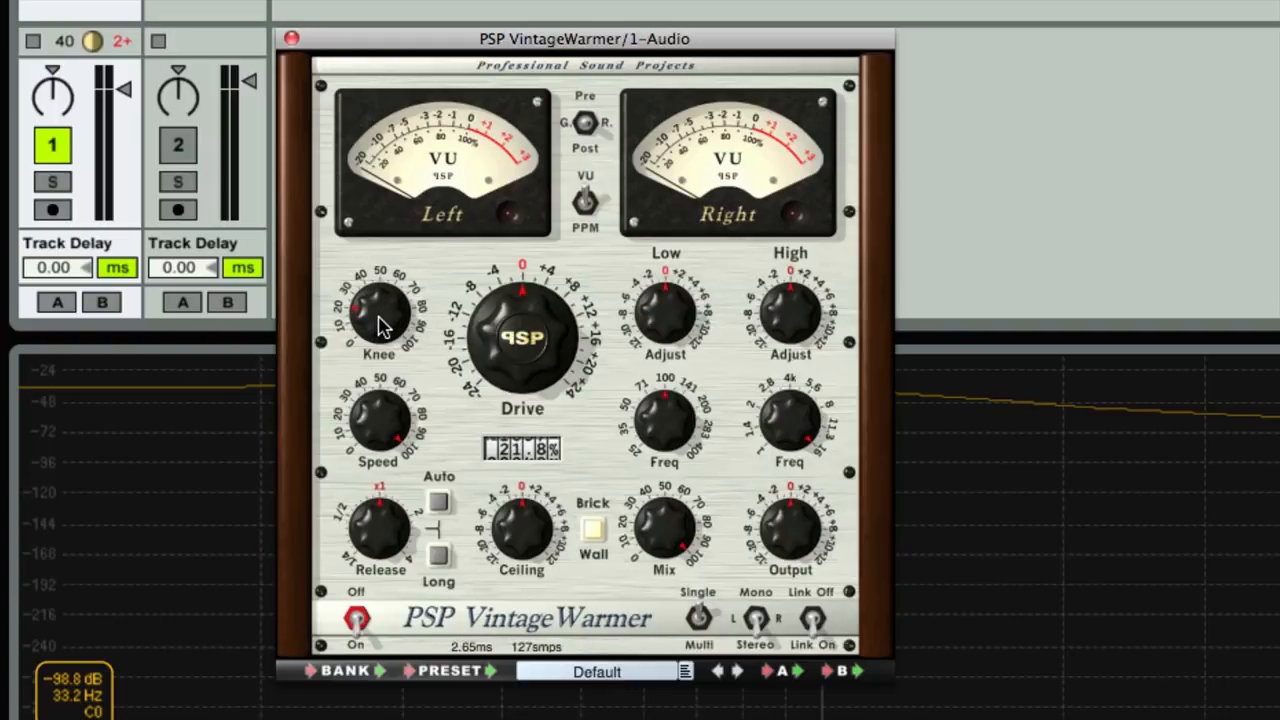
left_click_drag(378, 310, 385, 300)
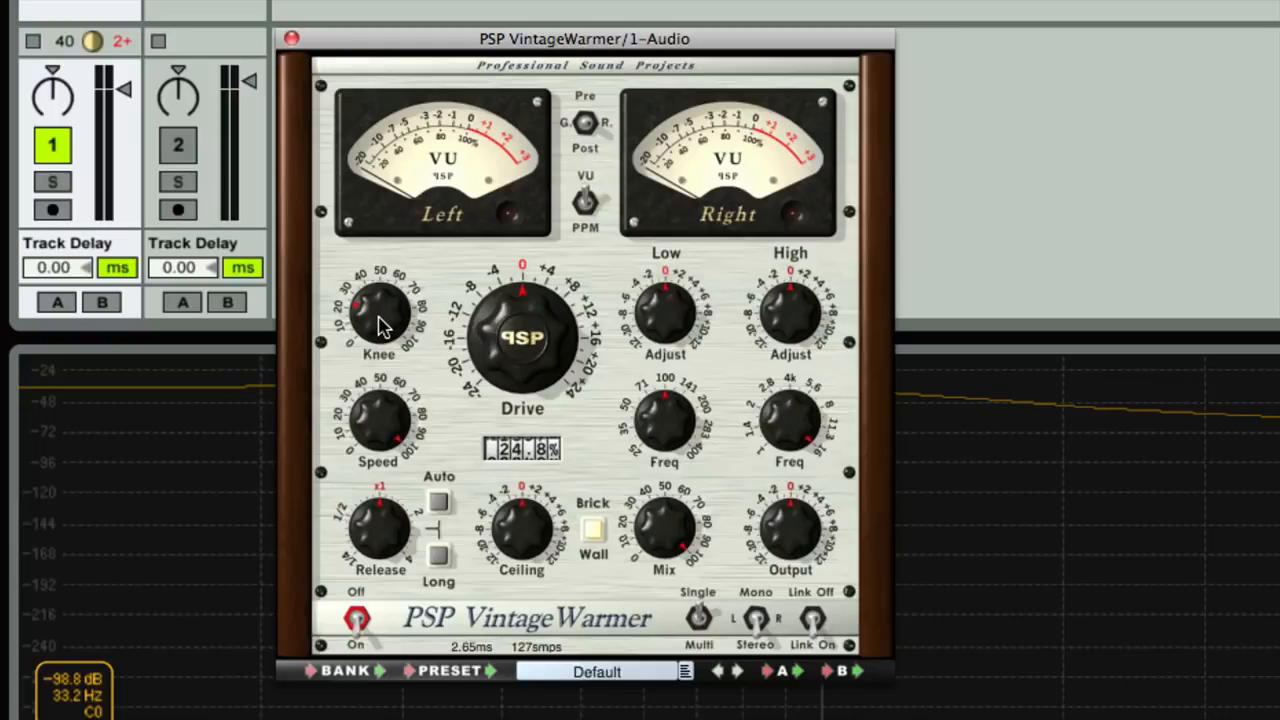
left_click_drag(378, 315, 390, 280)
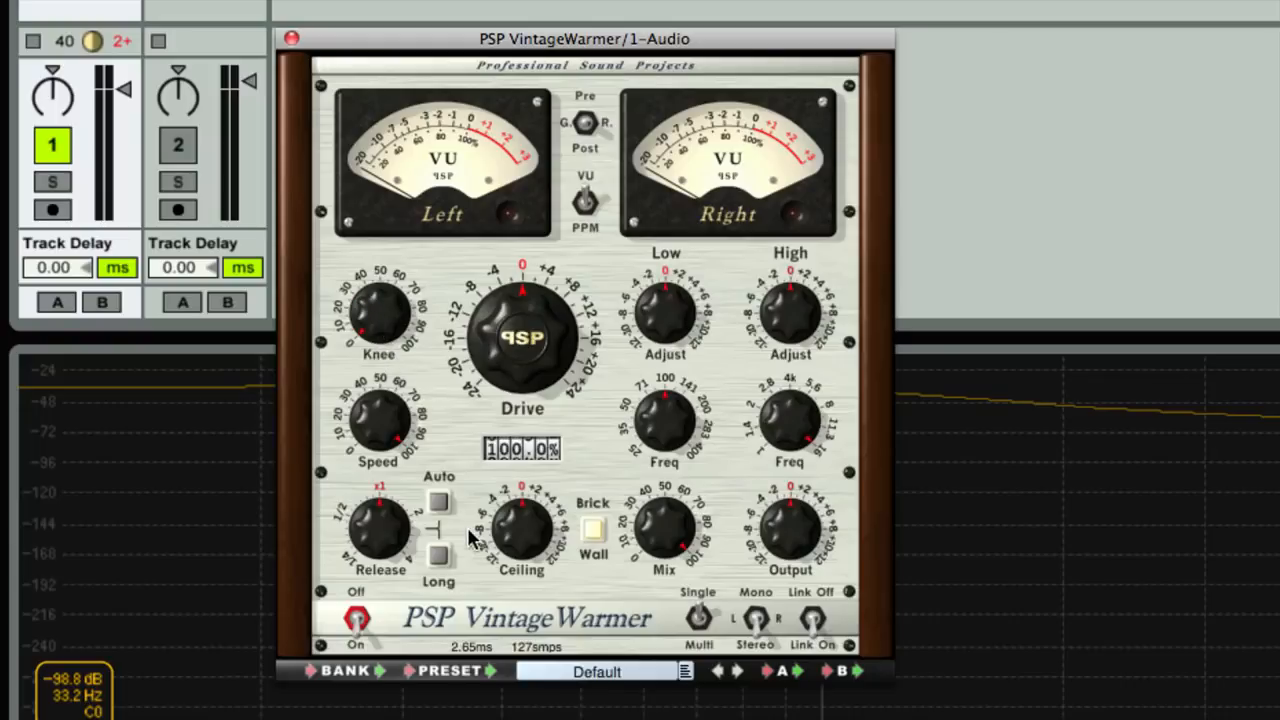
scroll("down", 3)
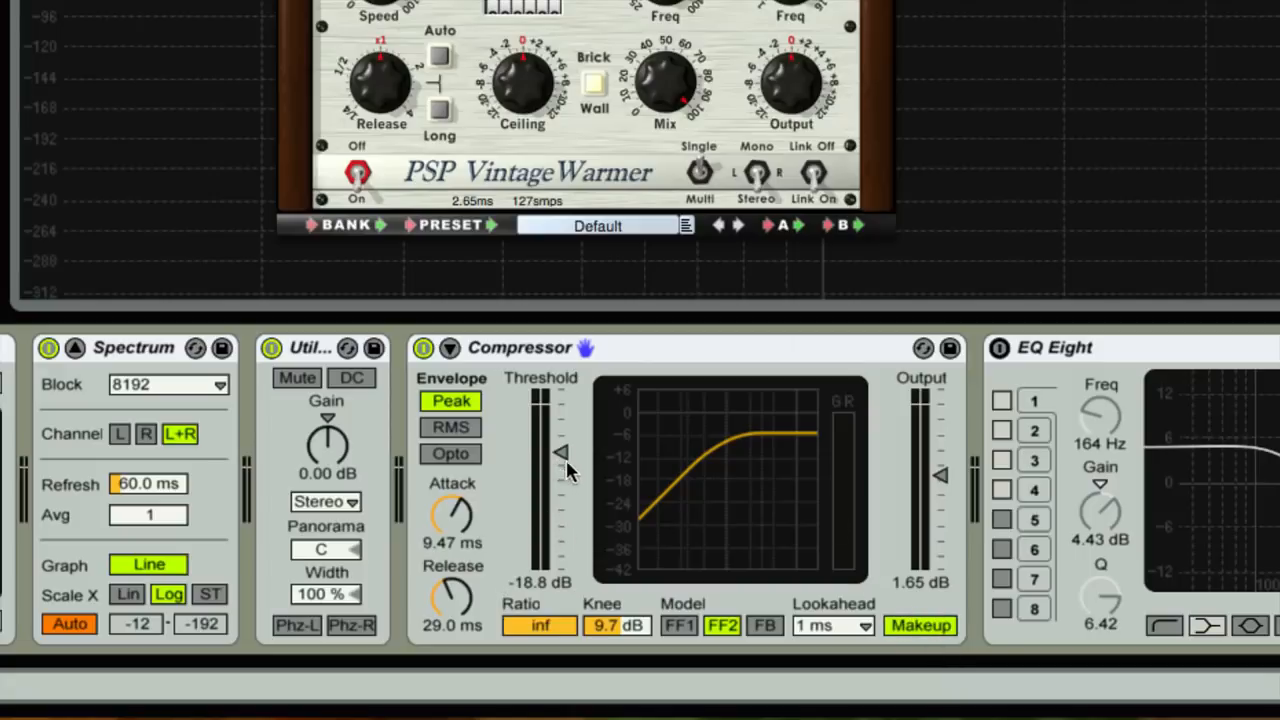
mouse_move(865, 565)
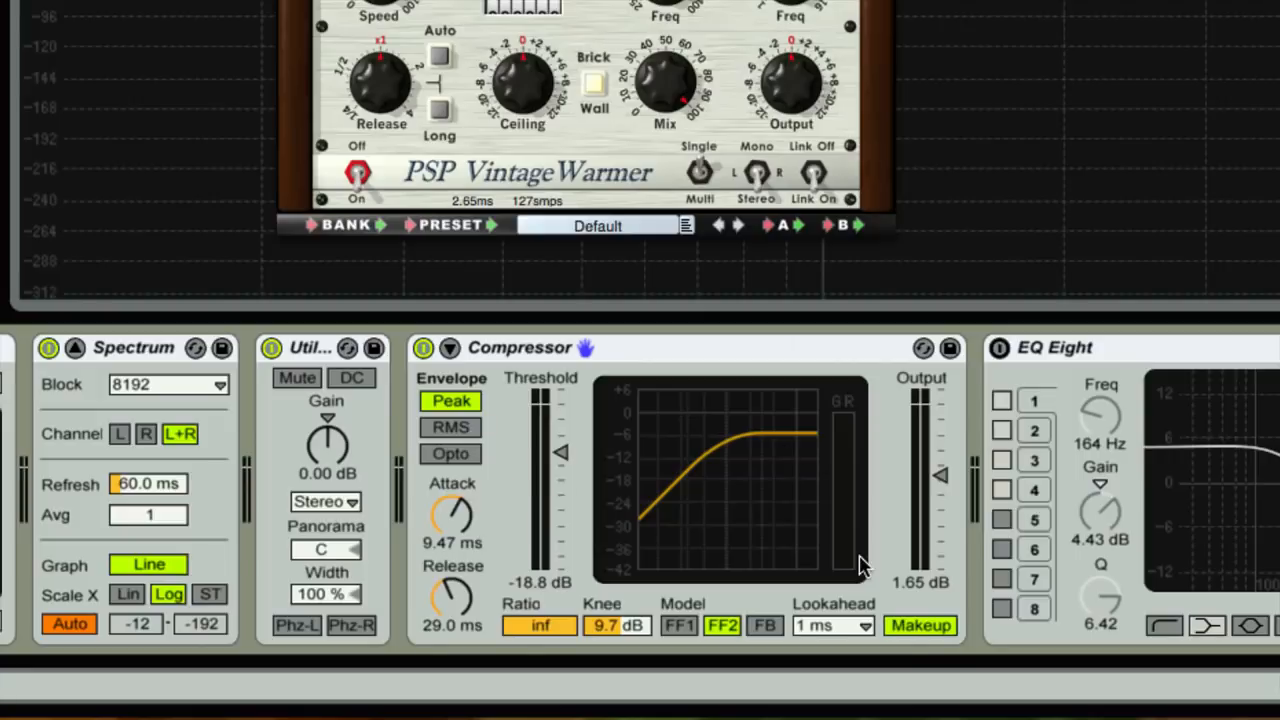
mouse_move(940, 450)
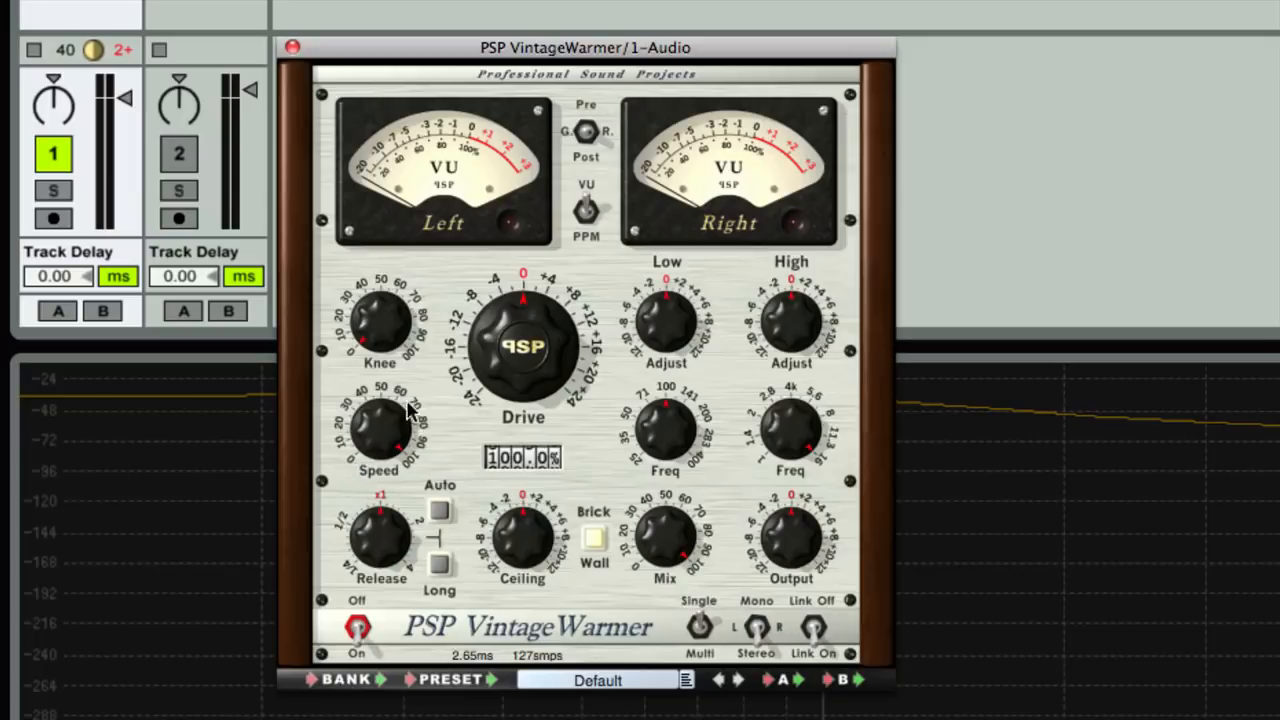
mouse_move(415, 475)
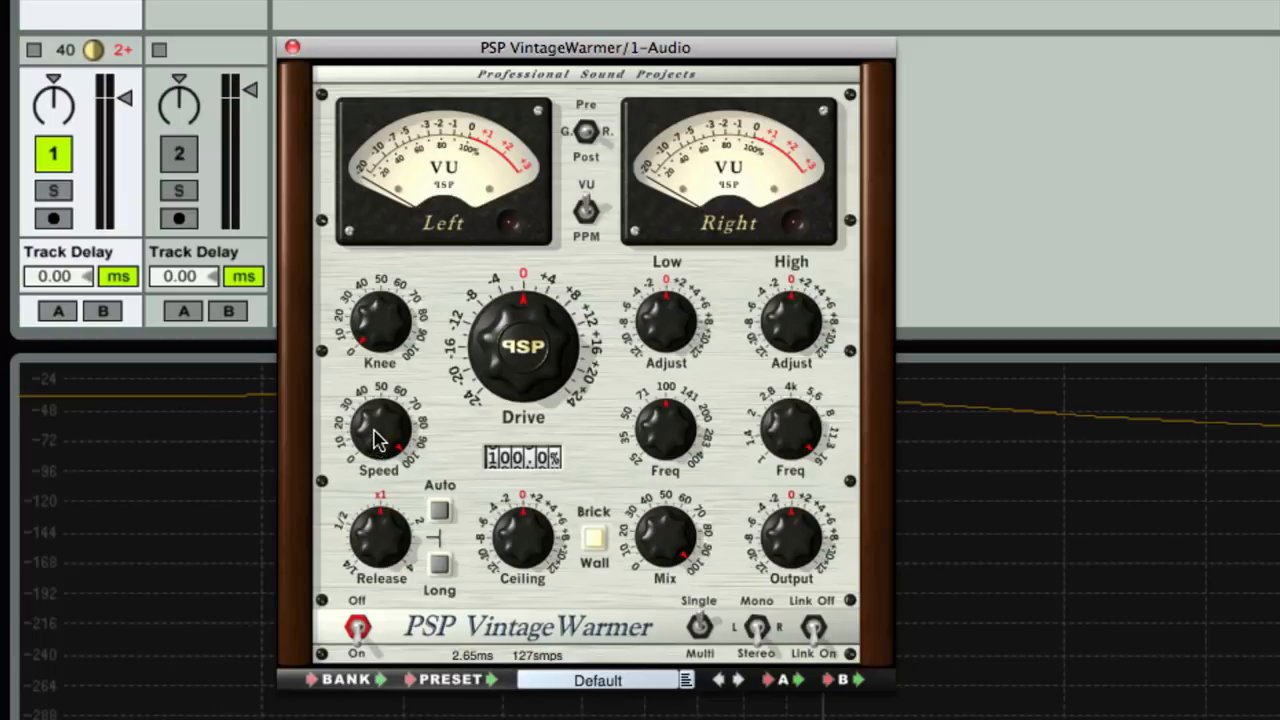
Step: Lower the VintageWarmer Speed to about 24%, then 16%, then return it to 100%
left_click_drag(378, 430, 385, 420)
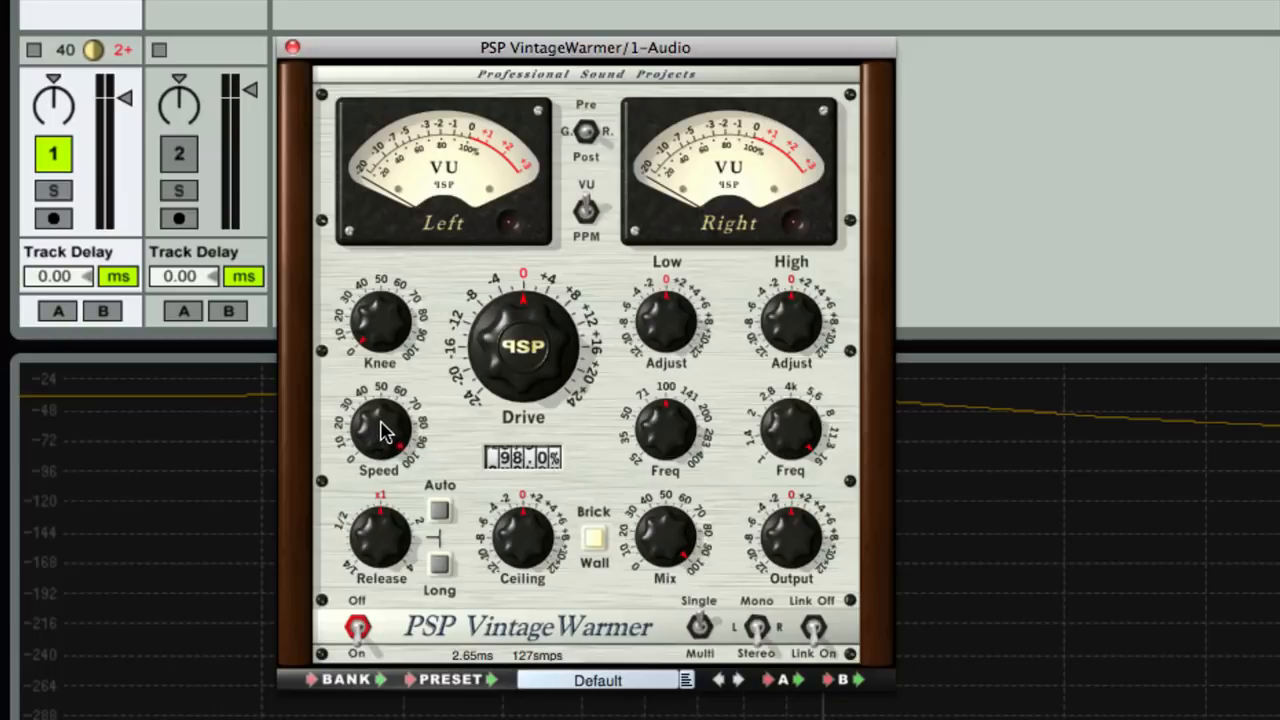
left_click_drag(380, 420, 380, 445)
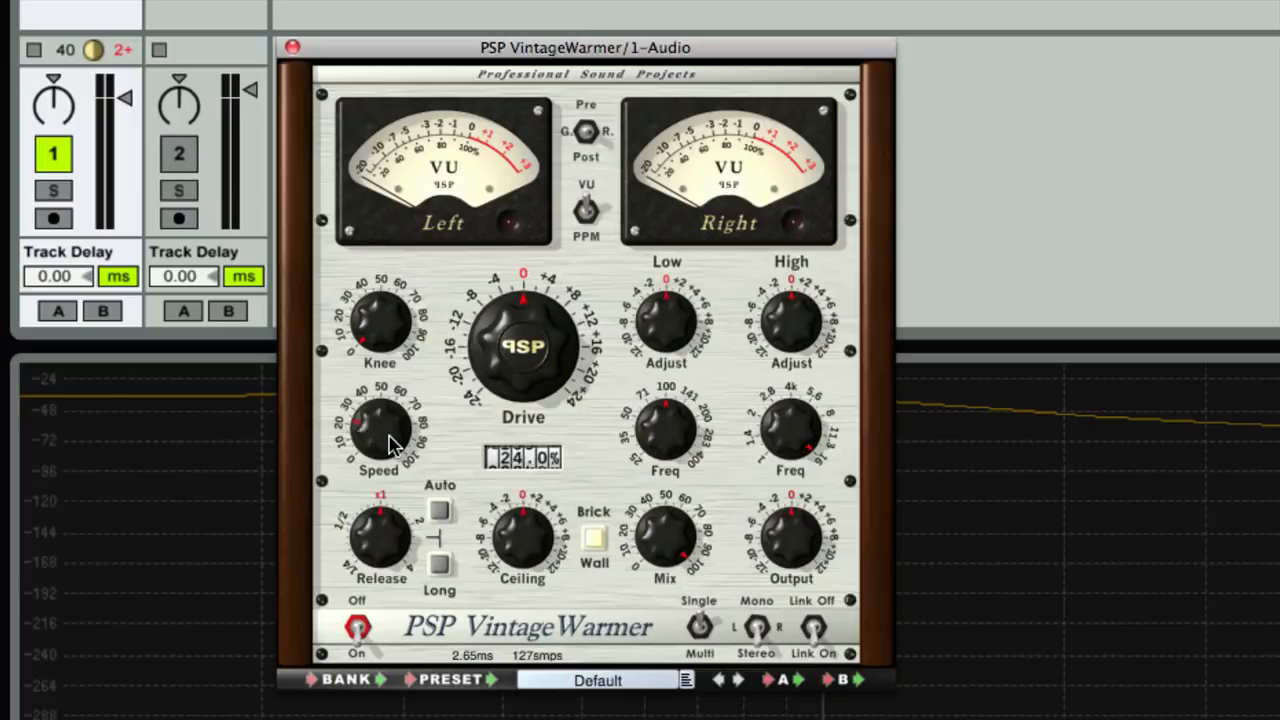
left_click_drag(378, 430, 385, 445)
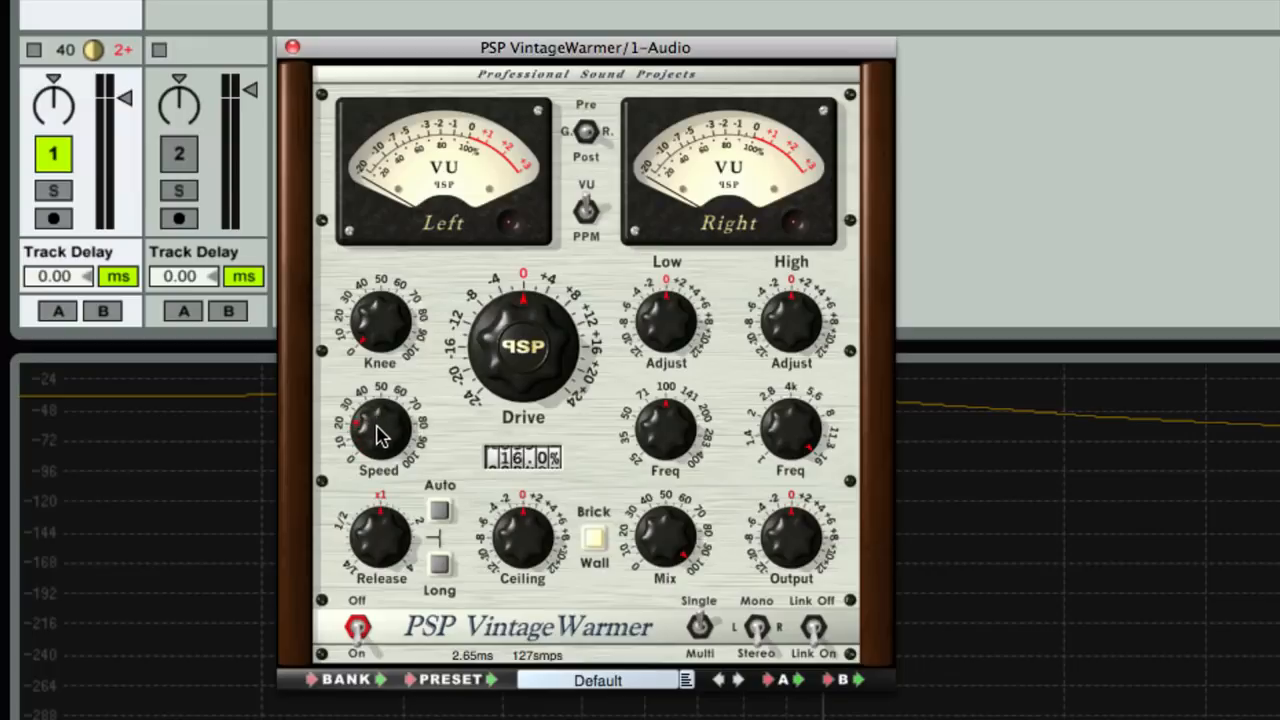
left_click_drag(379, 430, 390, 410)
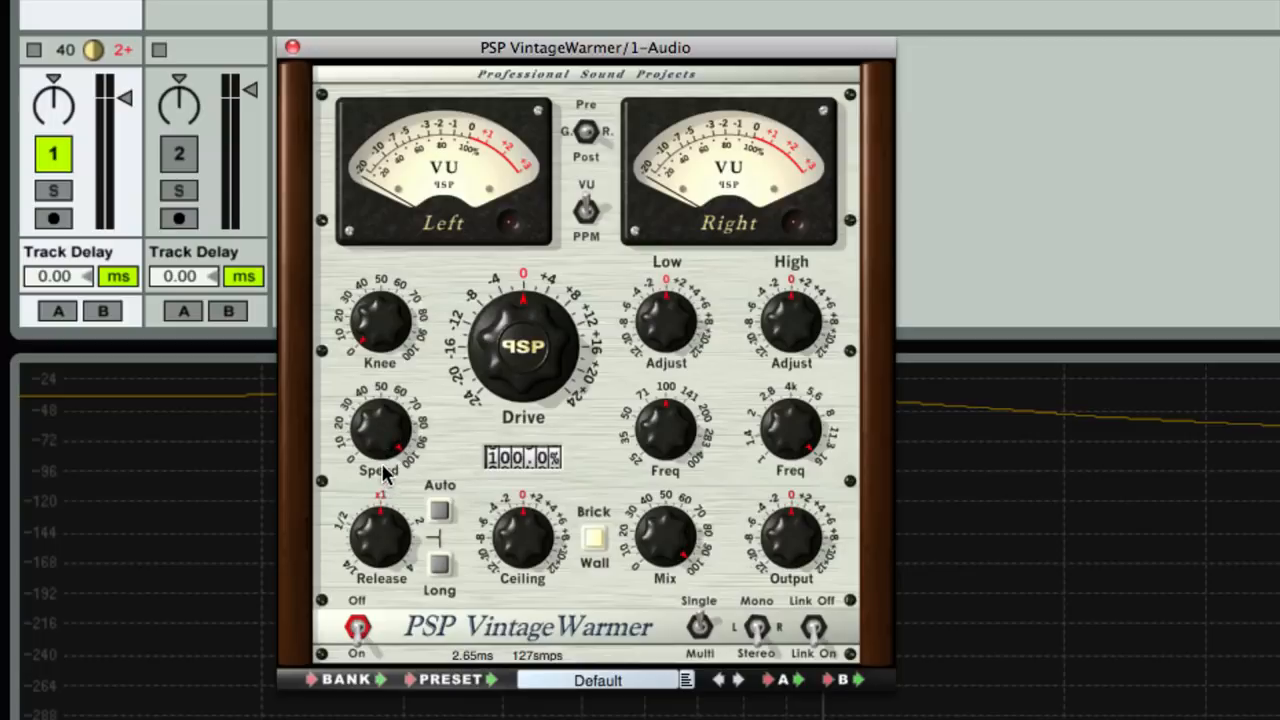
Step: Sweep the VintageWarmer Speed to 0%, up to 74%, then back to about 36%
left_click_drag(380, 425, 385, 445)
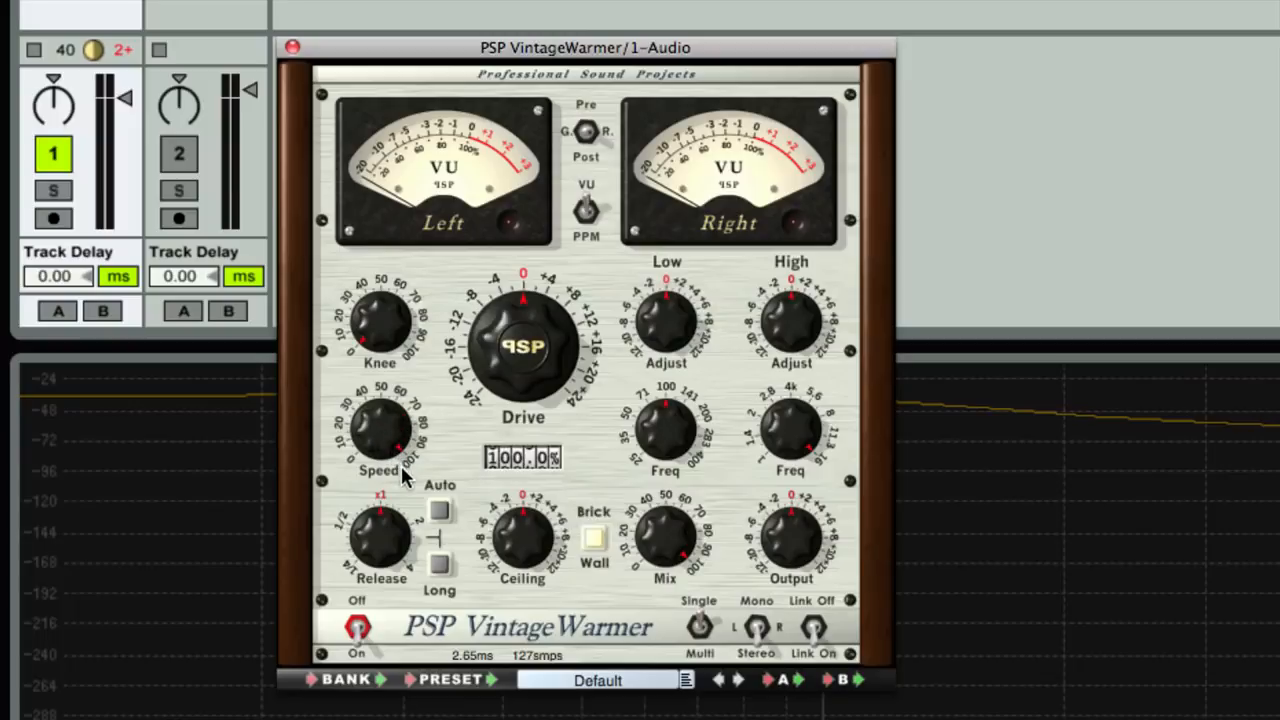
left_click_drag(378, 430, 385, 445)
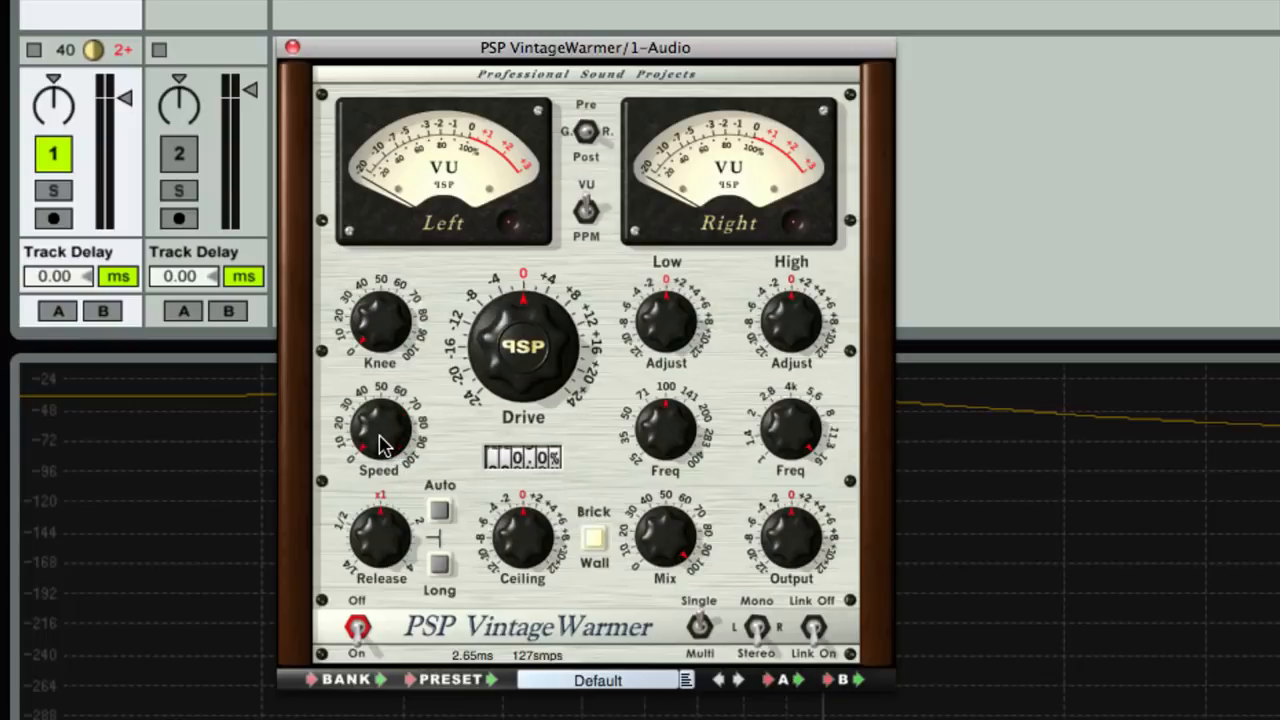
left_click_drag(378, 430, 405, 415)
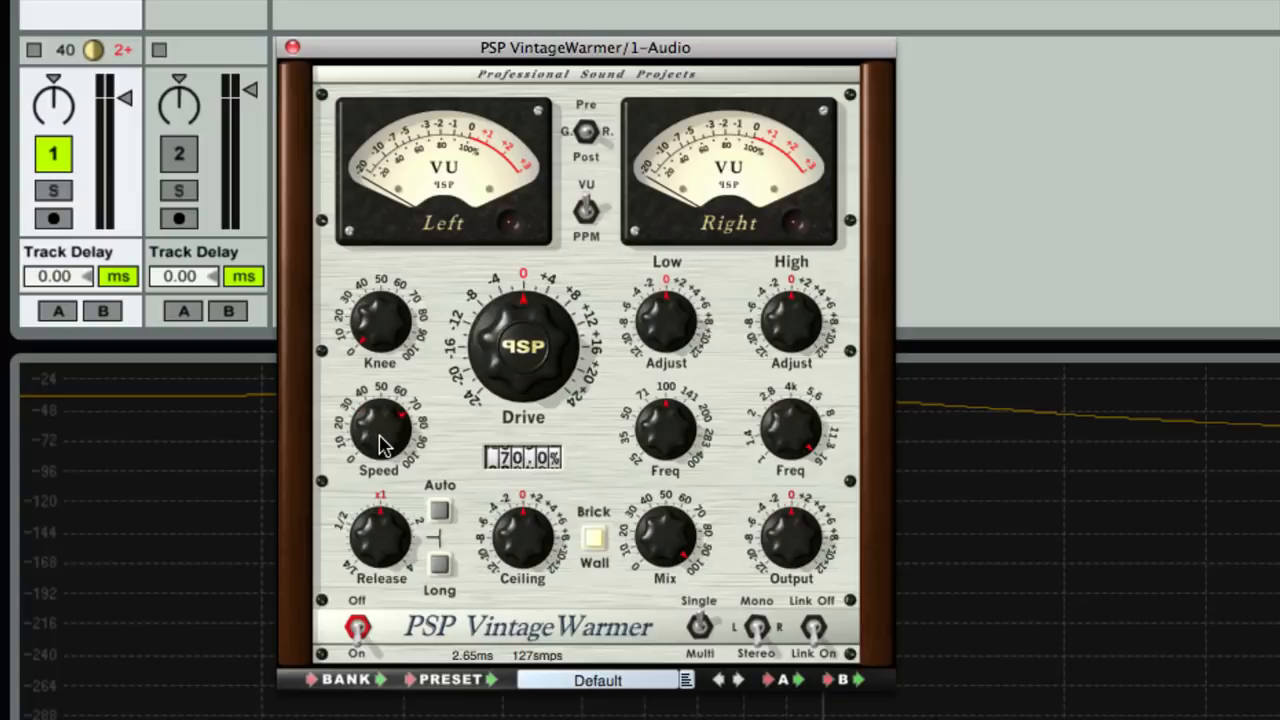
left_click_drag(380, 420, 390, 410)
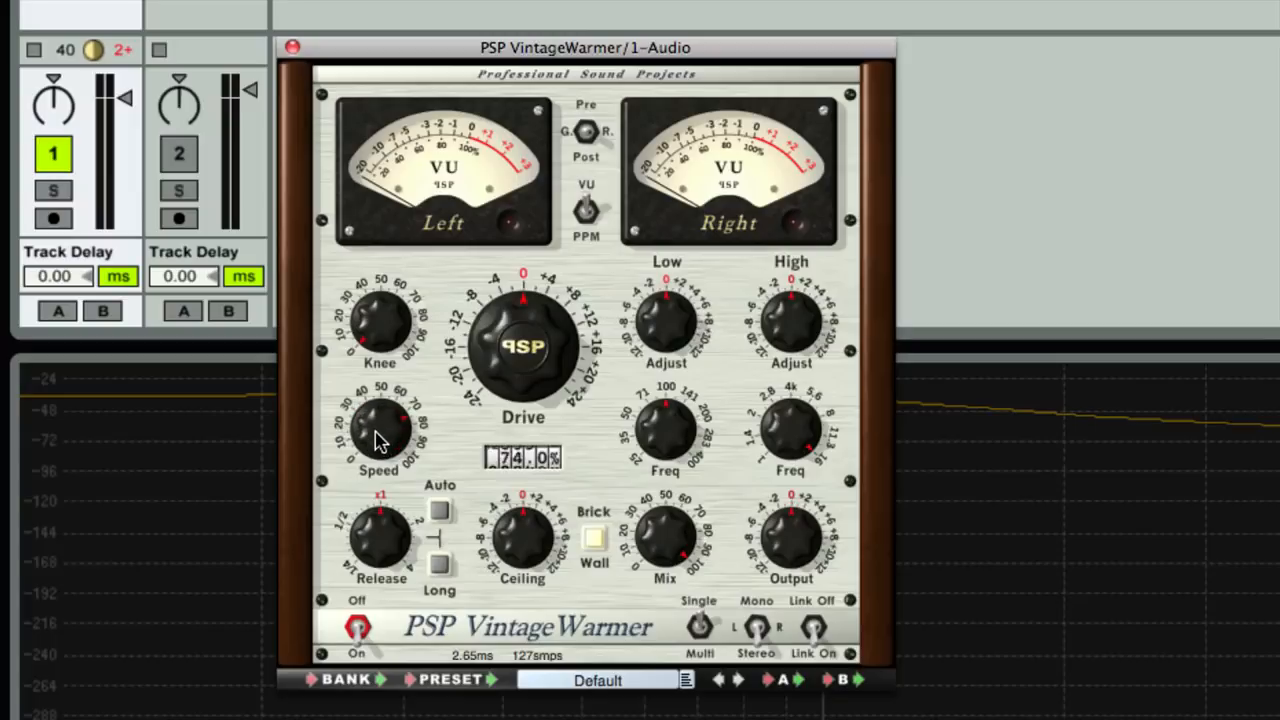
left_click_drag(380, 430, 365, 440)
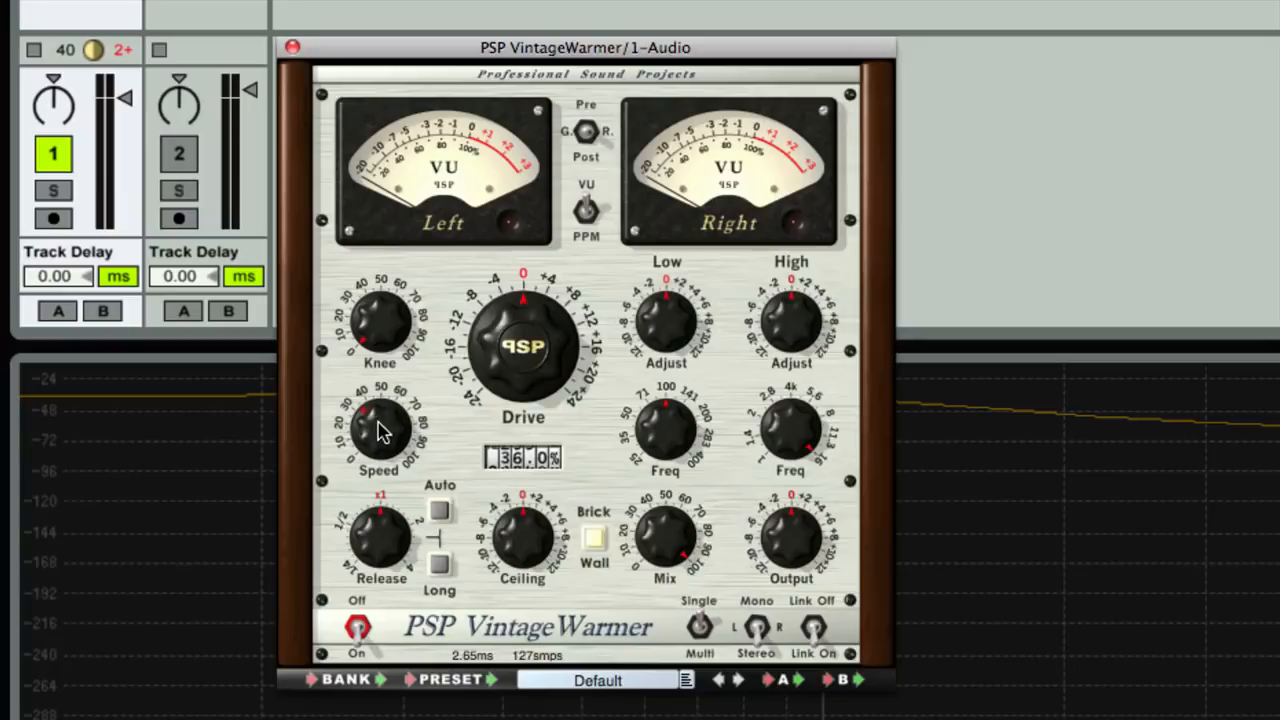
Step: Raise the Speed to about 53%, then turn it all the way down to 0%
left_click_drag(385, 420, 385, 445)
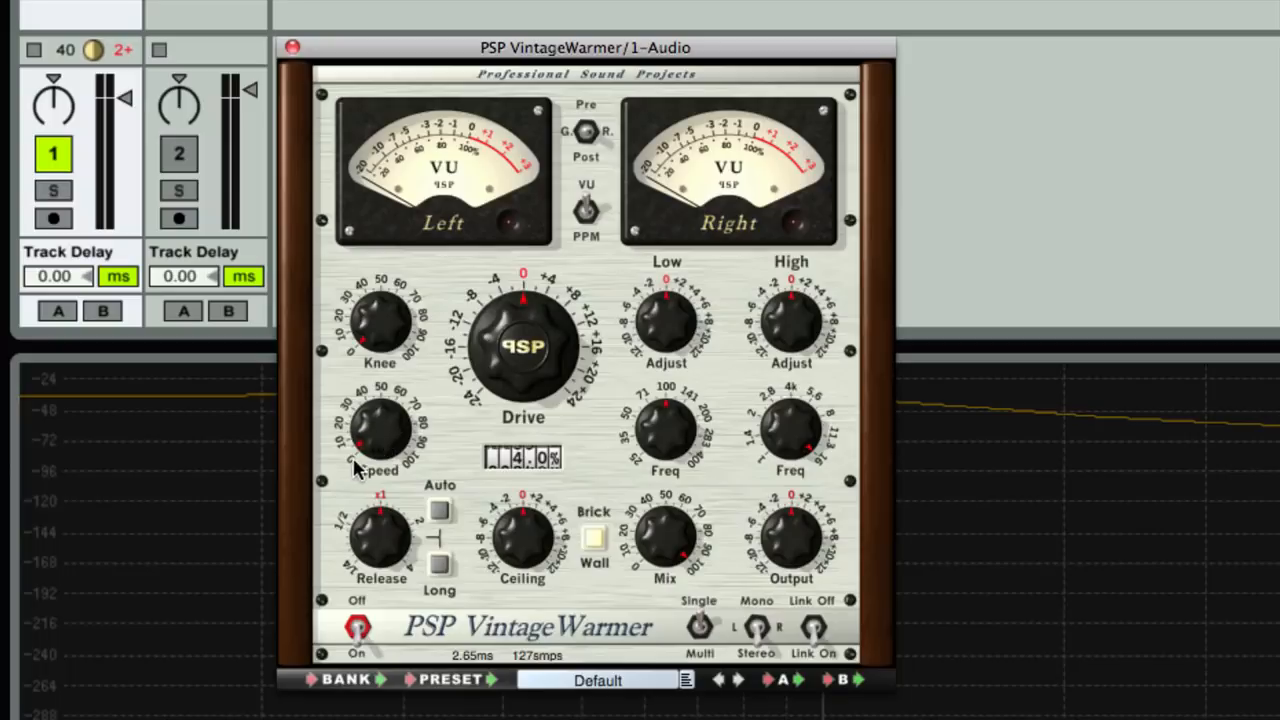
left_click_drag(378, 430, 385, 410)
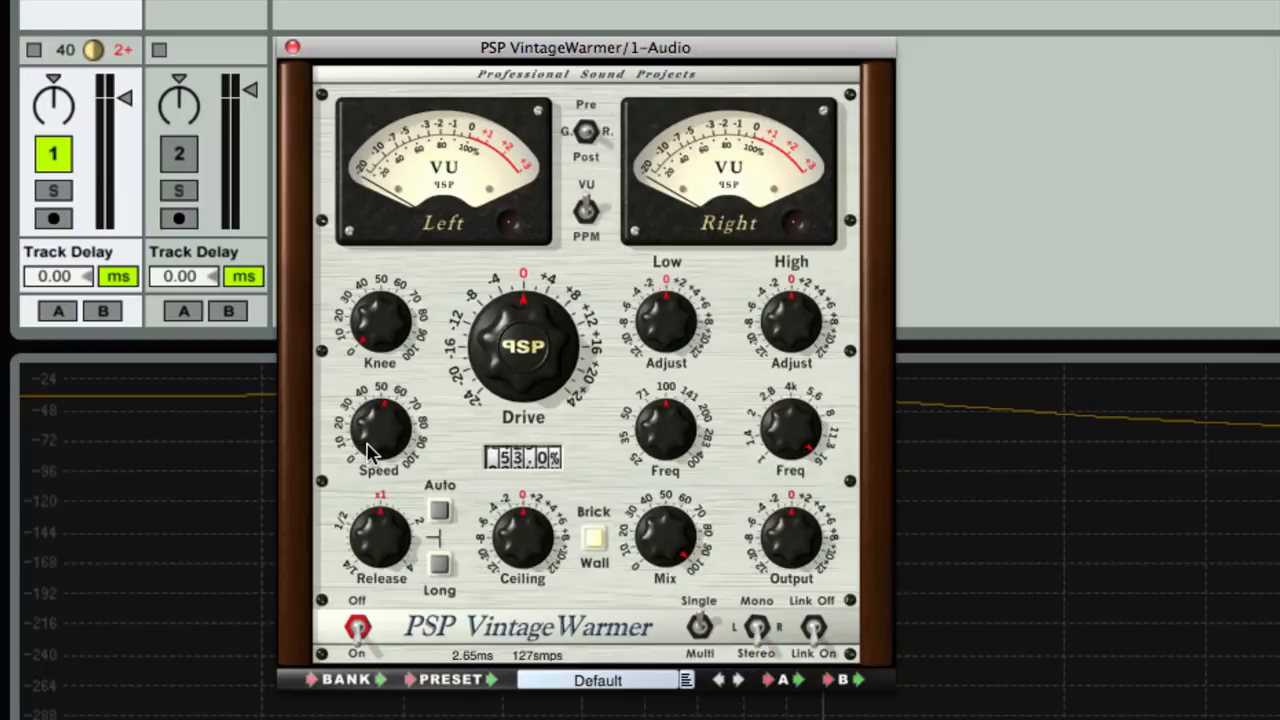
left_click_drag(380, 430, 380, 450)
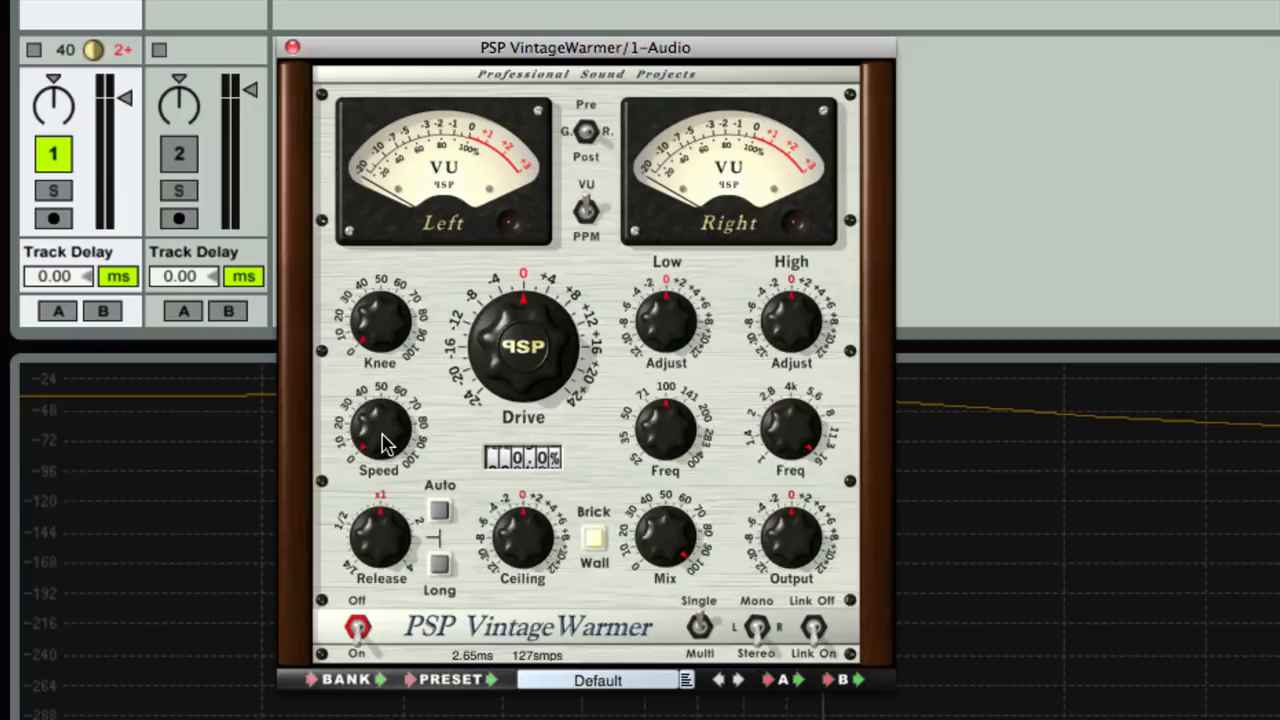
mouse_move(388, 445)
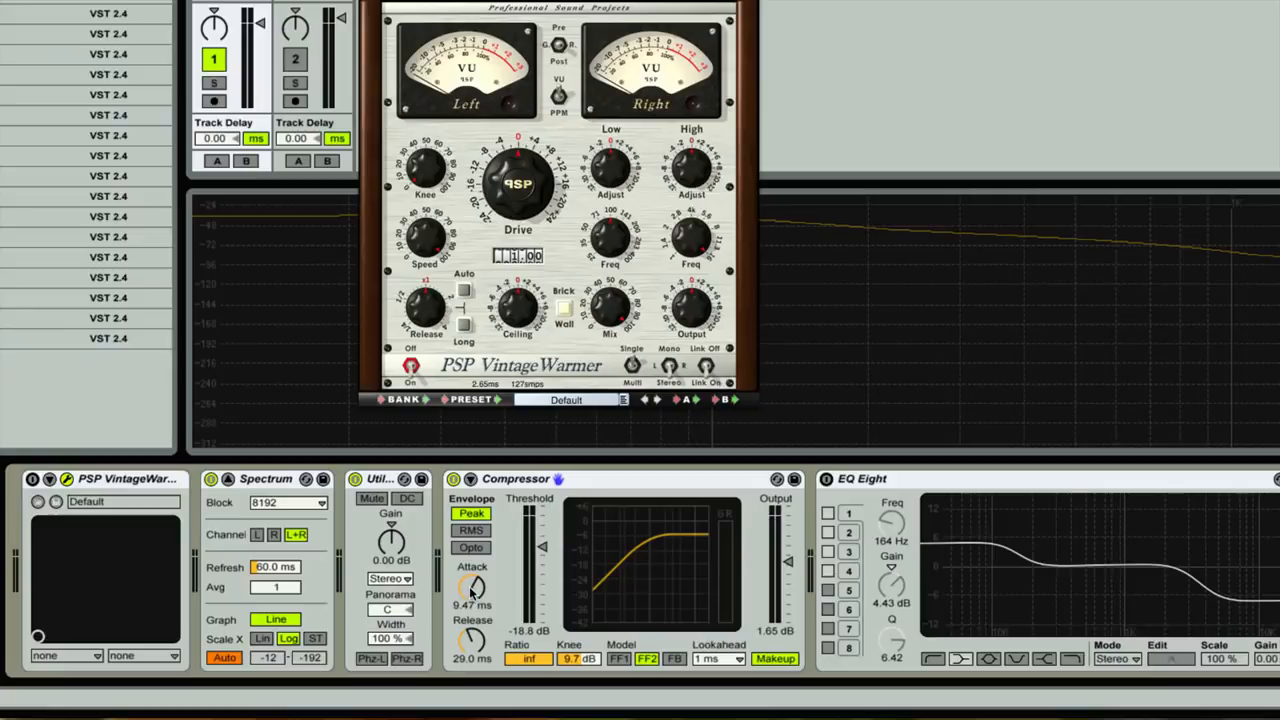
Step: Set the VintageWarmer Speed low, then to 20%, shortening the Compressor's attack and release
left_click_drag(474, 587, 474, 560)
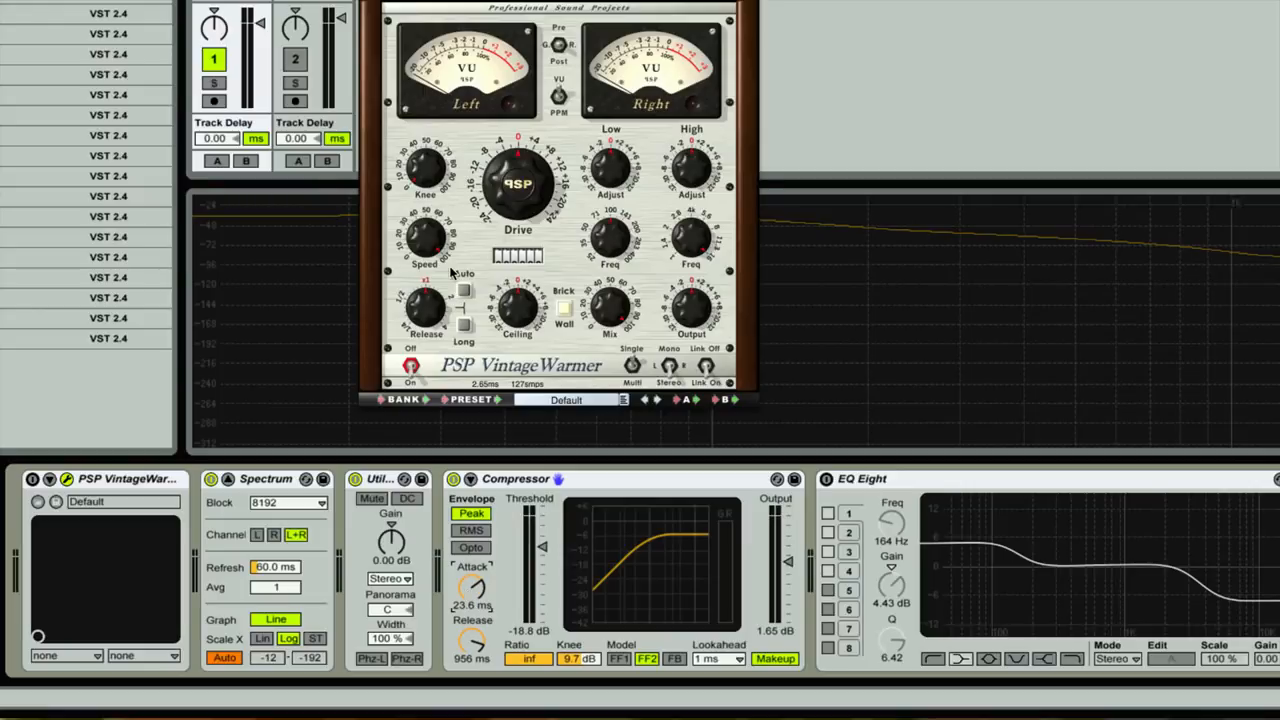
left_click_drag(424, 240, 445, 248)
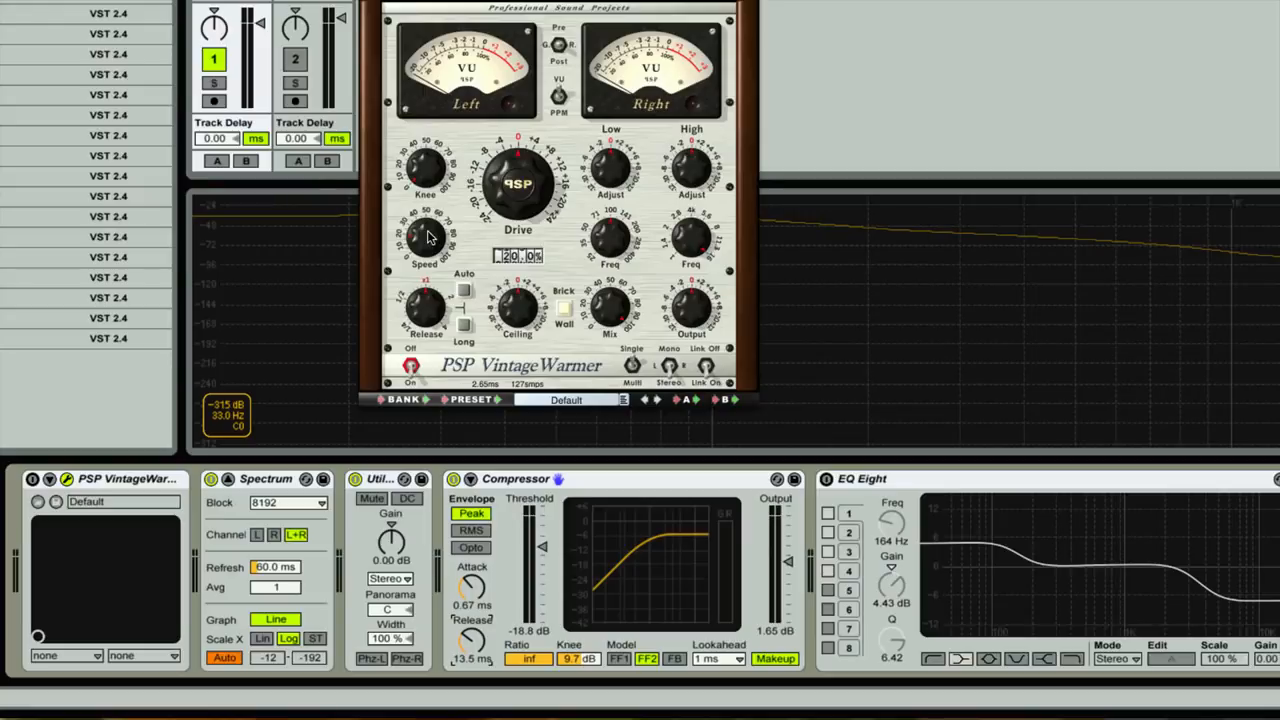
left_click_drag(424, 238, 424, 215)
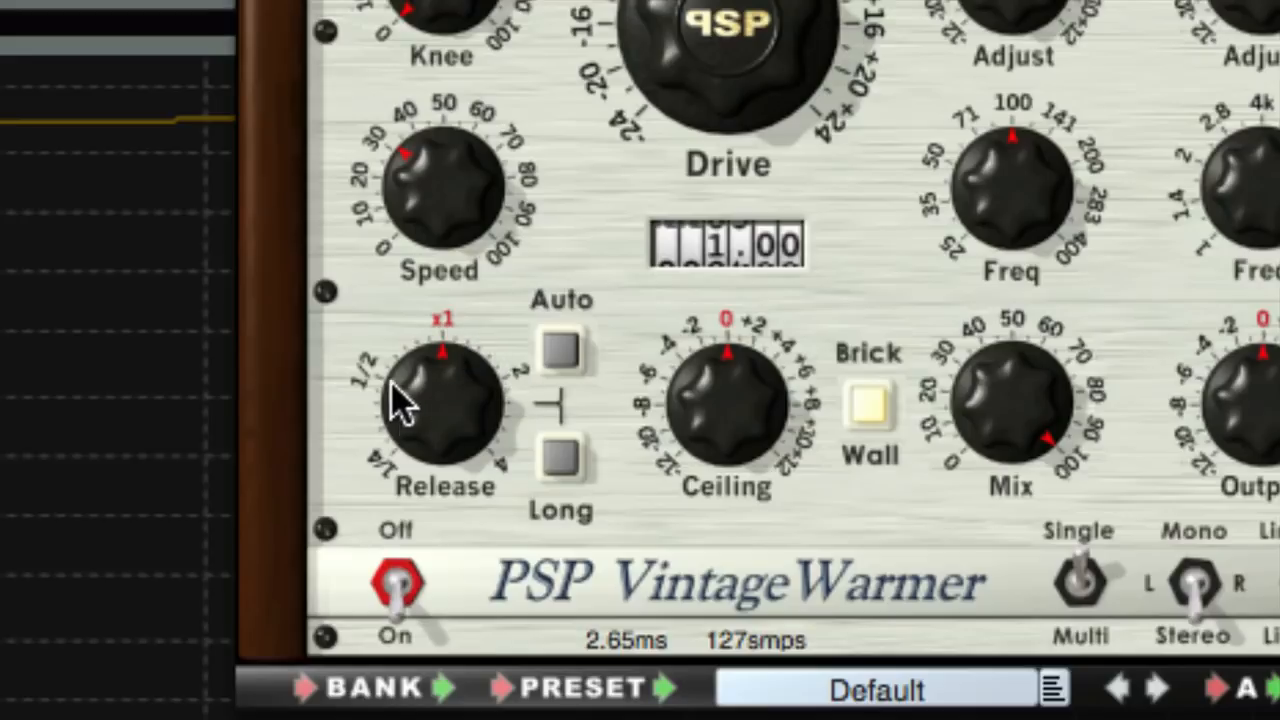
mouse_move(460, 360)
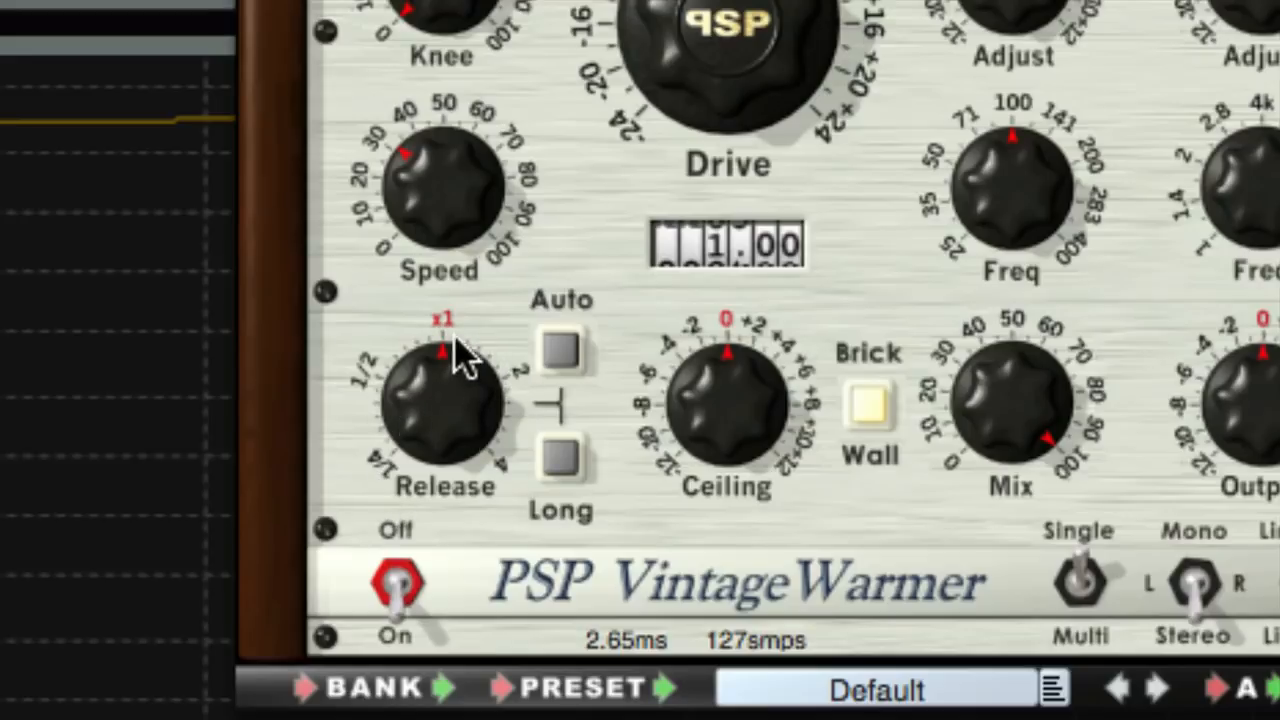
mouse_move(455, 415)
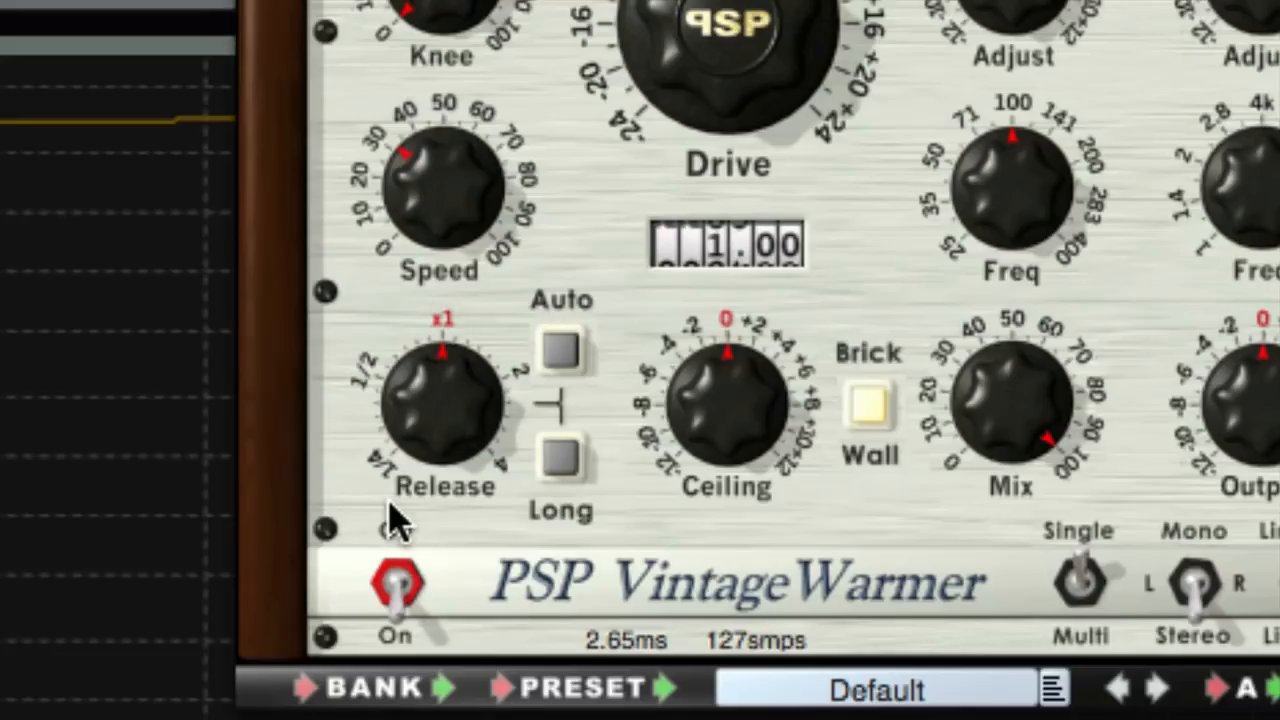
Step: Confirm Speed reads 32%, then raise the VintageWarmer Release multiplier from x1 to 2
left_click(395, 585)
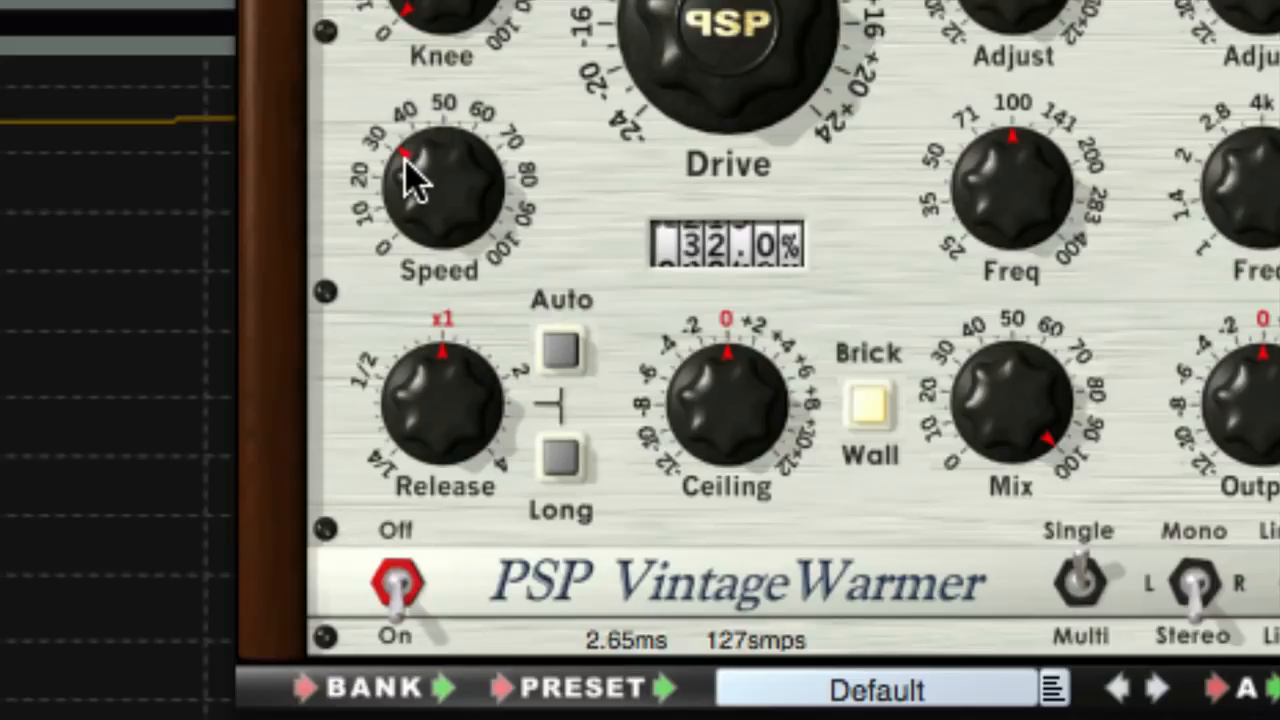
mouse_move(710, 270)
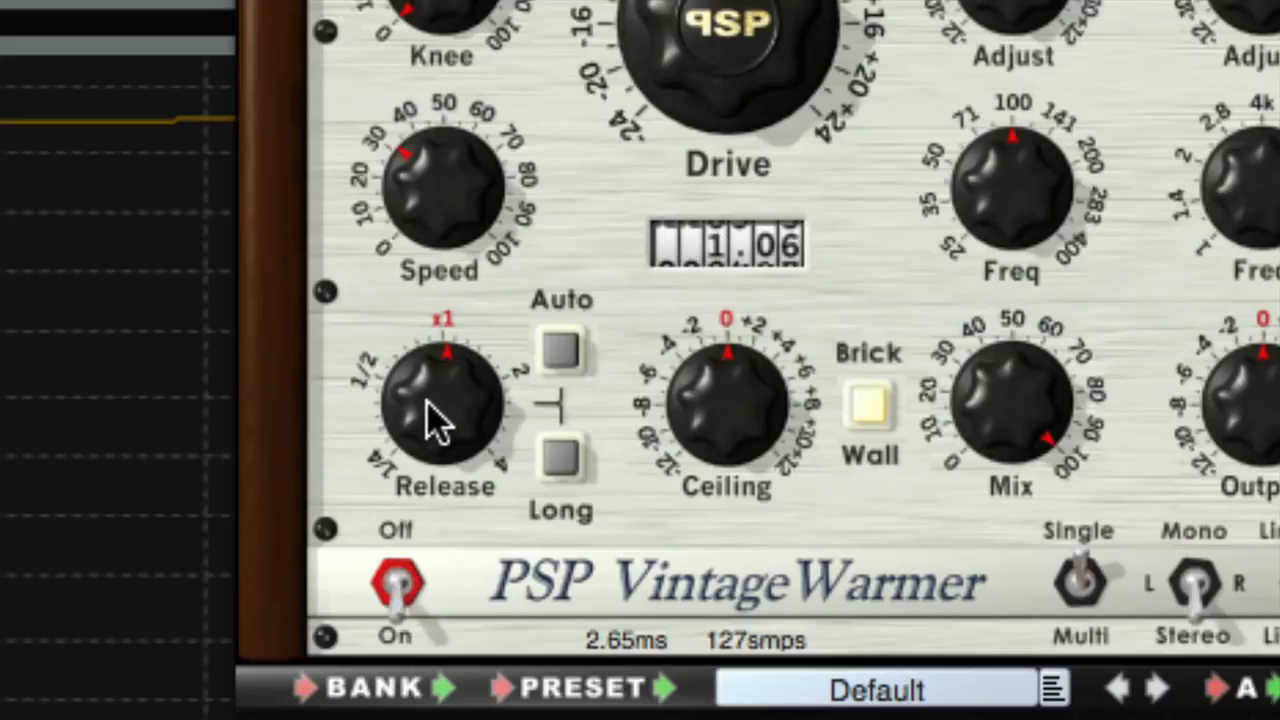
left_click_drag(440, 400, 480, 375)
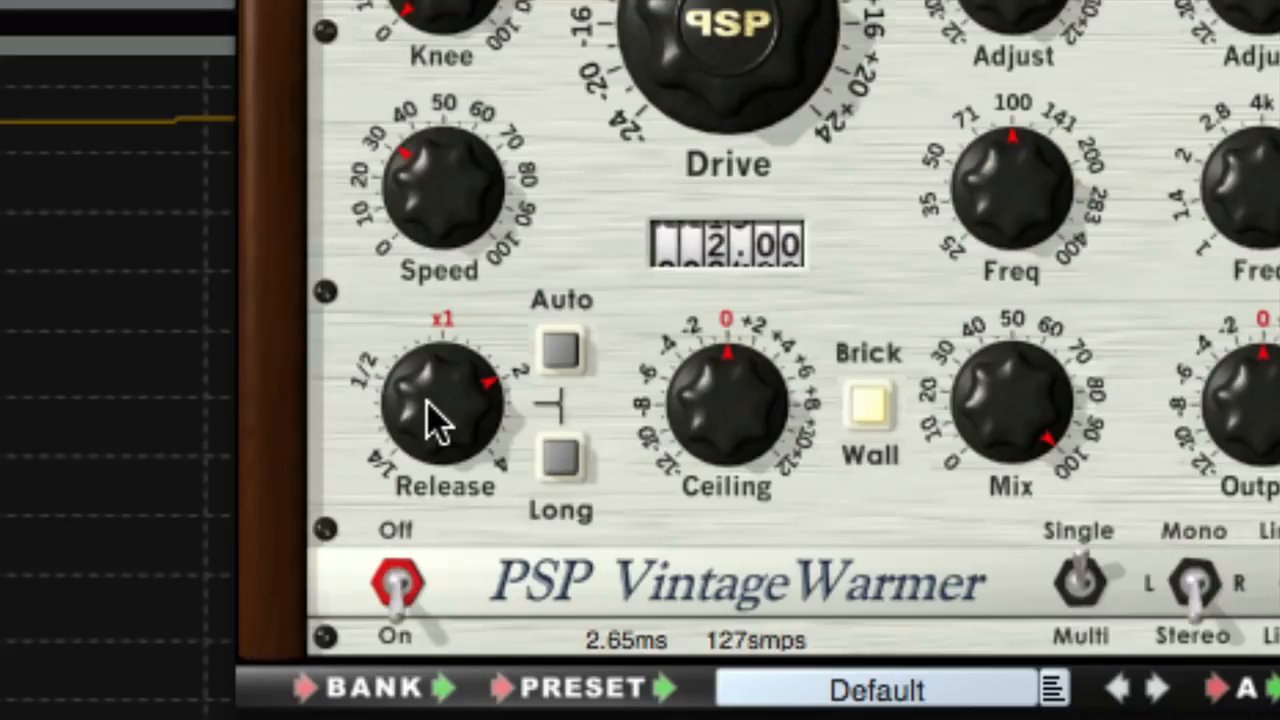
mouse_move(450, 300)
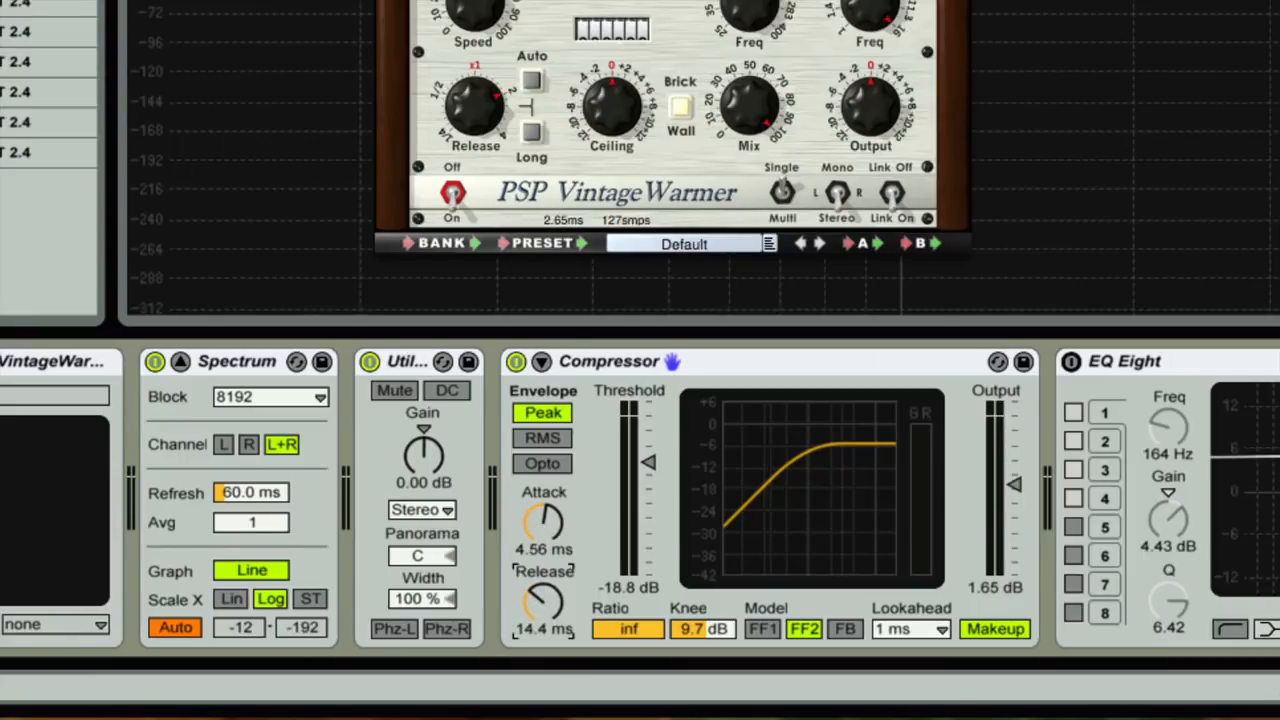
Step: Shorten the Compressor release under 10 ms, then lengthen it to about 58.4 ms
left_click_drag(543, 600, 543, 615)
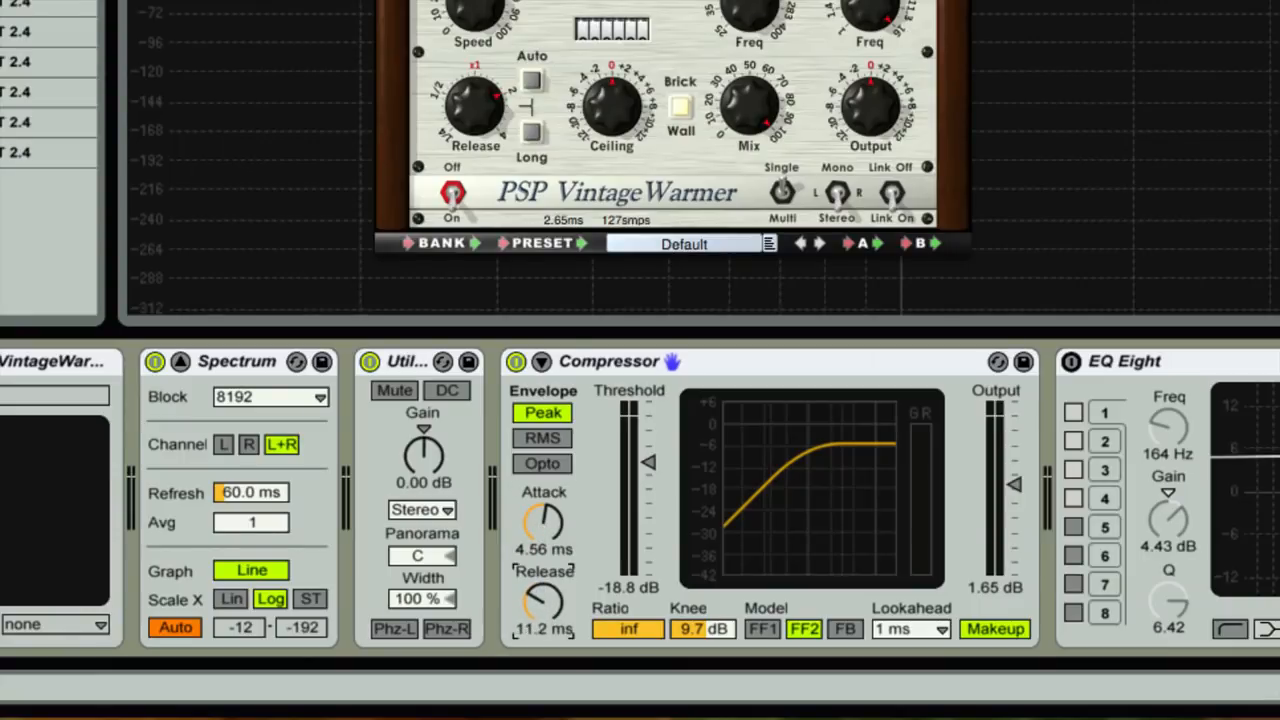
left_click_drag(543, 600, 543, 615)
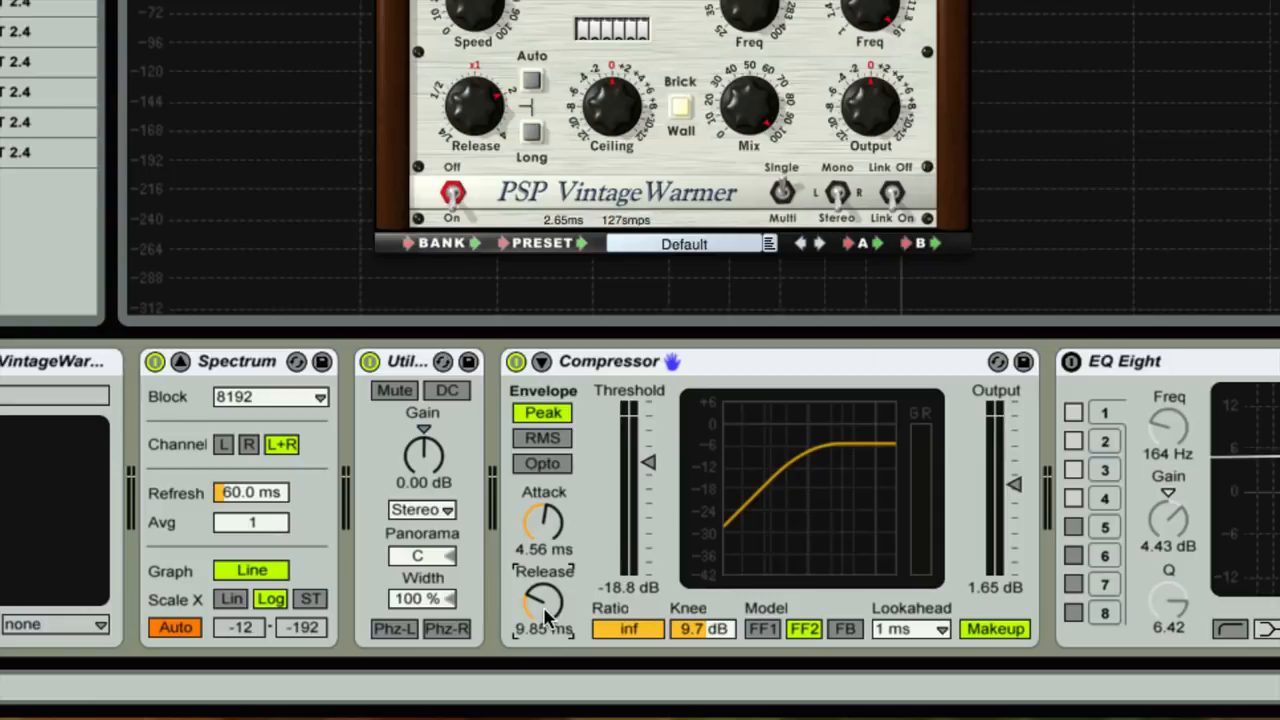
left_click_drag(545, 525, 548, 505)
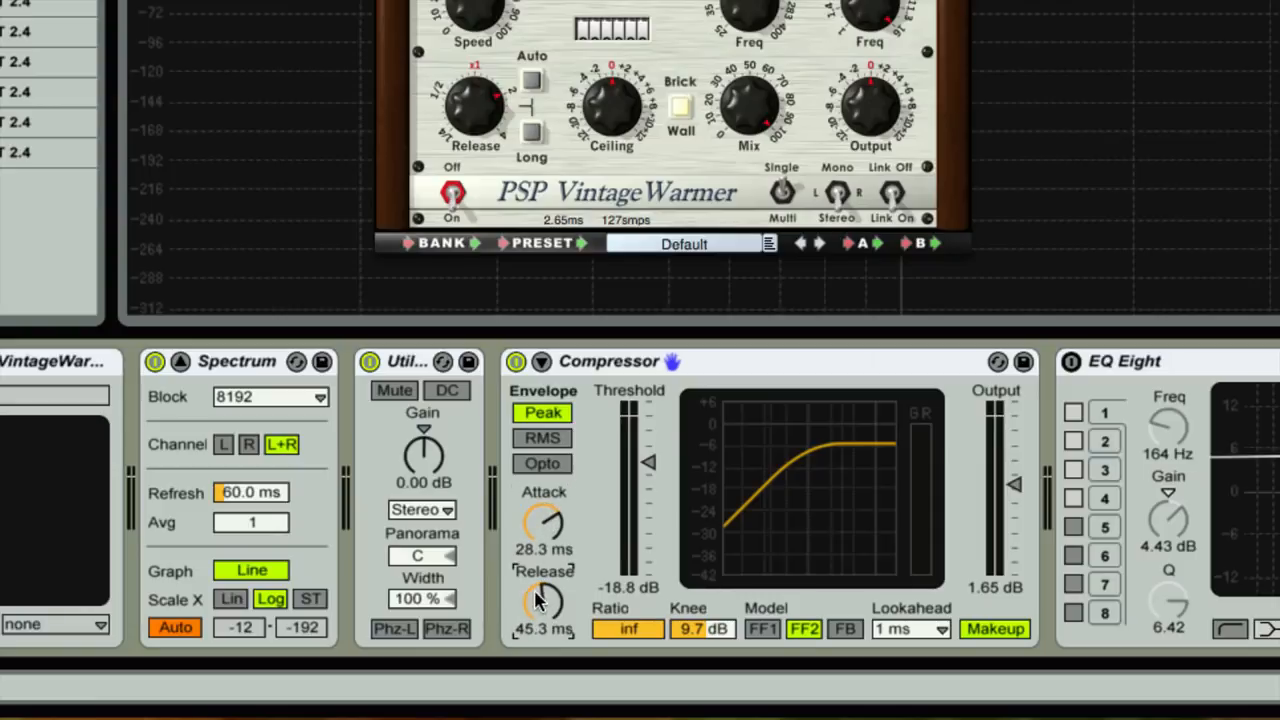
left_click_drag(543, 600, 543, 610)
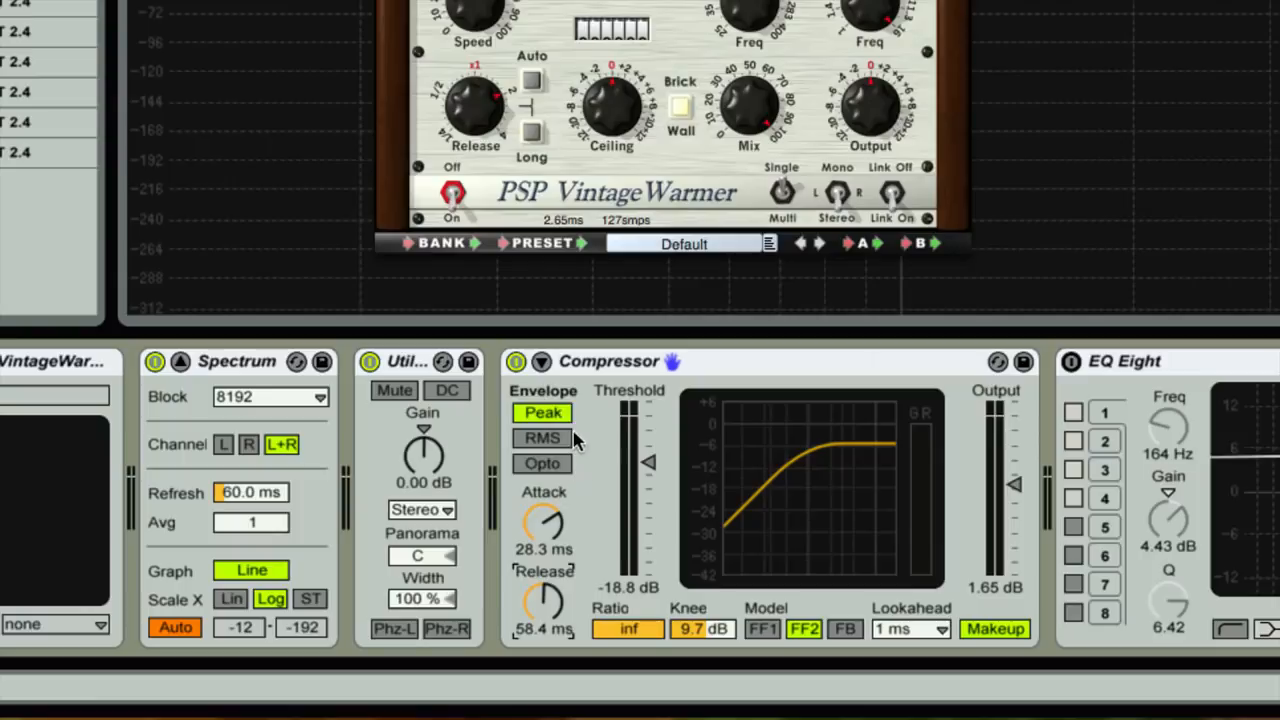
Step: Sweep VintageWarmer Speed through 30%, 42% and 100%, drop Release below x1, set Speed 40%
scroll("down", 3)
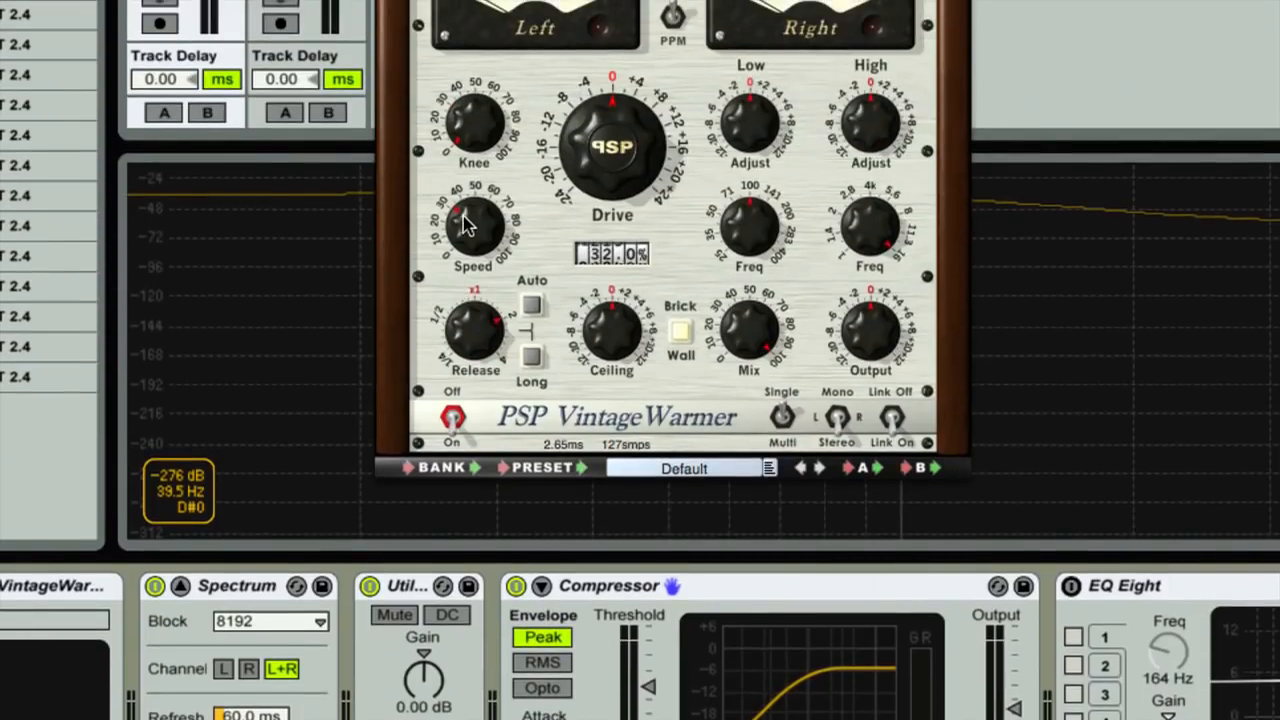
left_click_drag(475, 225, 472, 235)
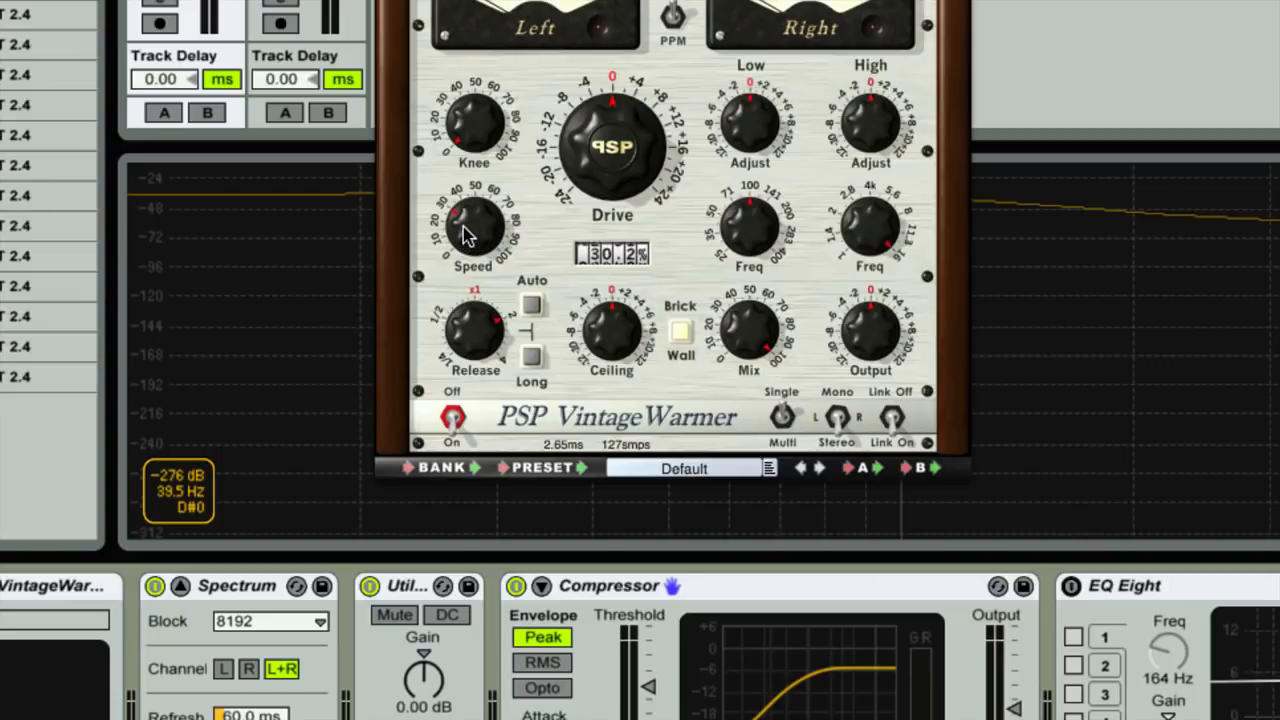
left_click_drag(475, 230, 485, 210)
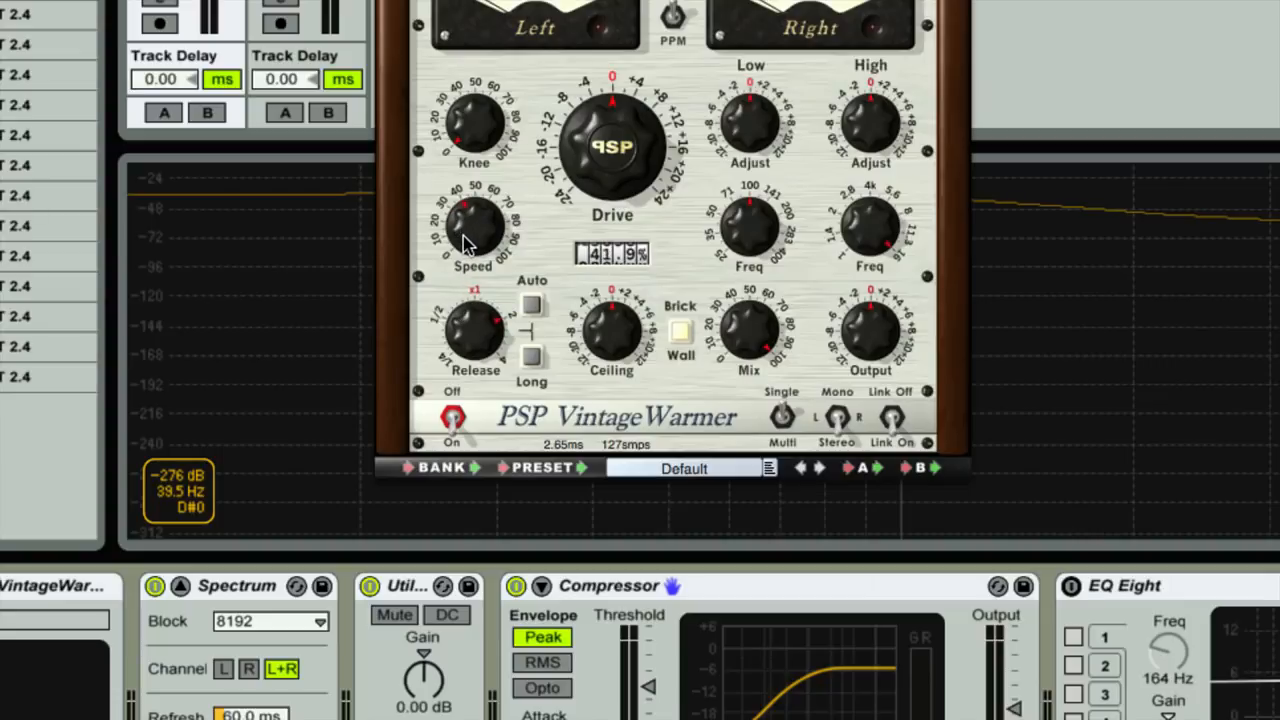
mouse_move(485, 205)
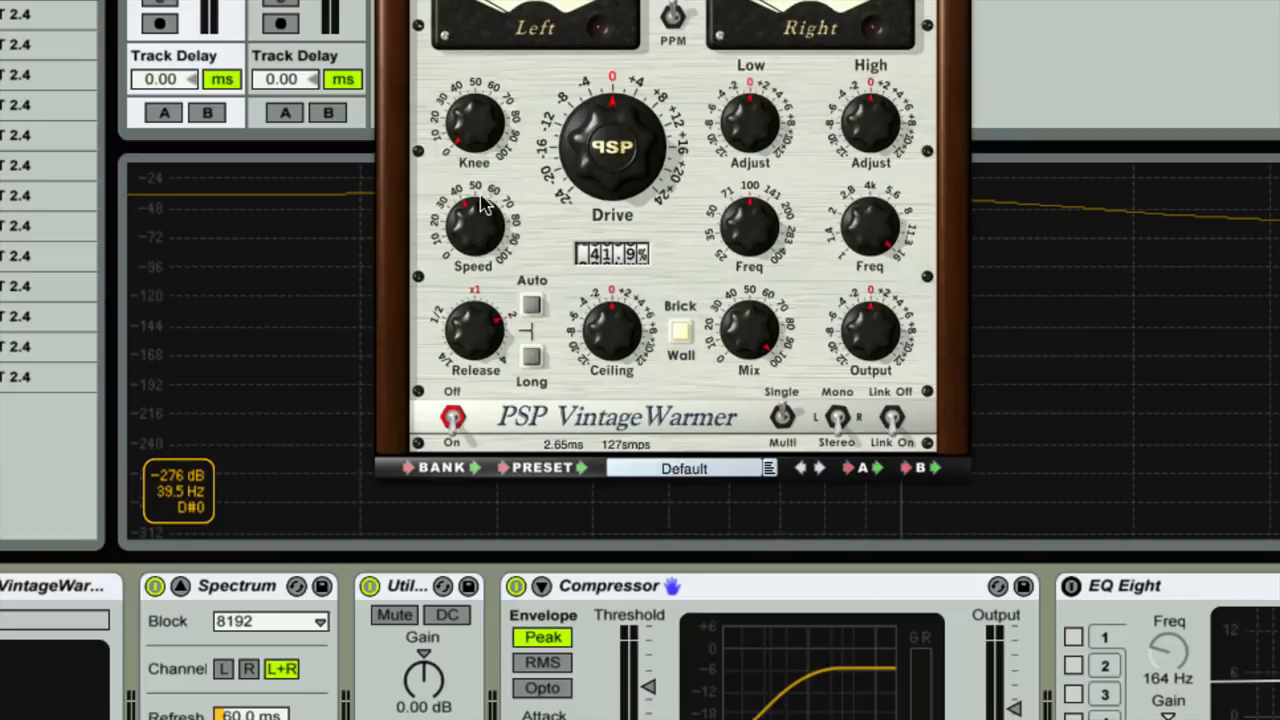
mouse_move(484, 237)
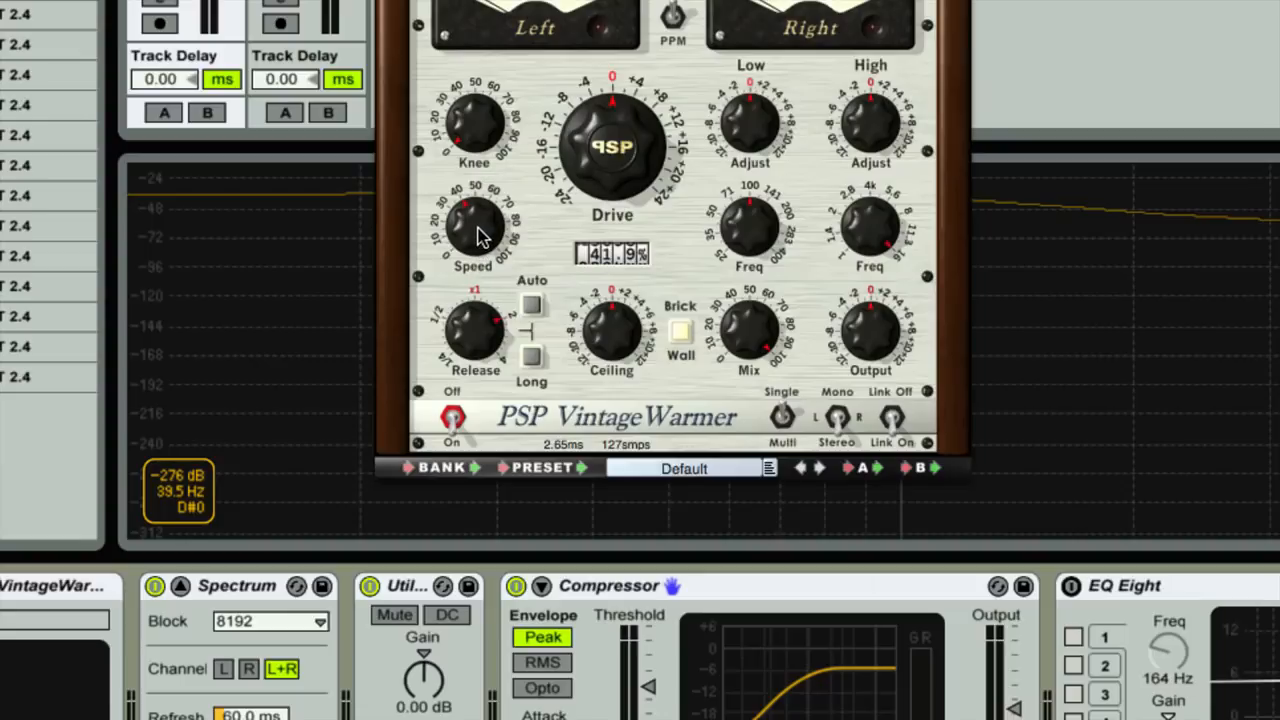
left_click_drag(475, 230, 480, 200)
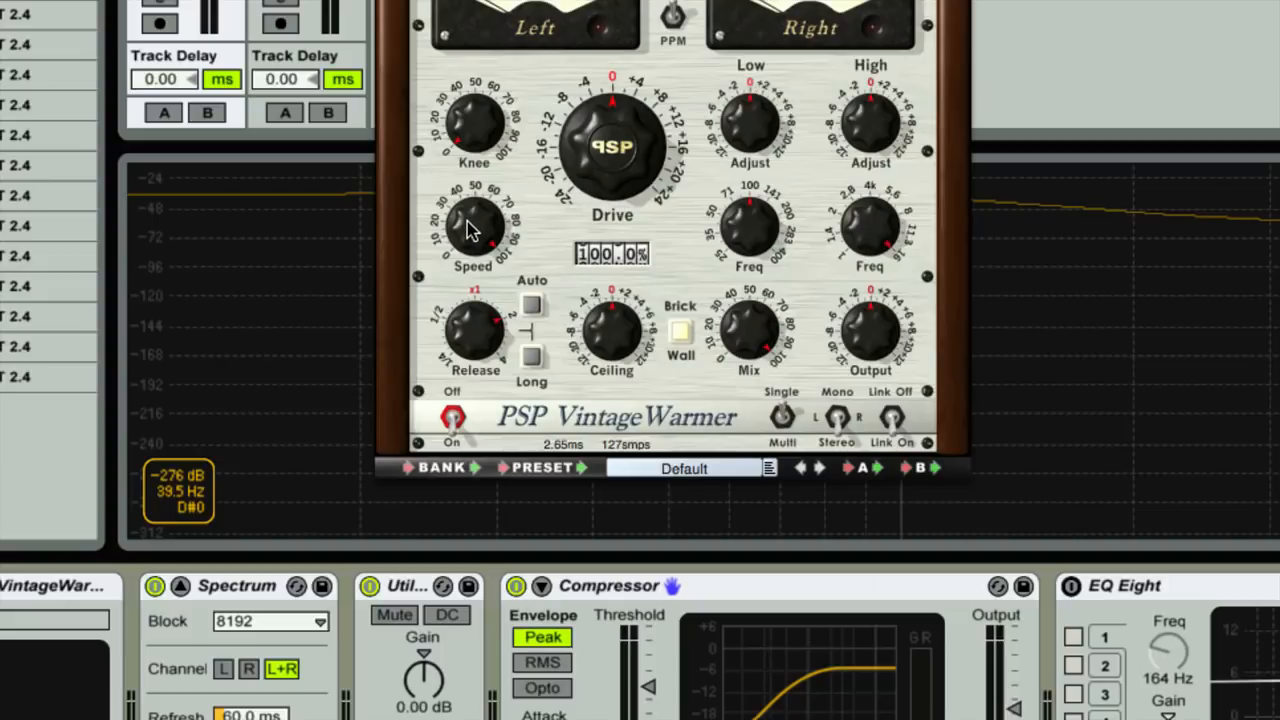
mouse_move(470, 225)
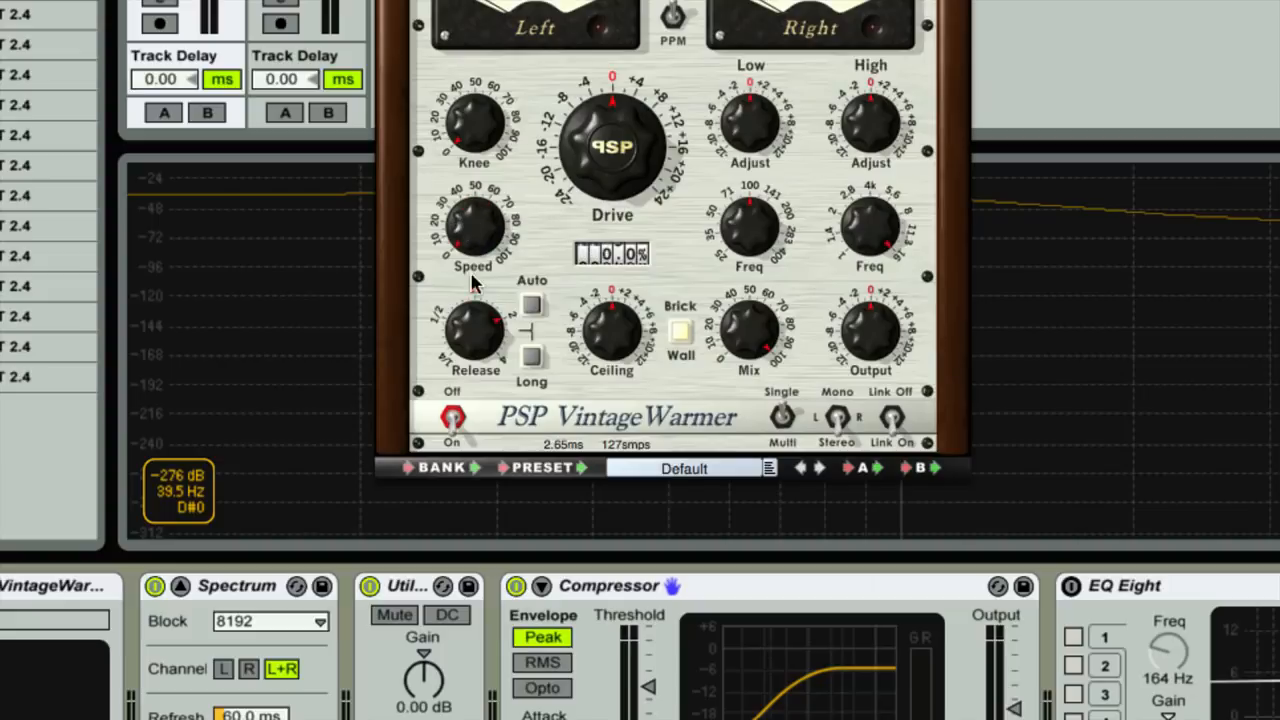
left_click_drag(473, 240, 473, 210)
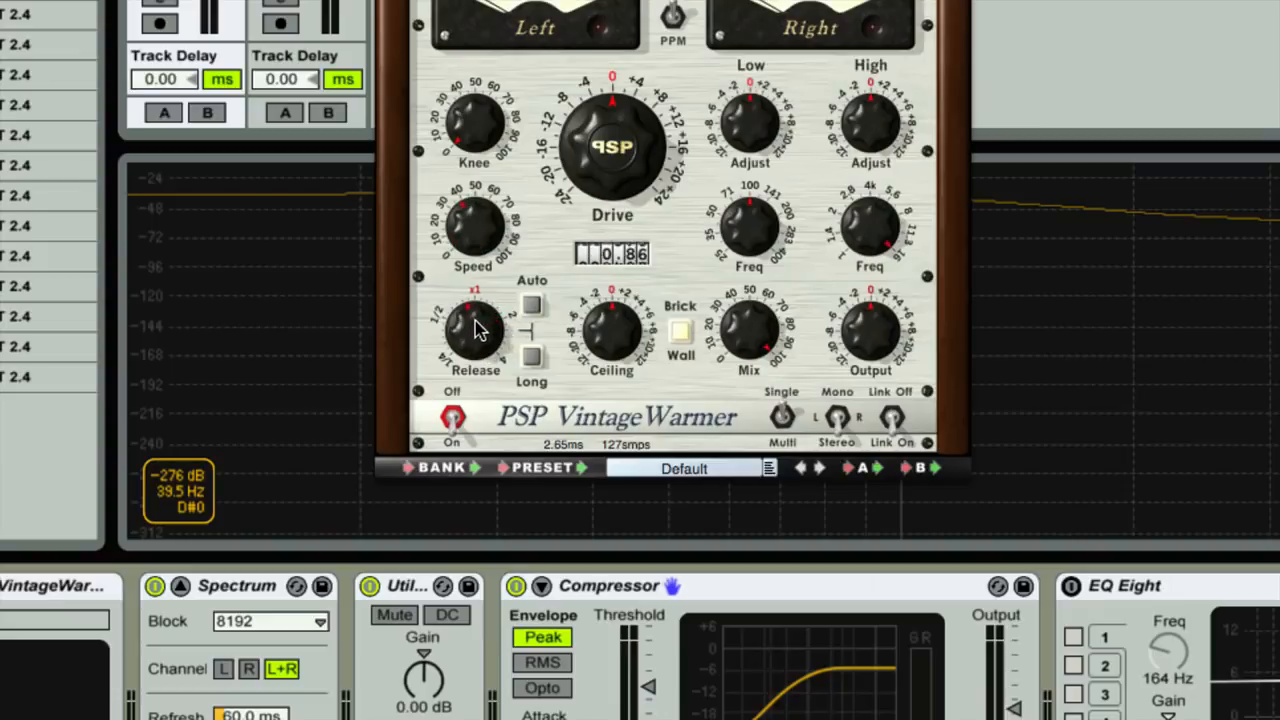
left_click_drag(475, 340, 475, 230)
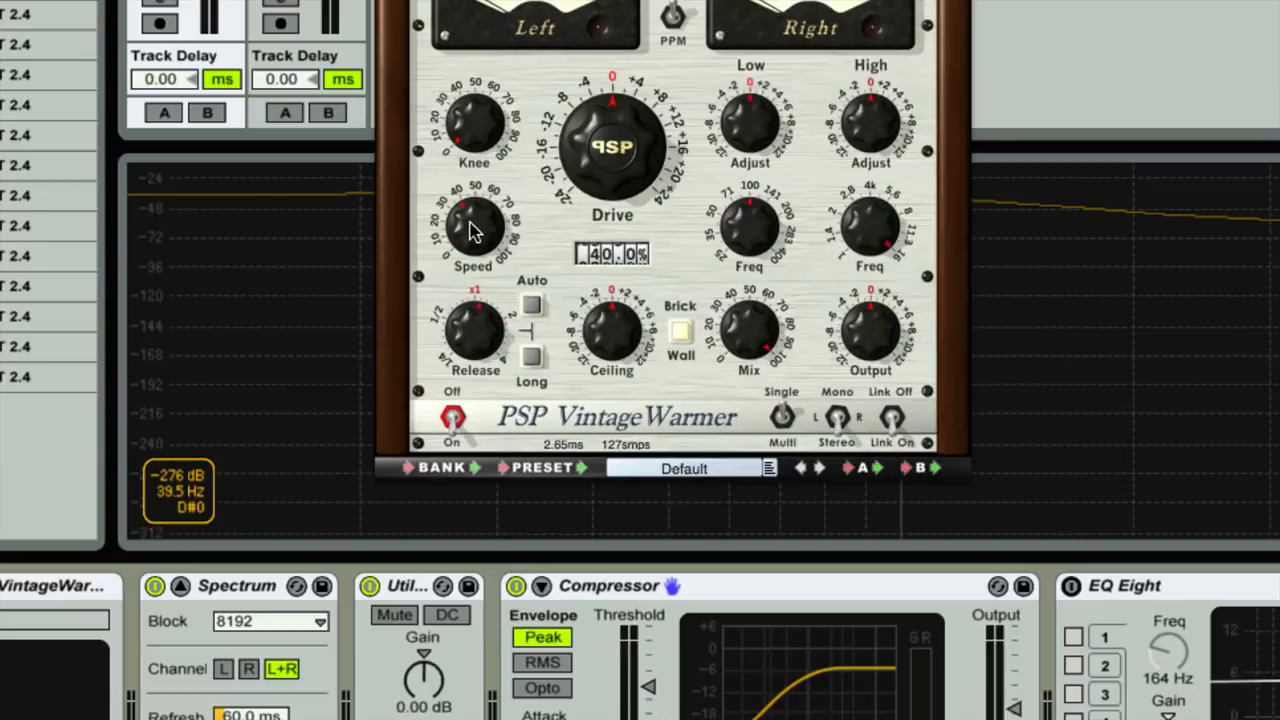
mouse_move(480, 225)
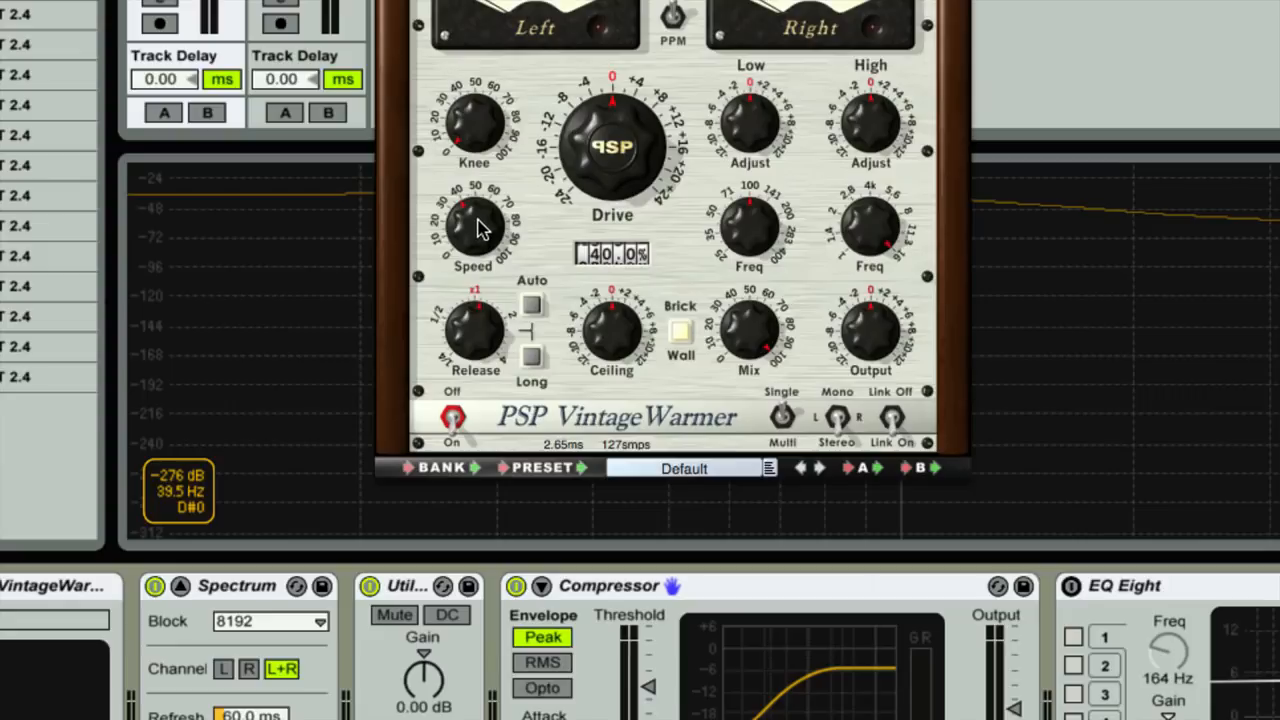